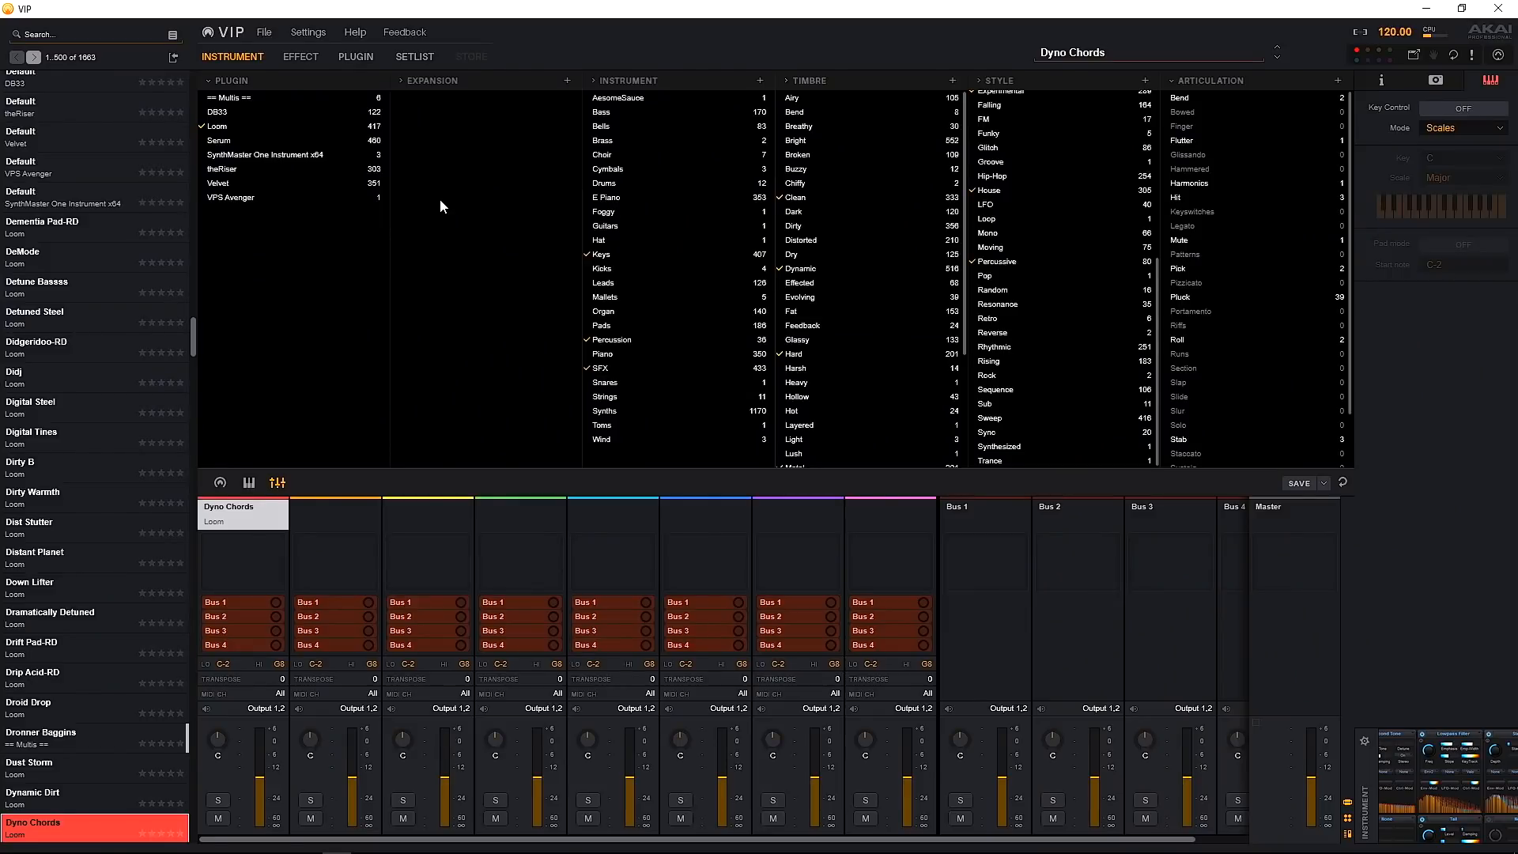
mouse_move(402, 217)
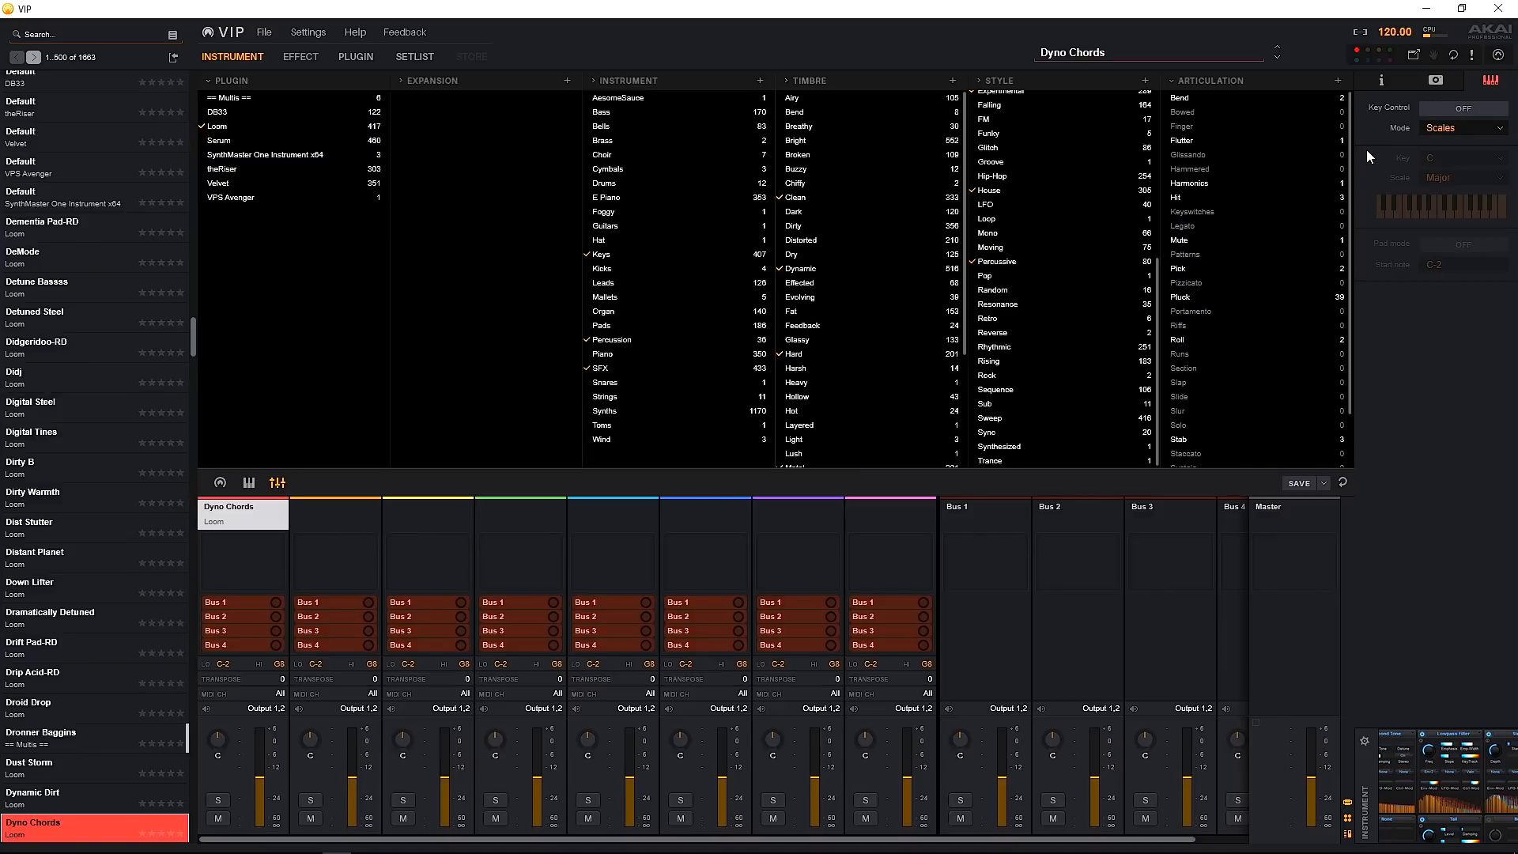
mouse_move(1366, 158)
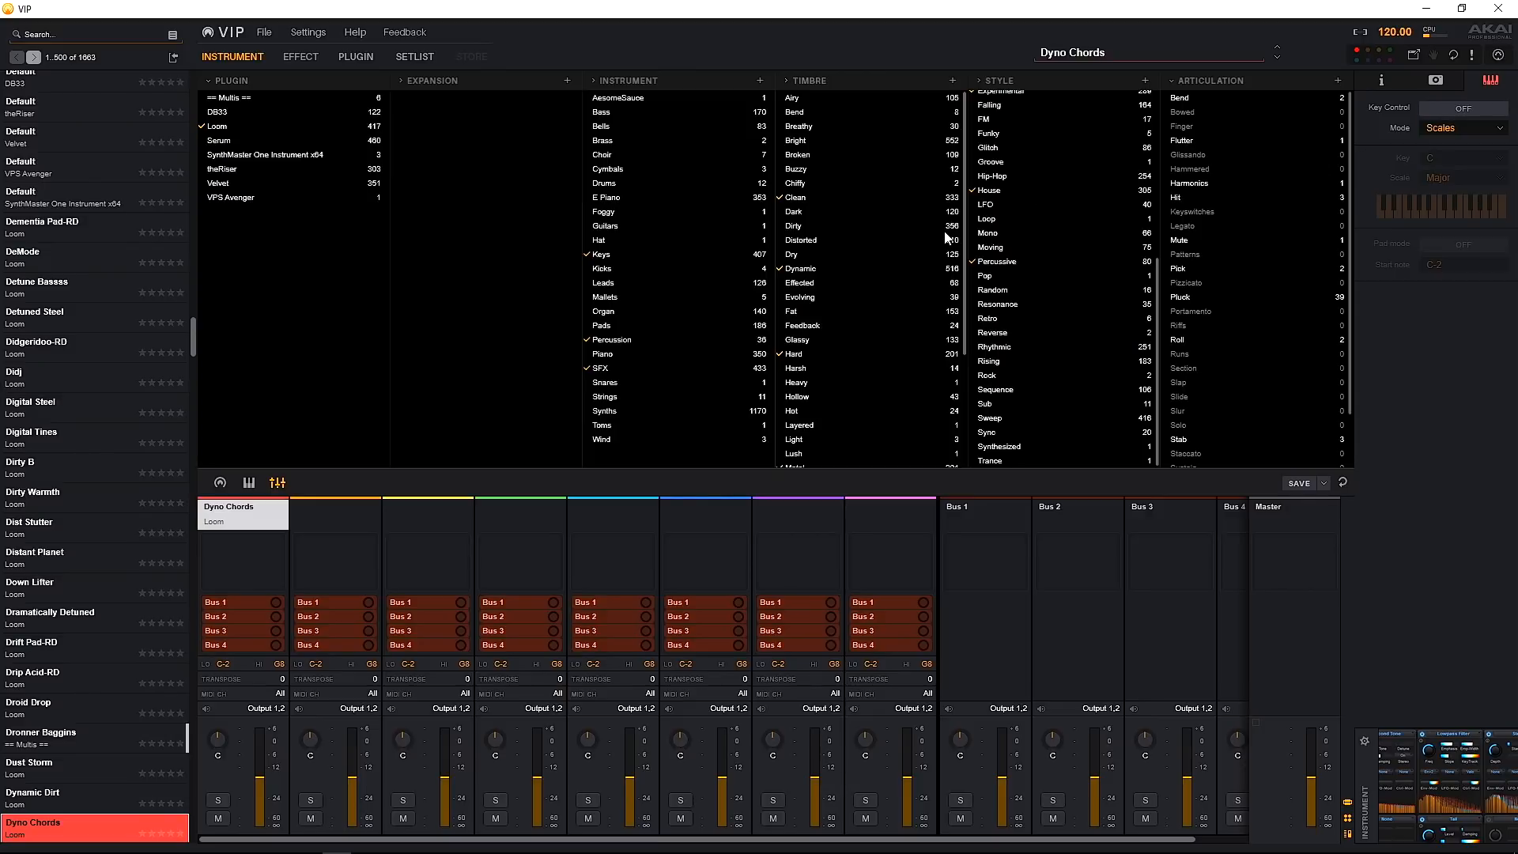
mouse_move(437, 266)
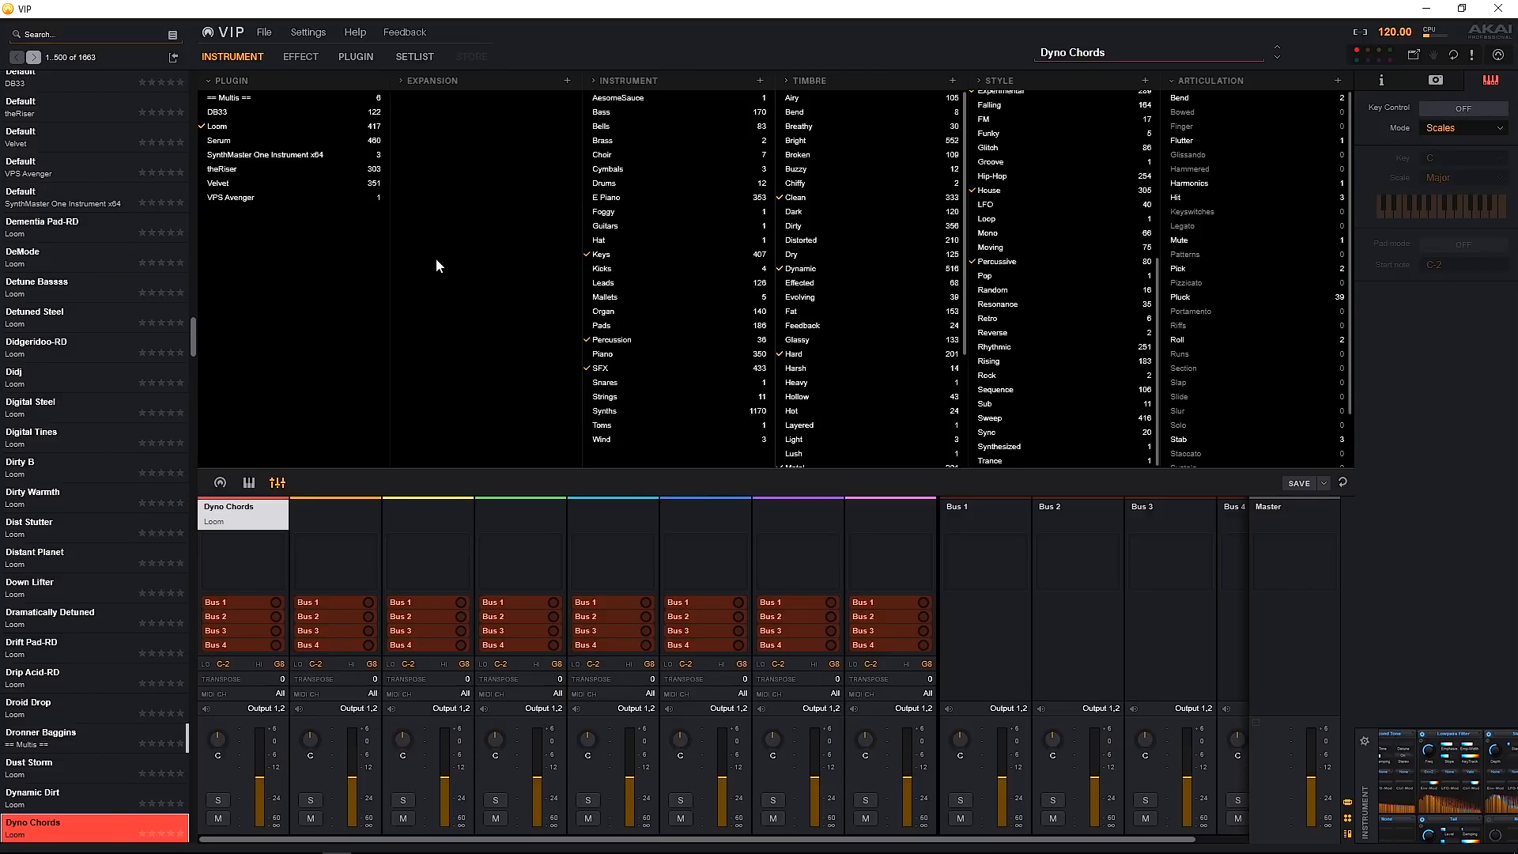
mouse_move(321, 299)
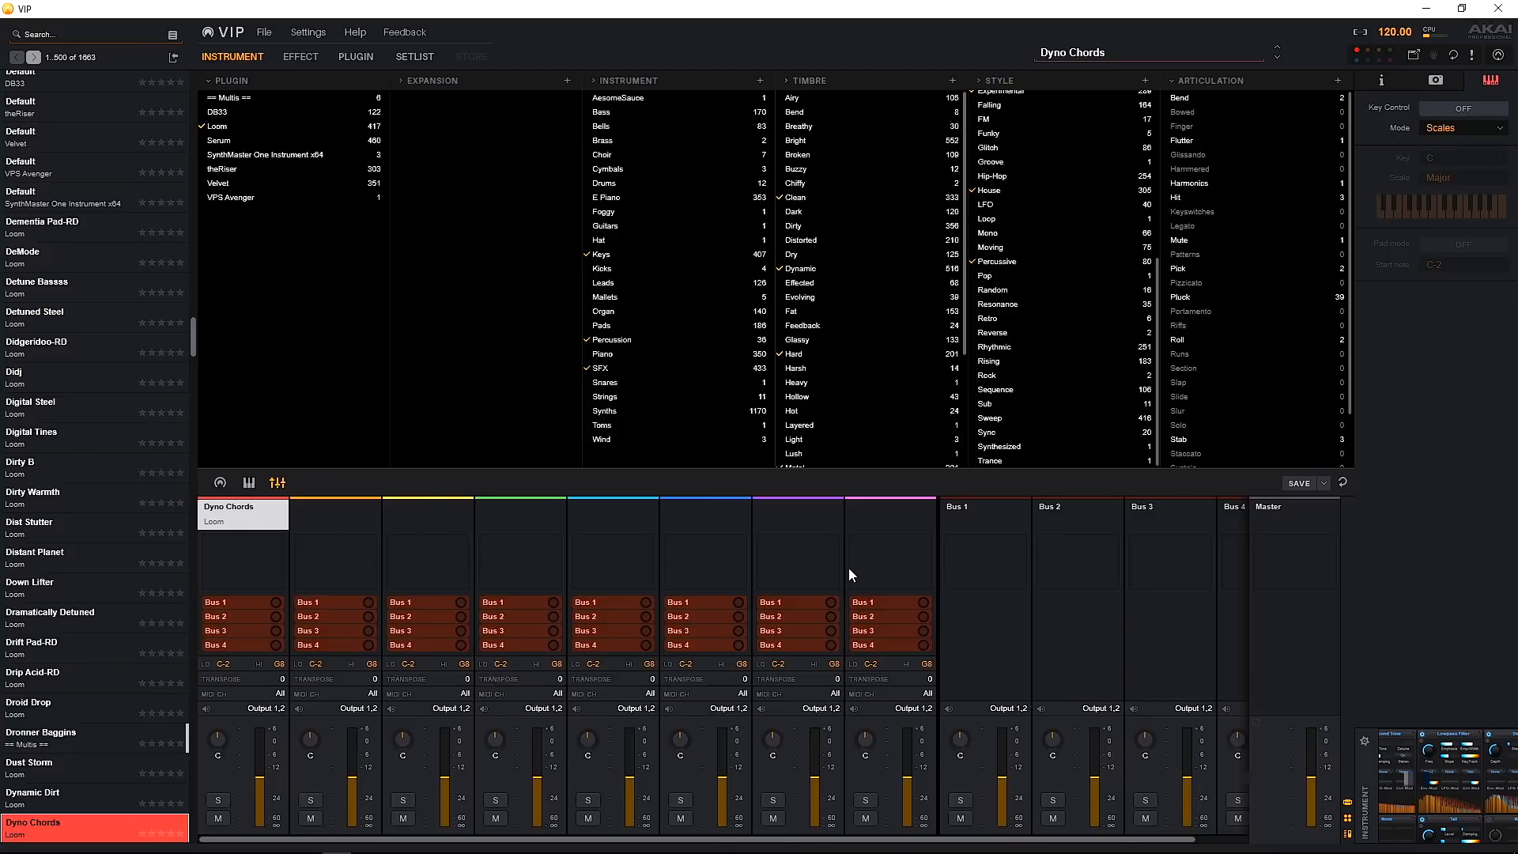
mouse_move(241, 547)
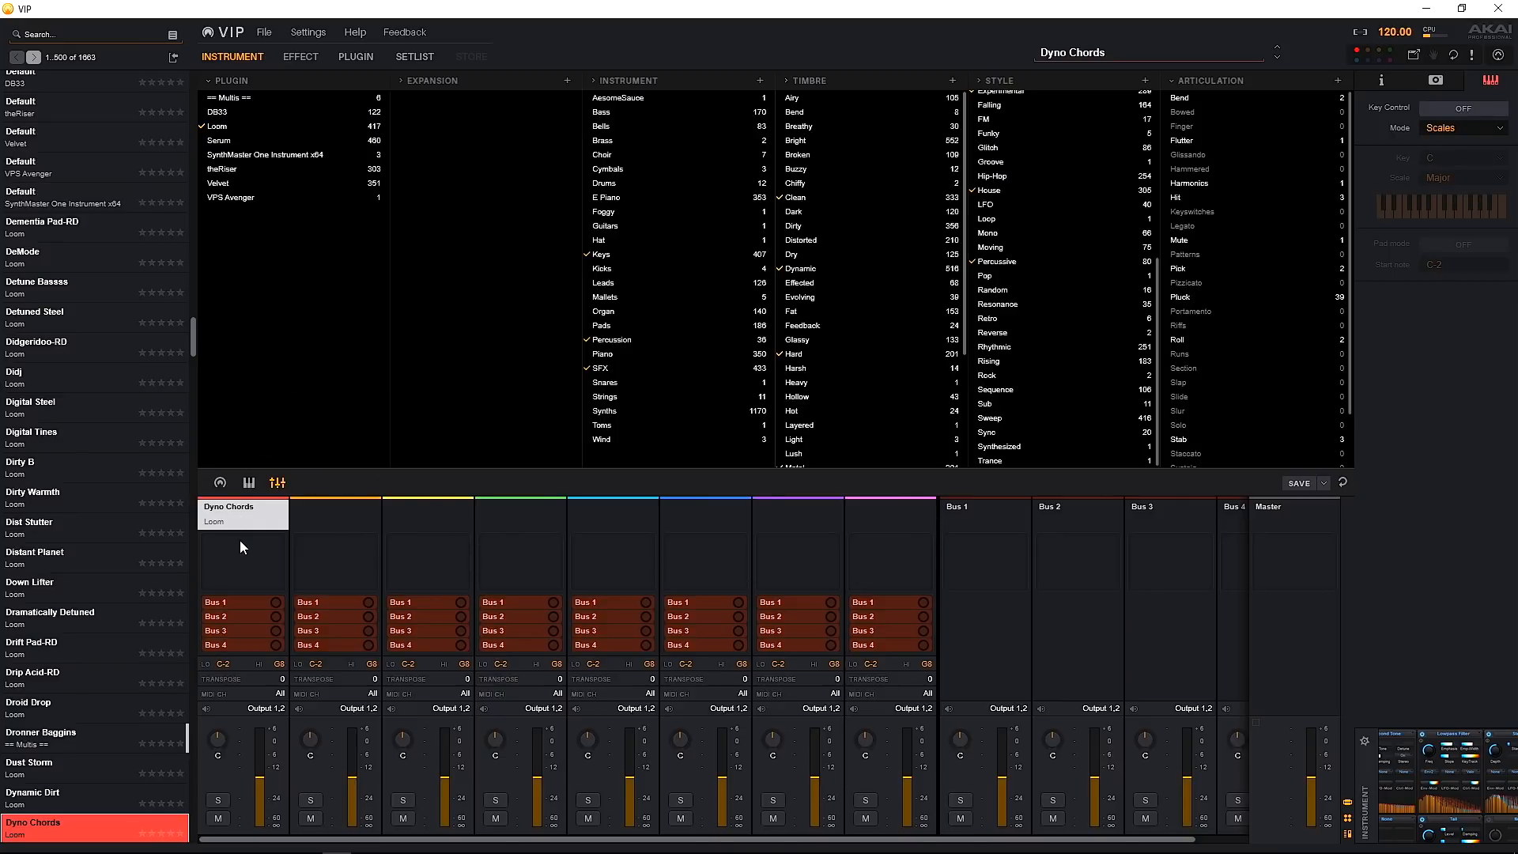
mouse_move(250, 559)
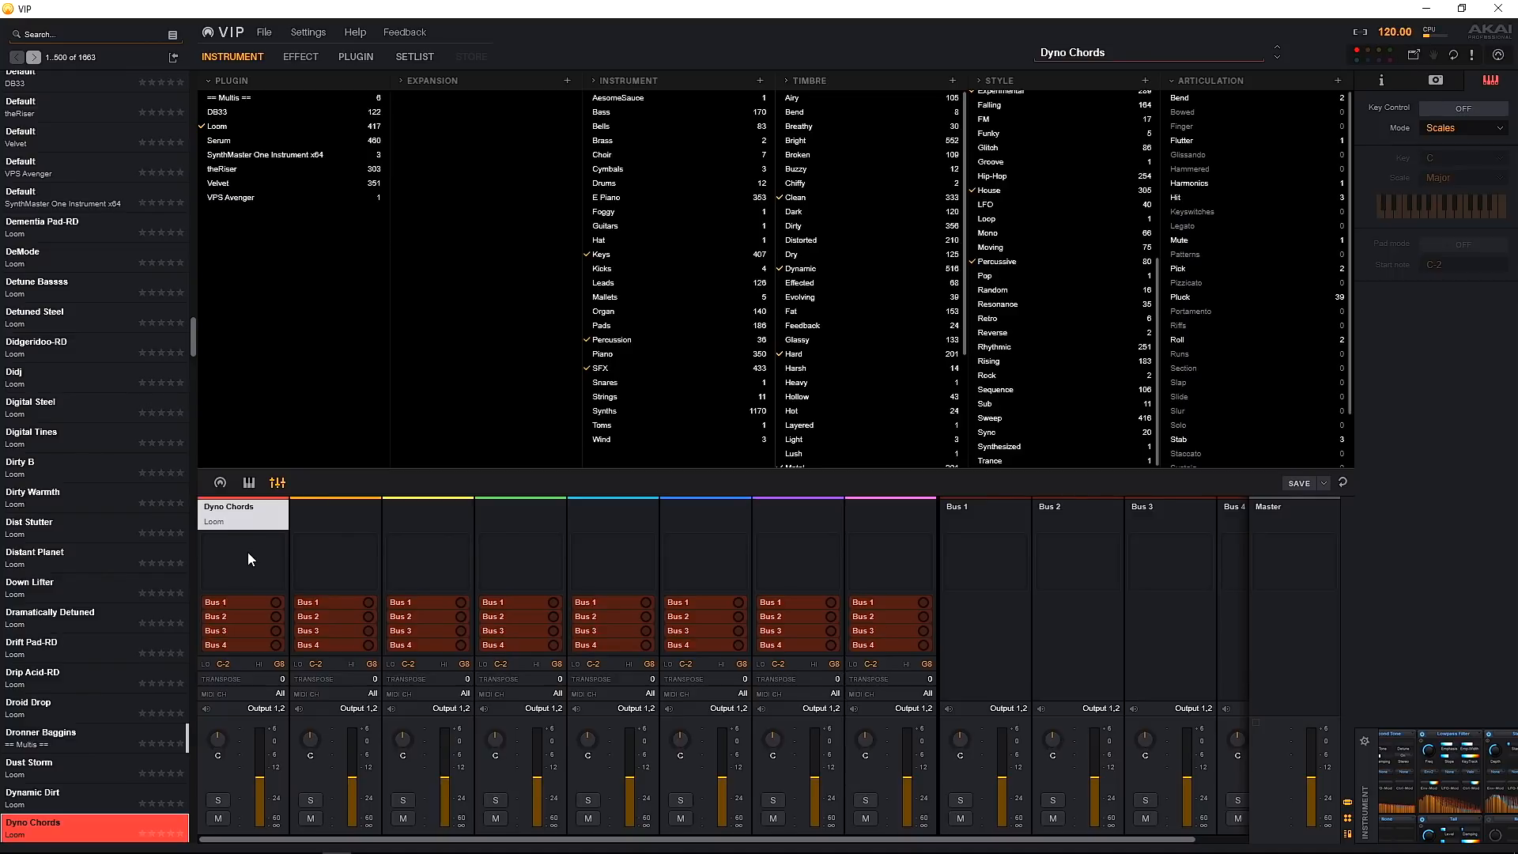
mouse_move(304, 560)
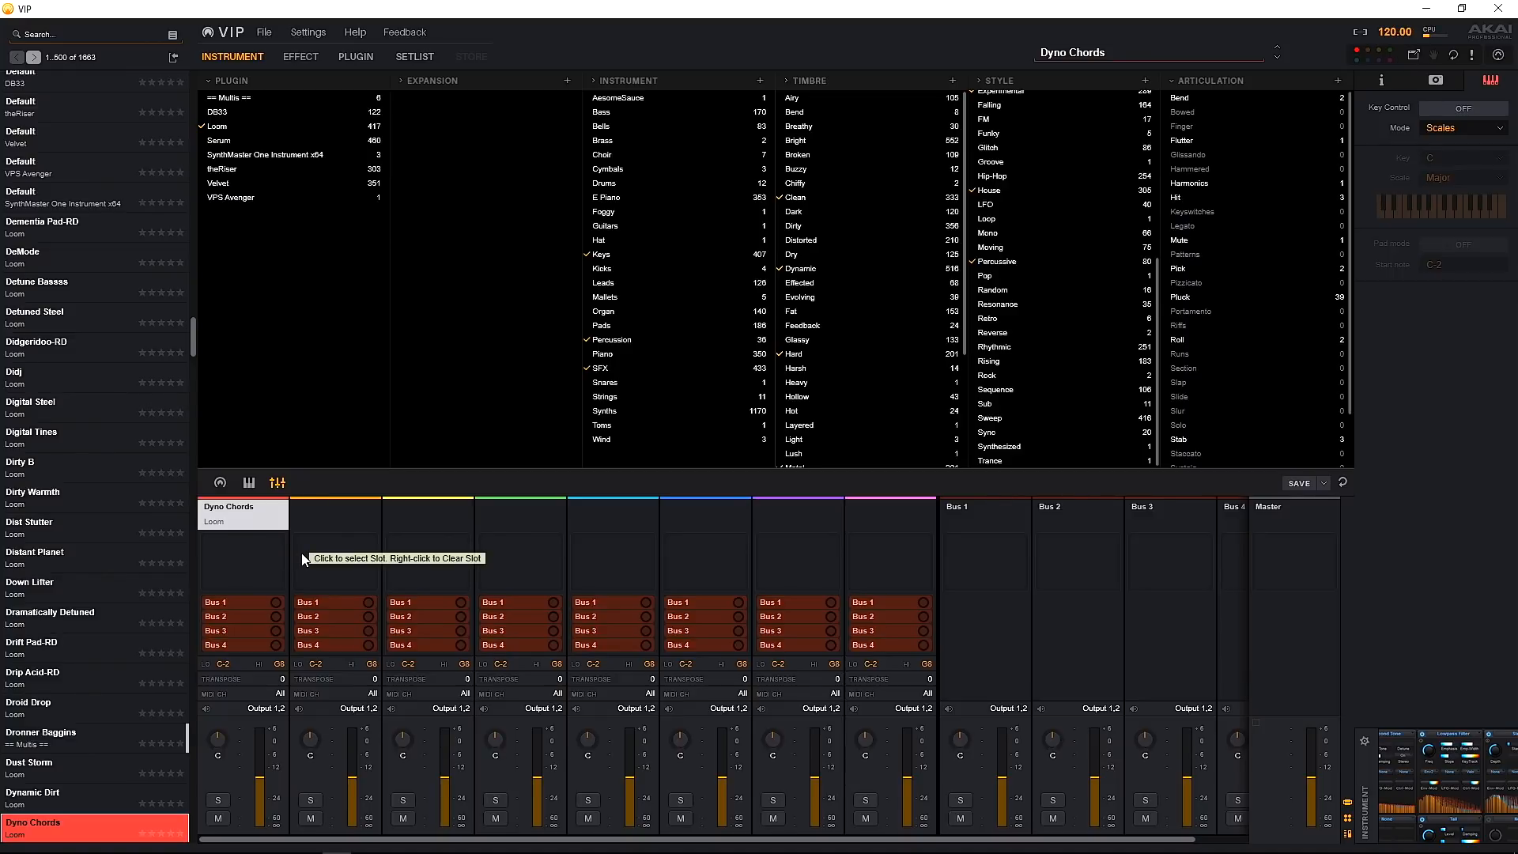
mouse_move(311, 416)
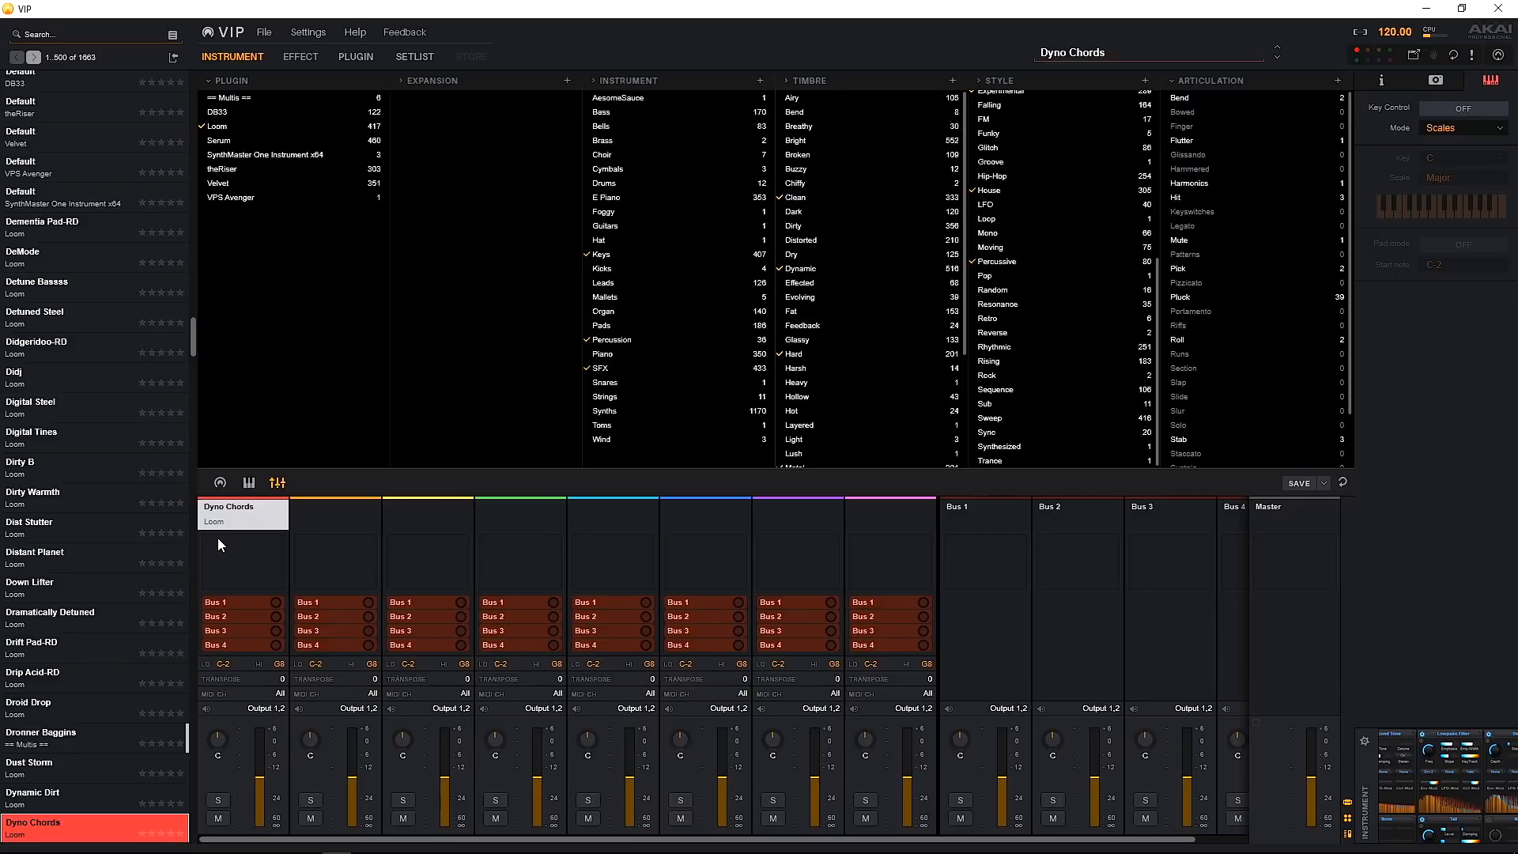
mouse_move(224, 541)
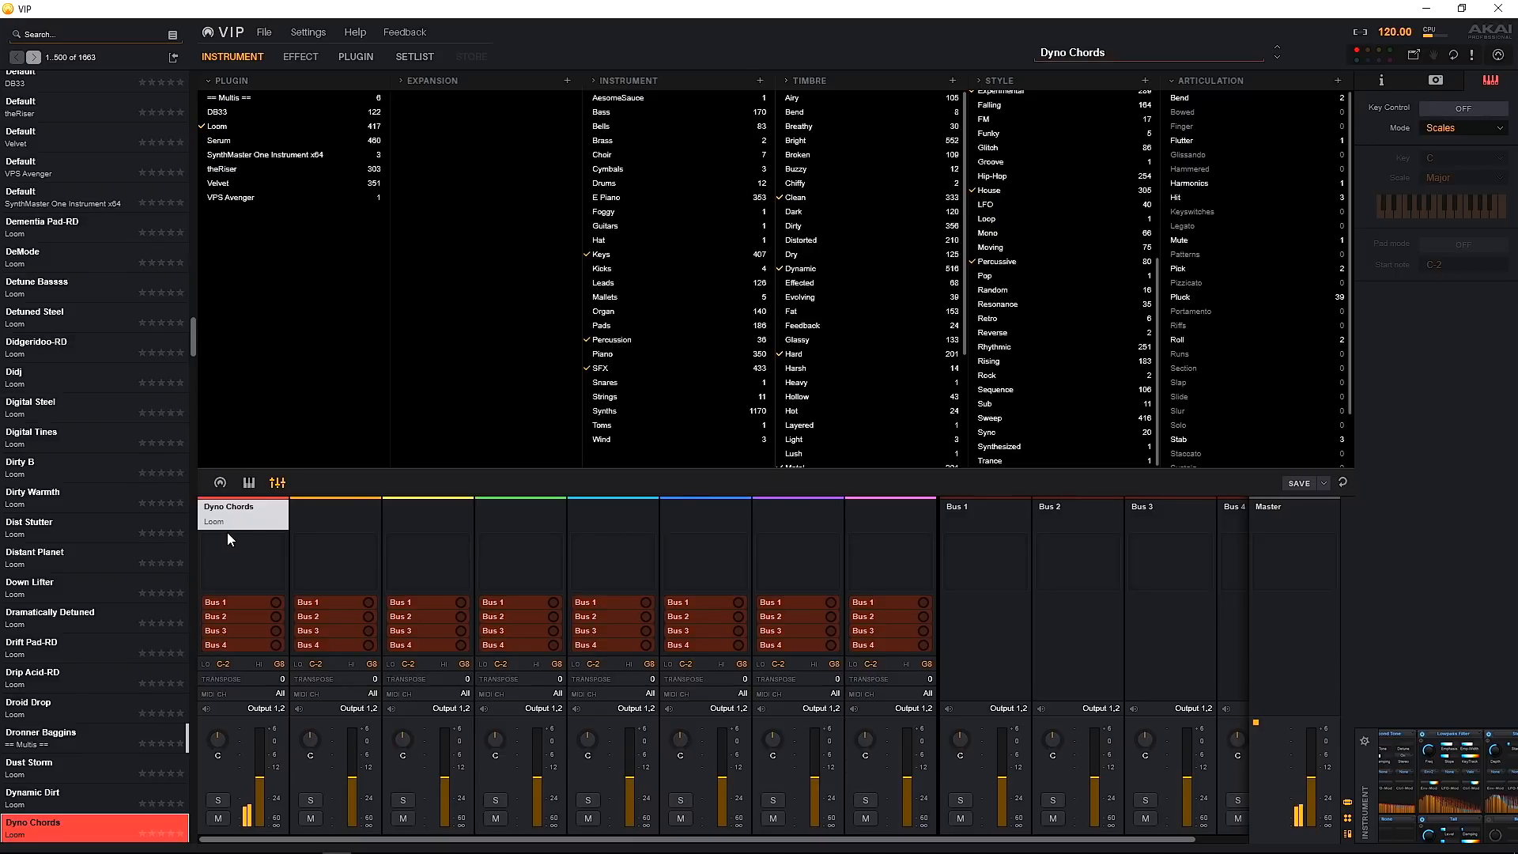
mouse_move(474, 554)
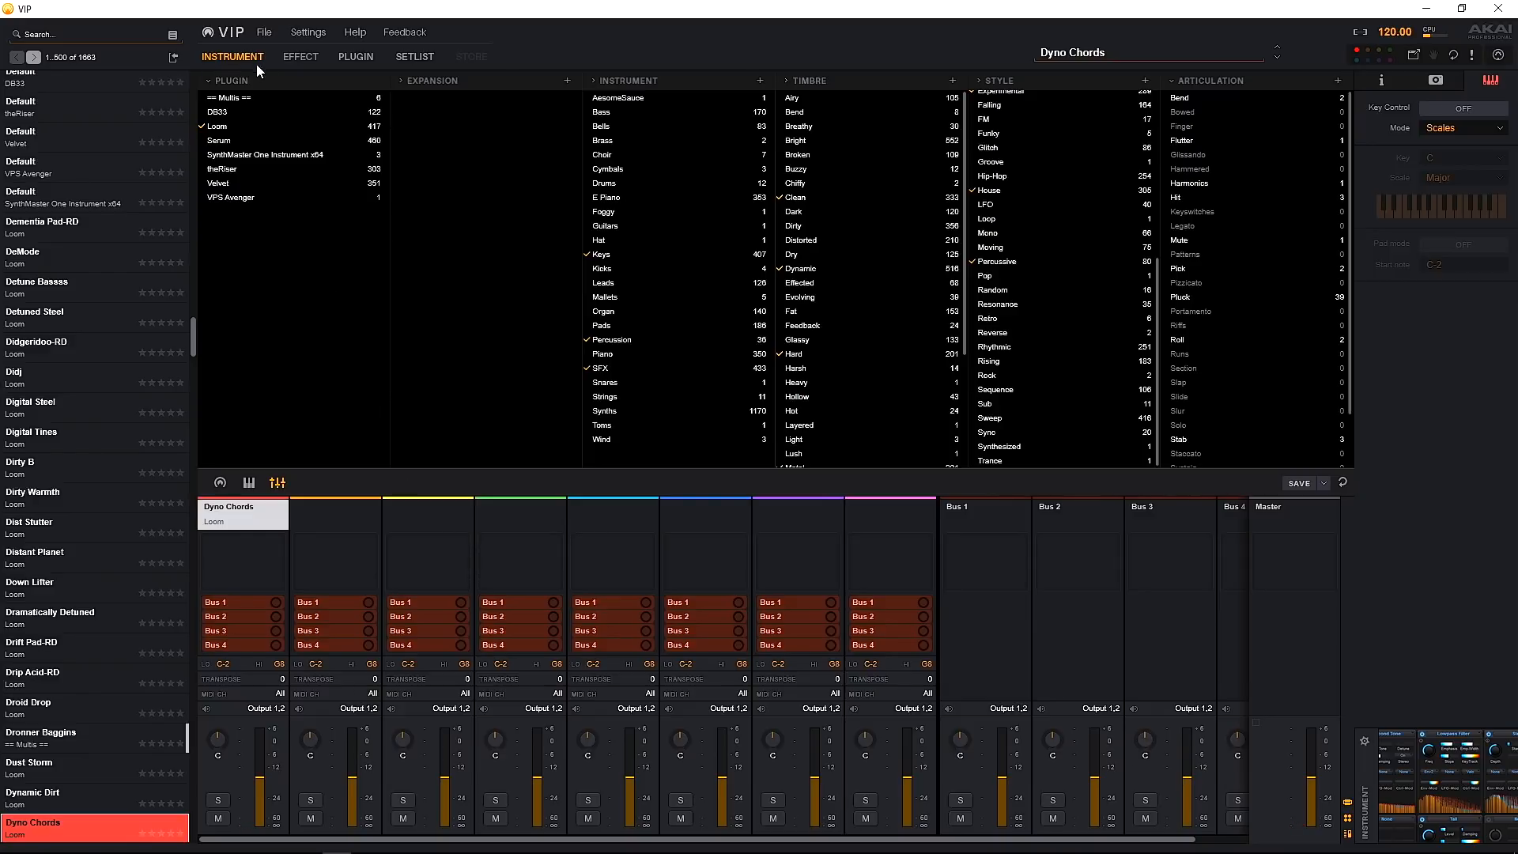
mouse_move(231, 133)
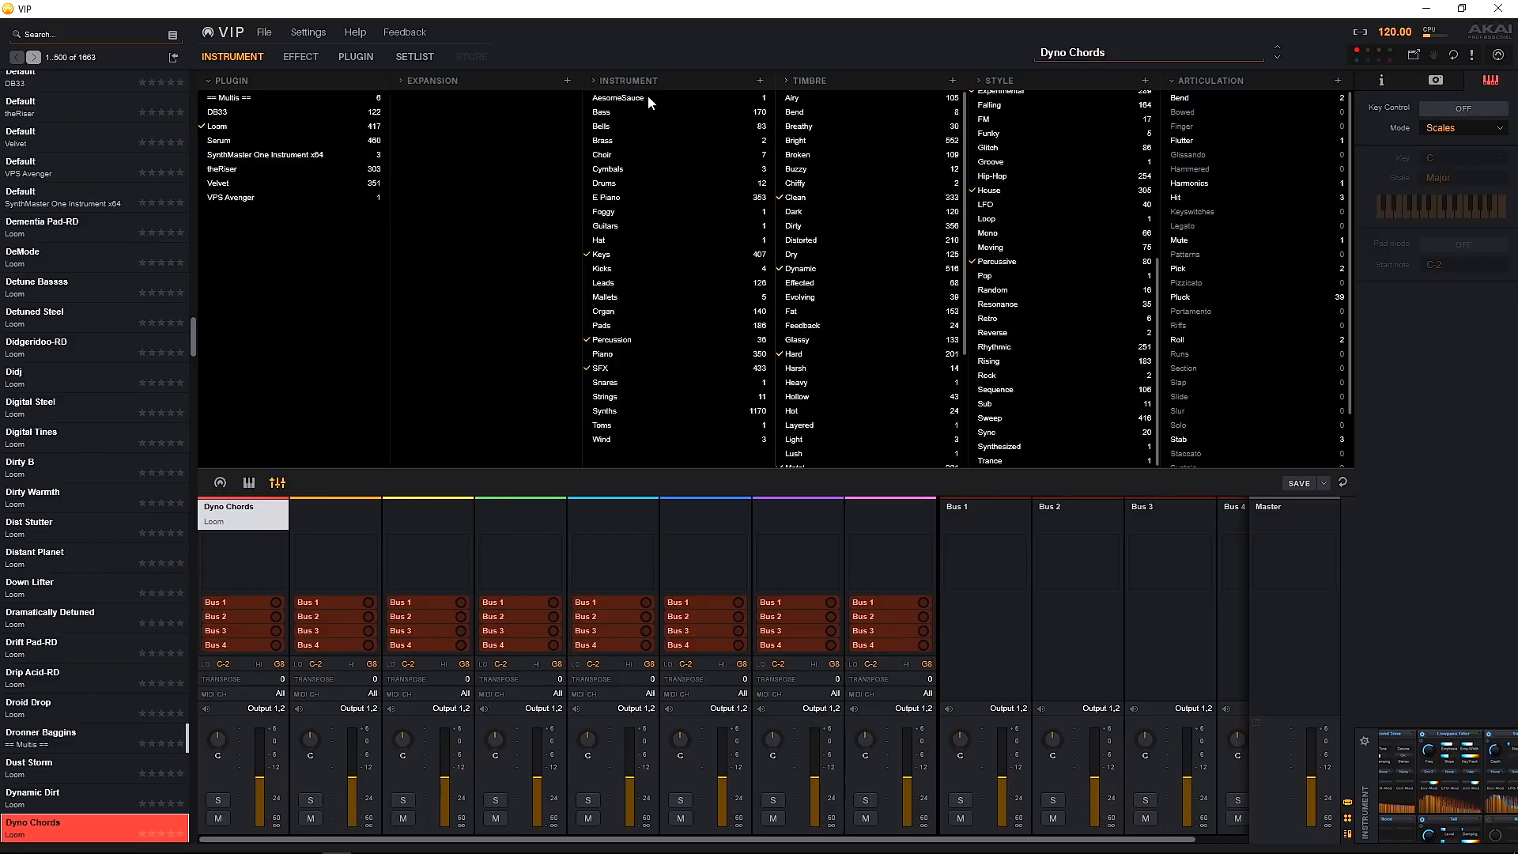
mouse_move(857, 291)
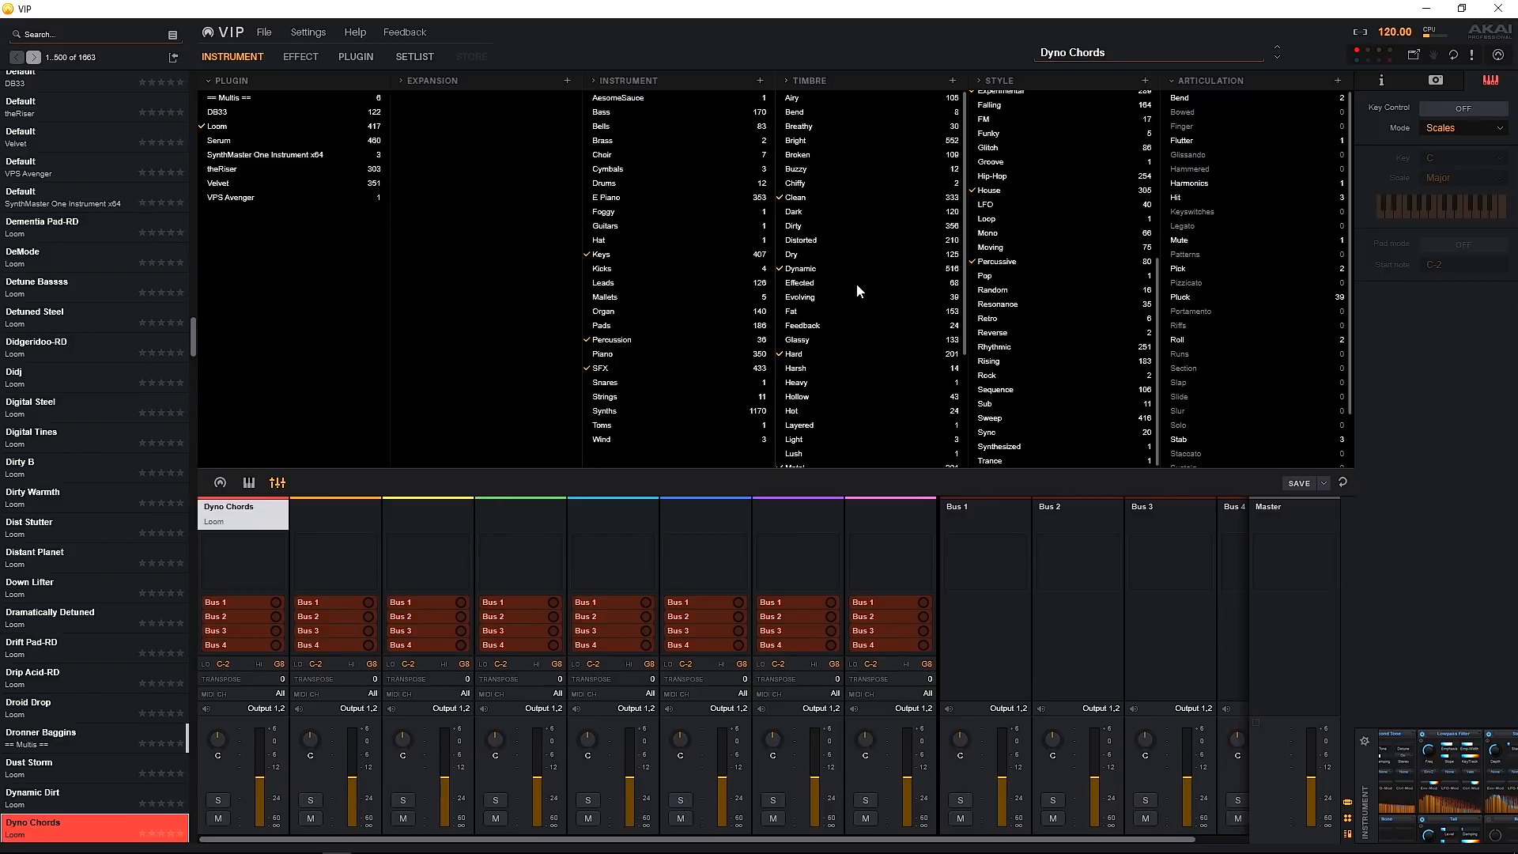
mouse_move(1067, 206)
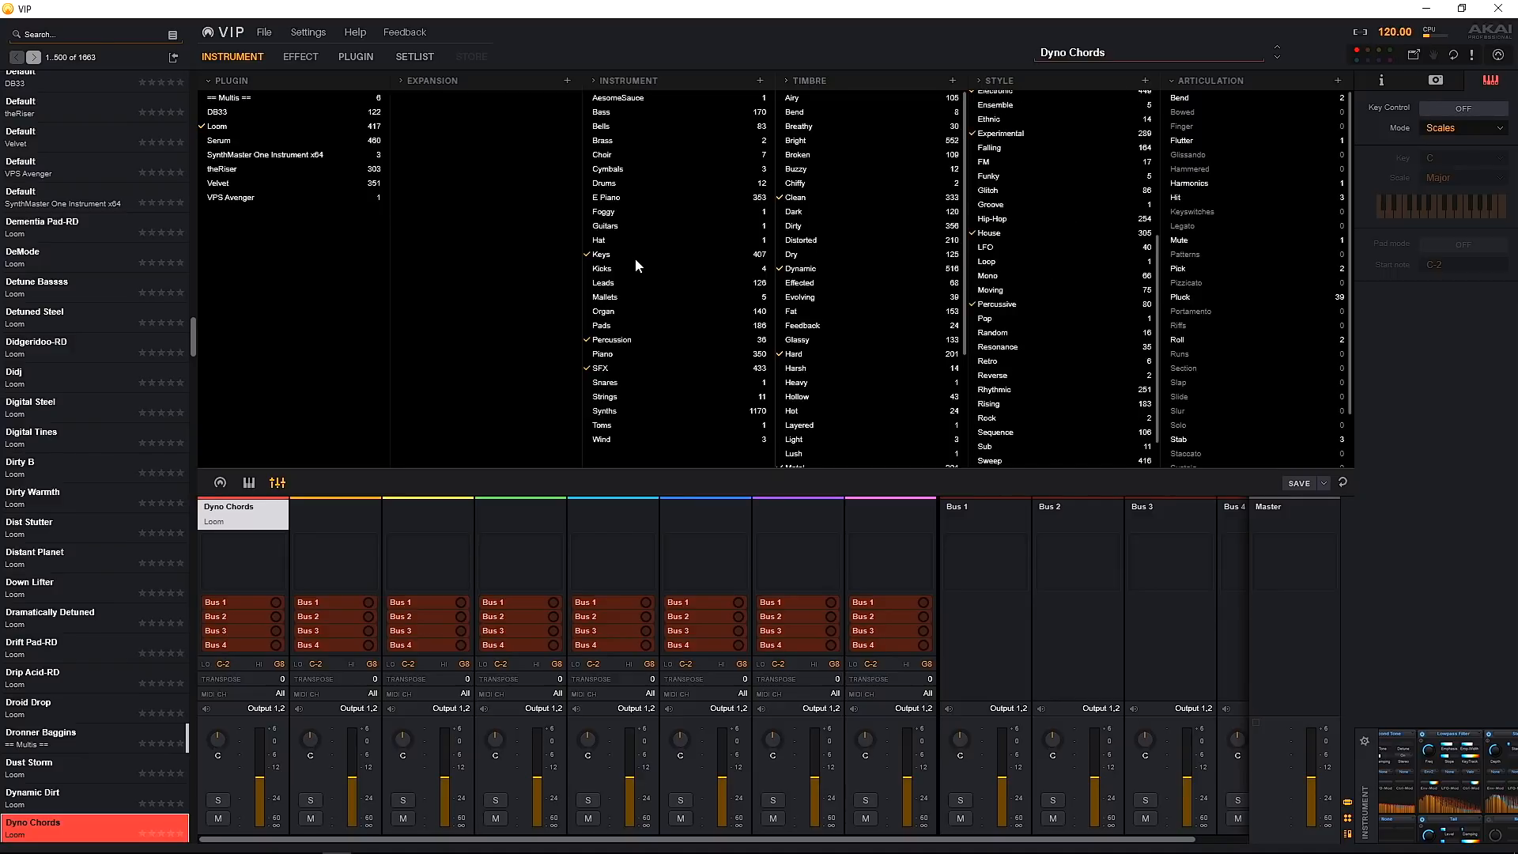
Step: Untick the SFX instrument tag so the browser's tag filters are all cleared
click(587, 369)
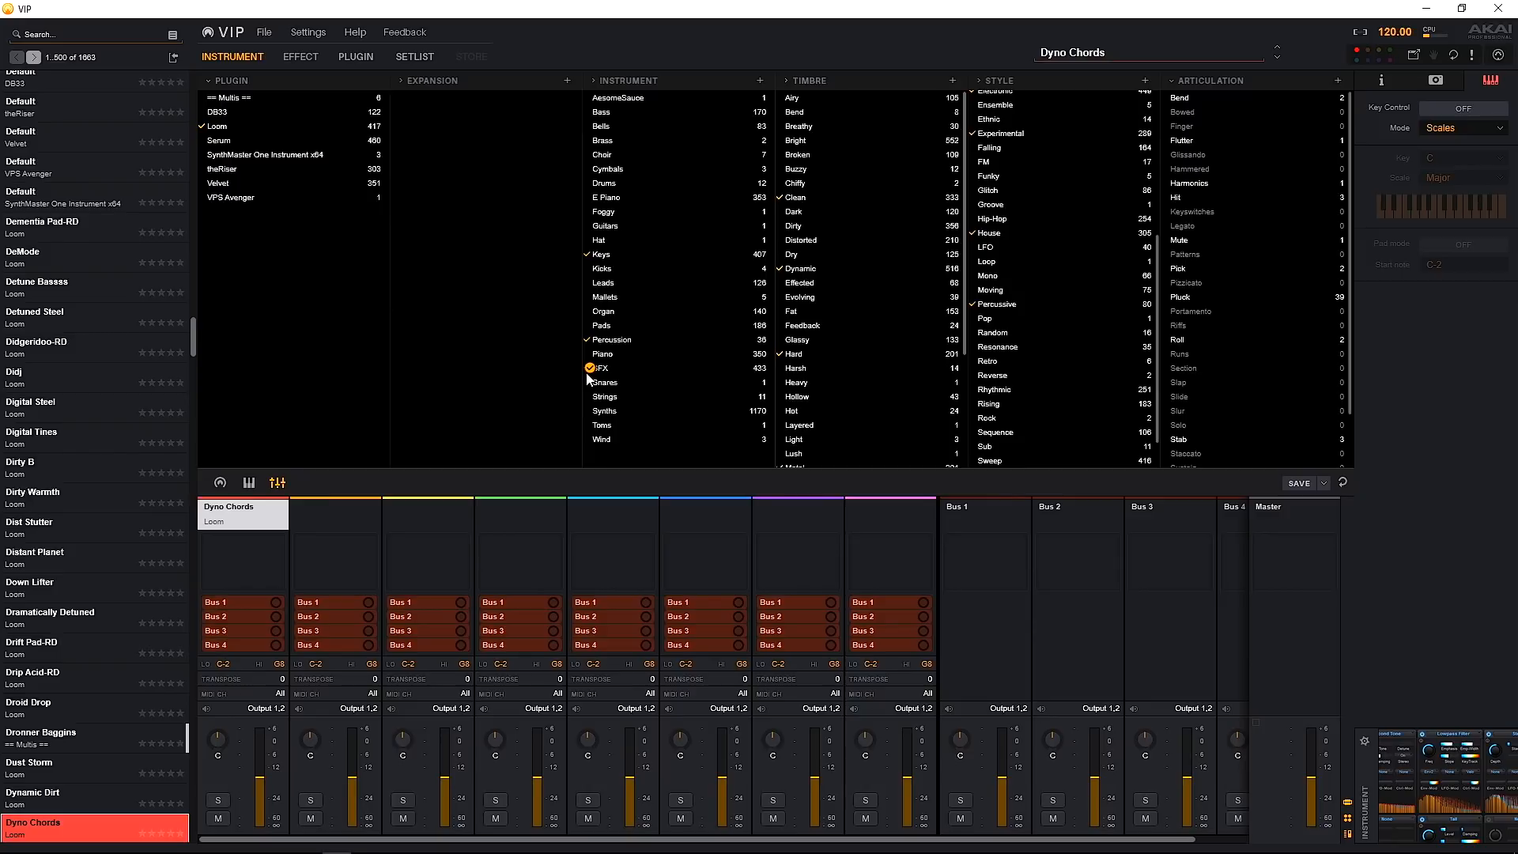
click(587, 368)
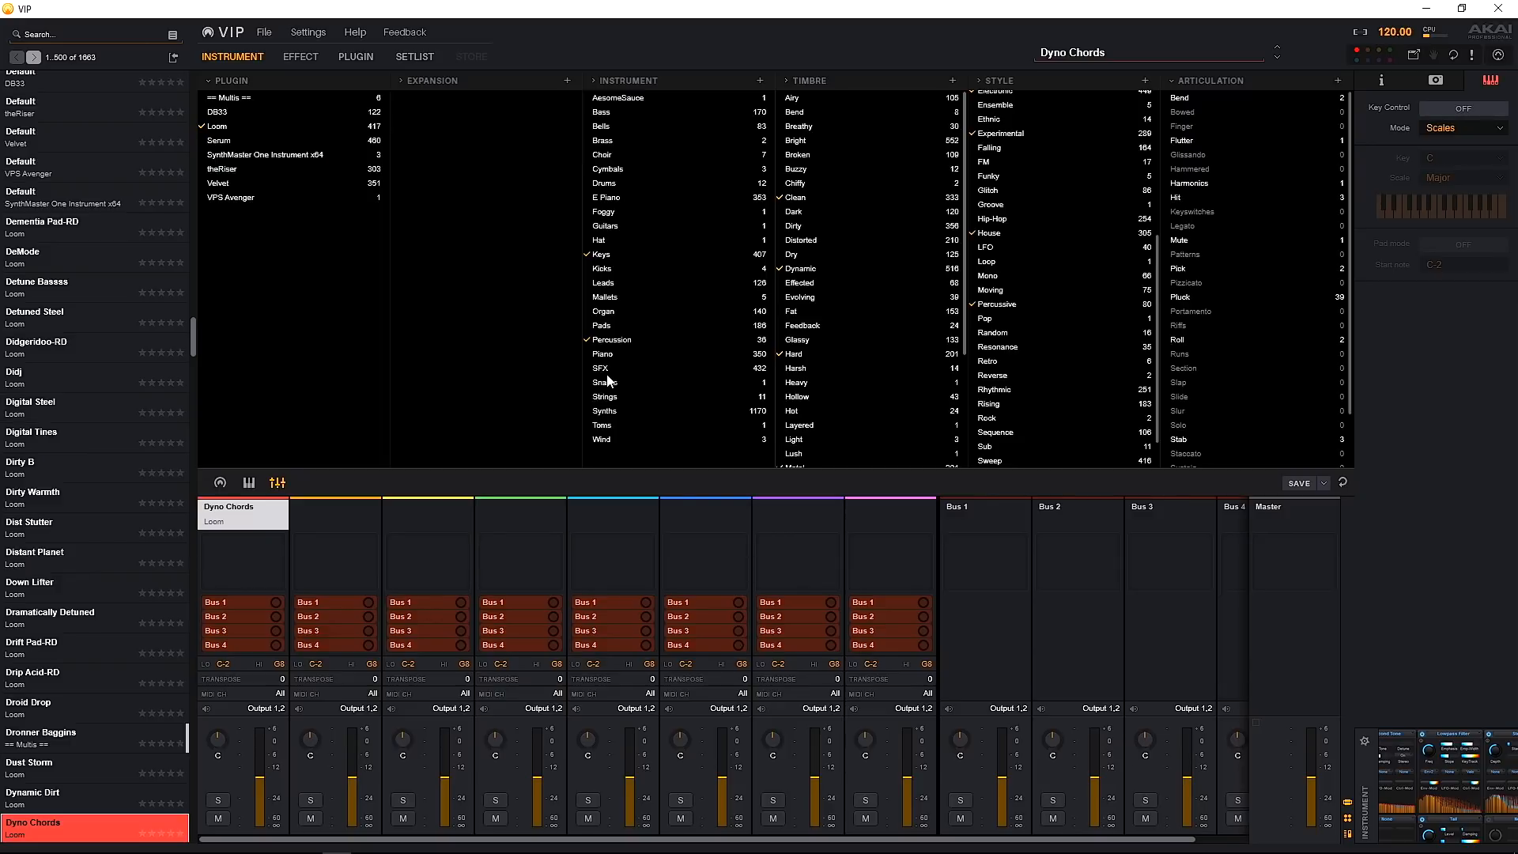
click(590, 295)
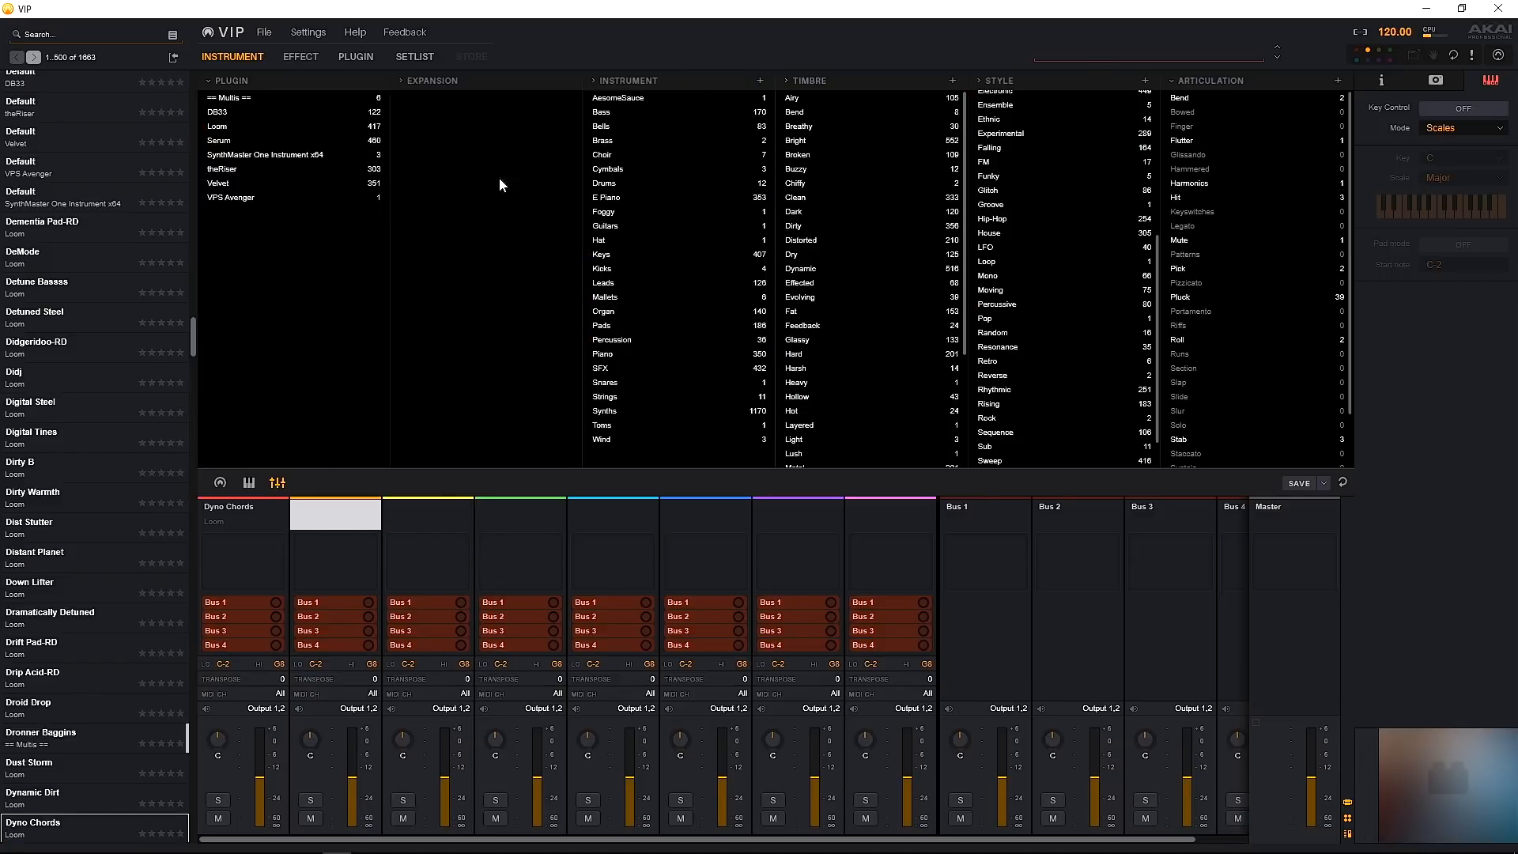
mouse_move(492, 259)
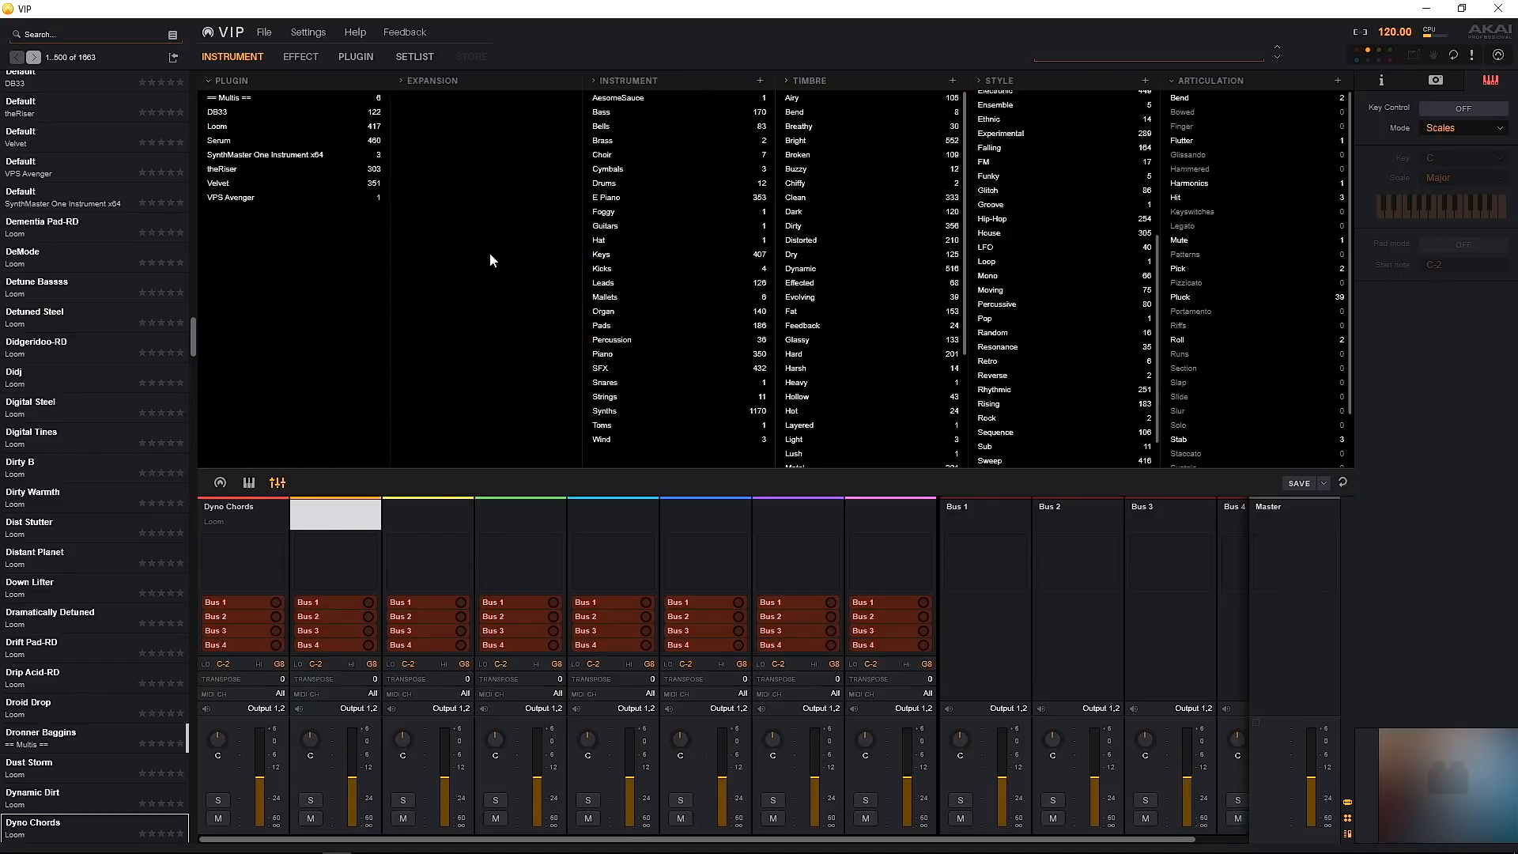
mouse_move(611, 183)
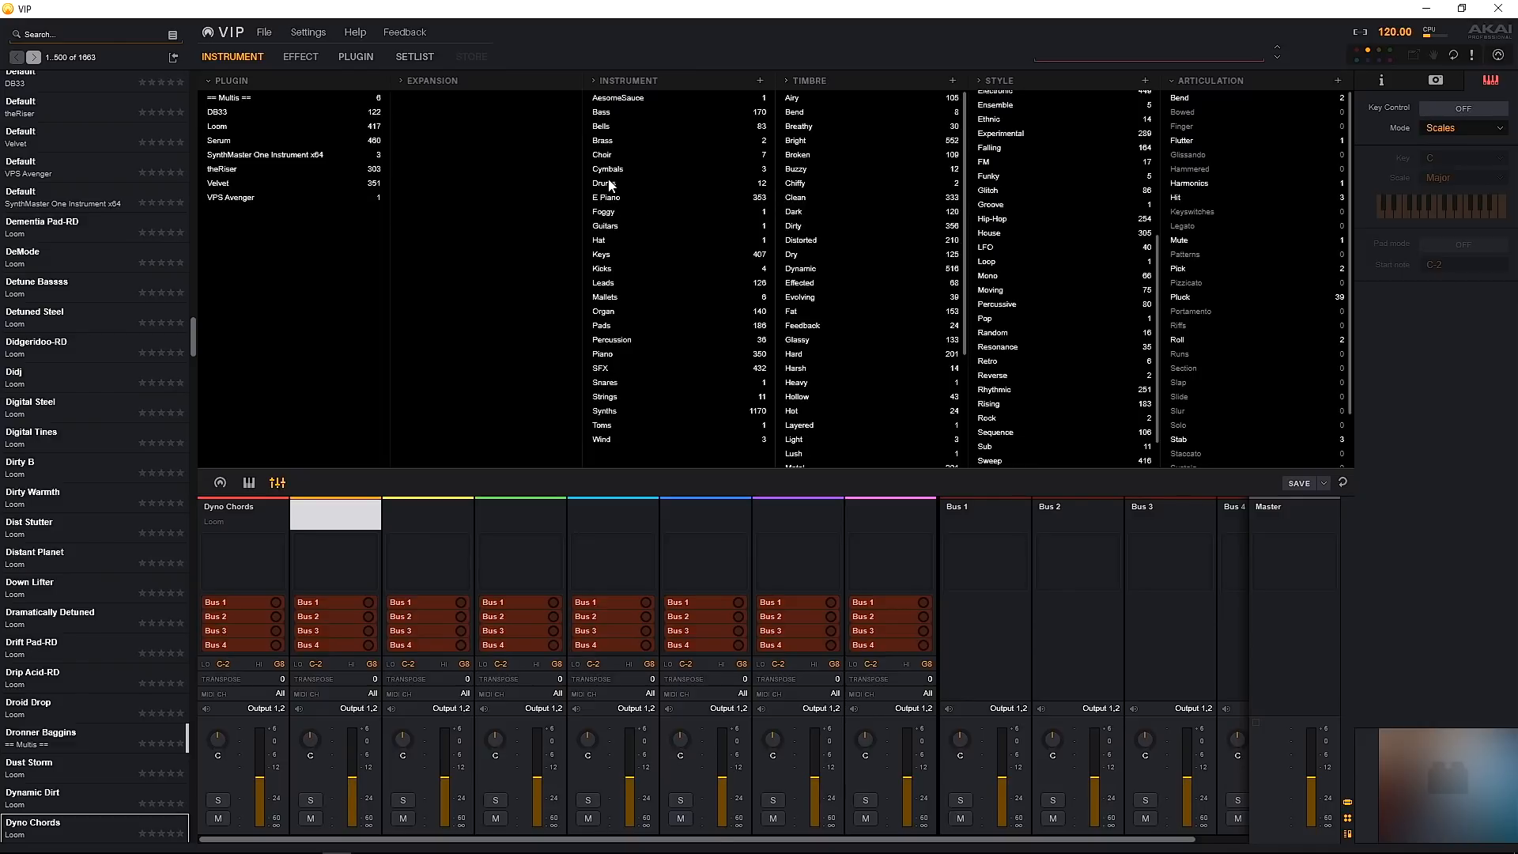
mouse_move(604, 133)
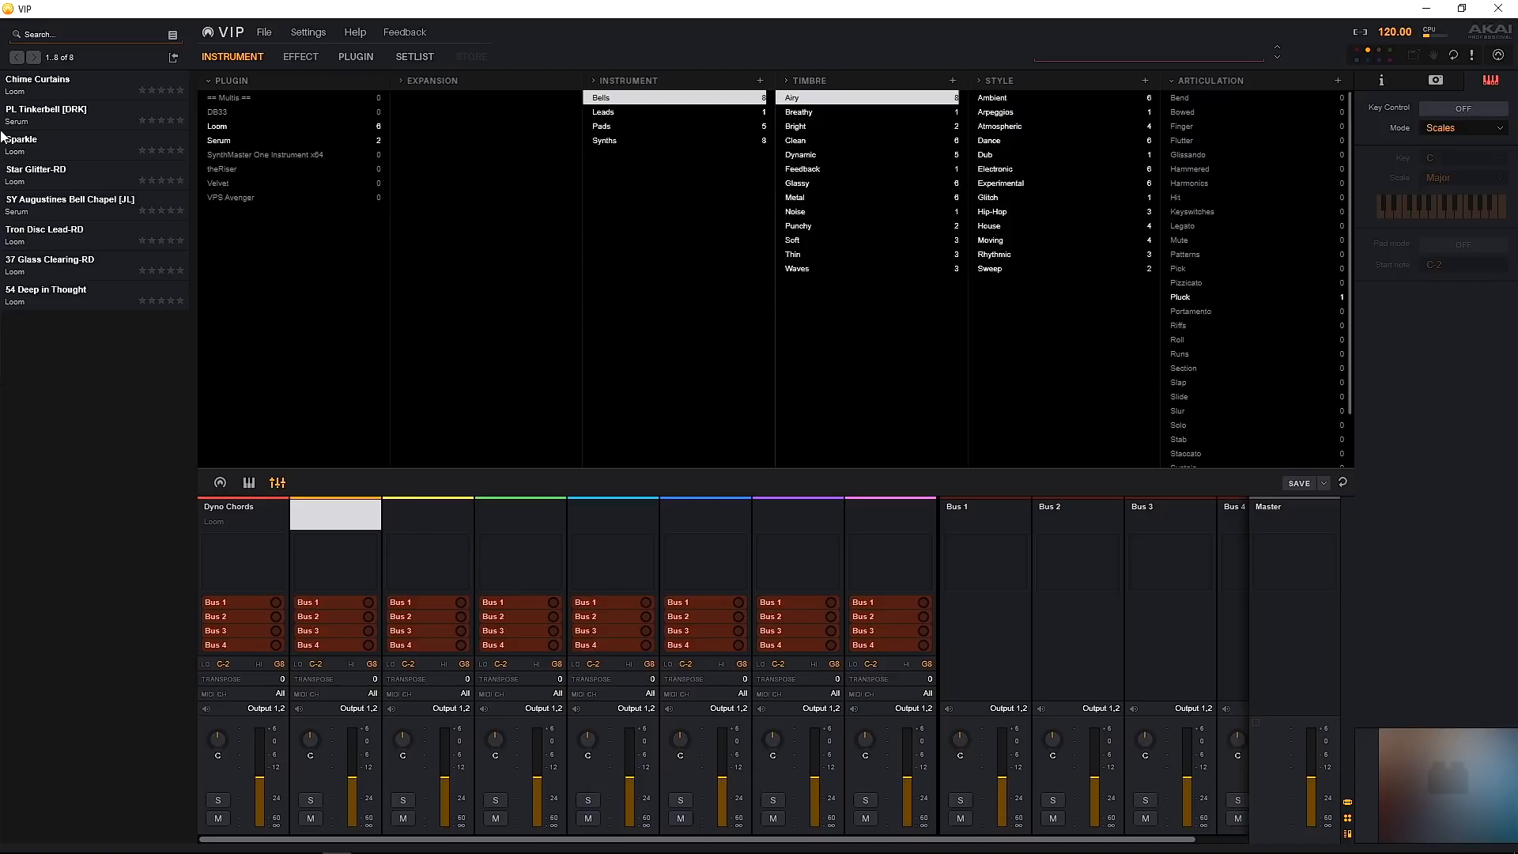
mouse_move(4, 193)
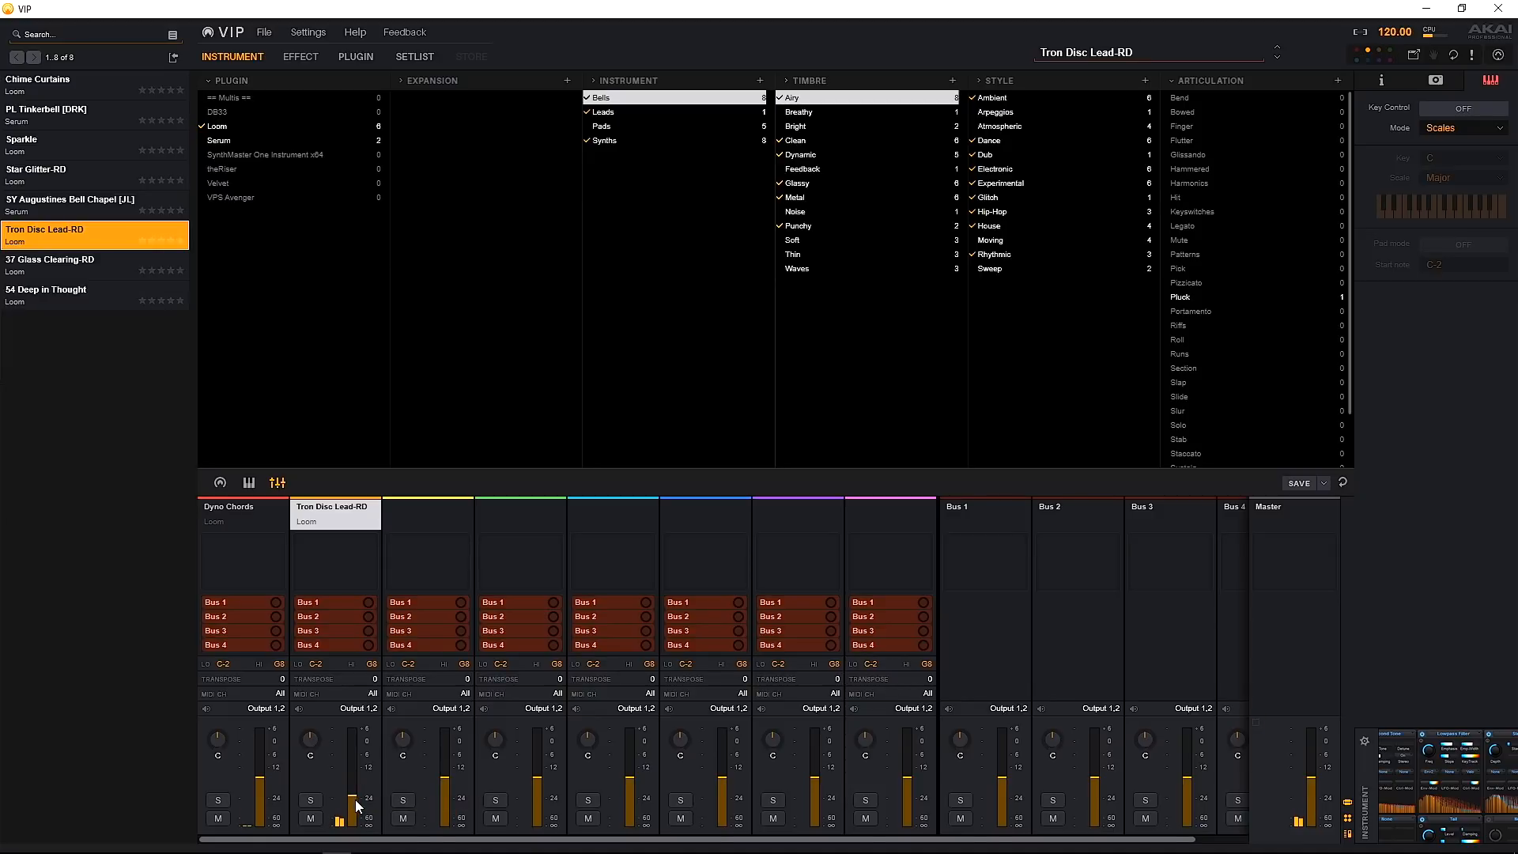
mouse_move(355, 555)
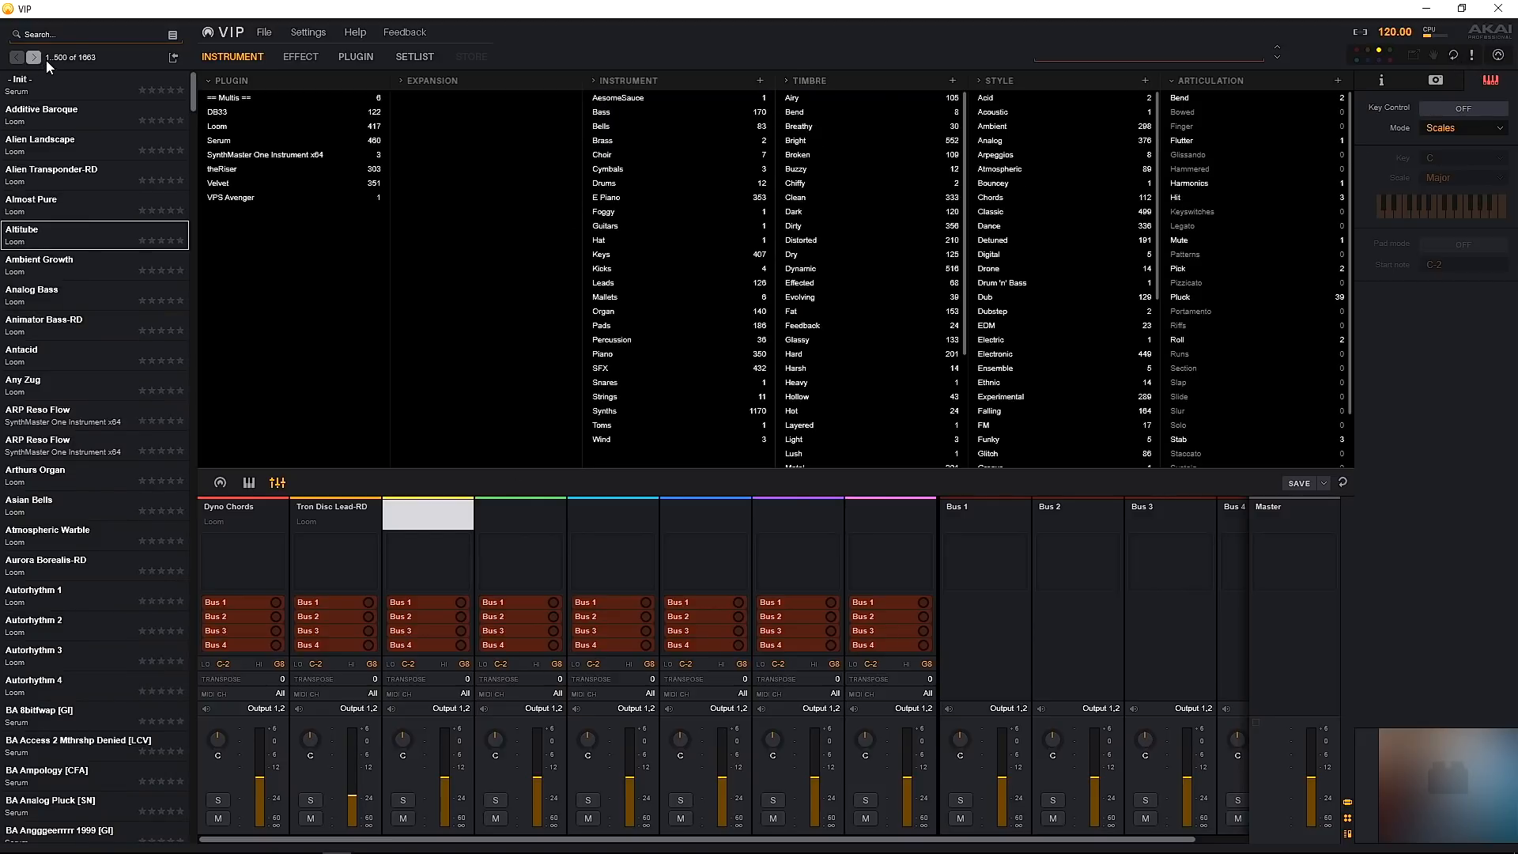
mouse_move(69, 46)
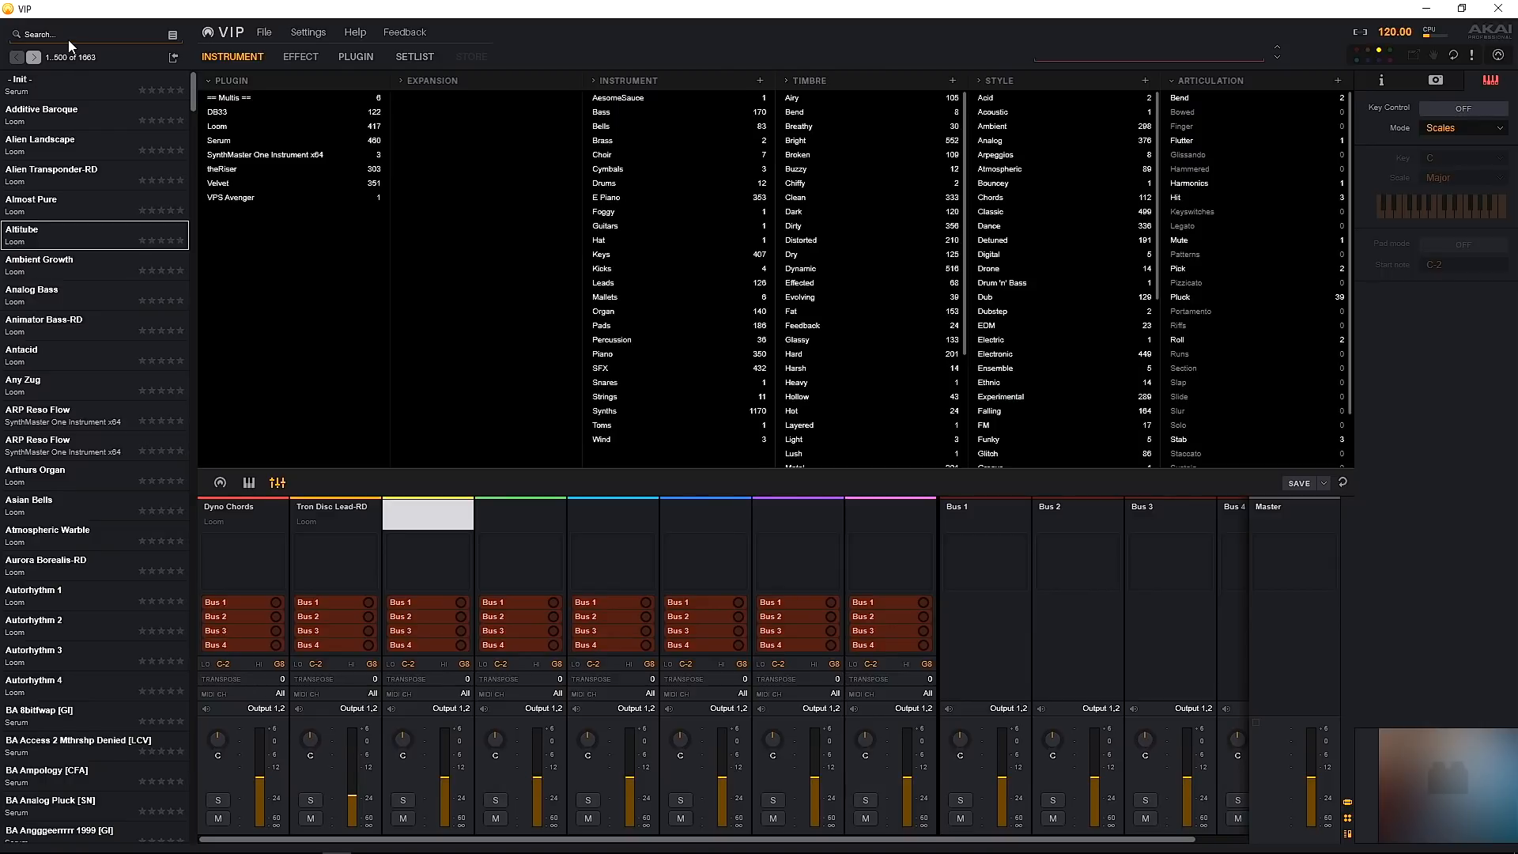
Step: Try a quick 'atmo' patch search, clear it, then filter the browser to Velvet patches
click(87, 33)
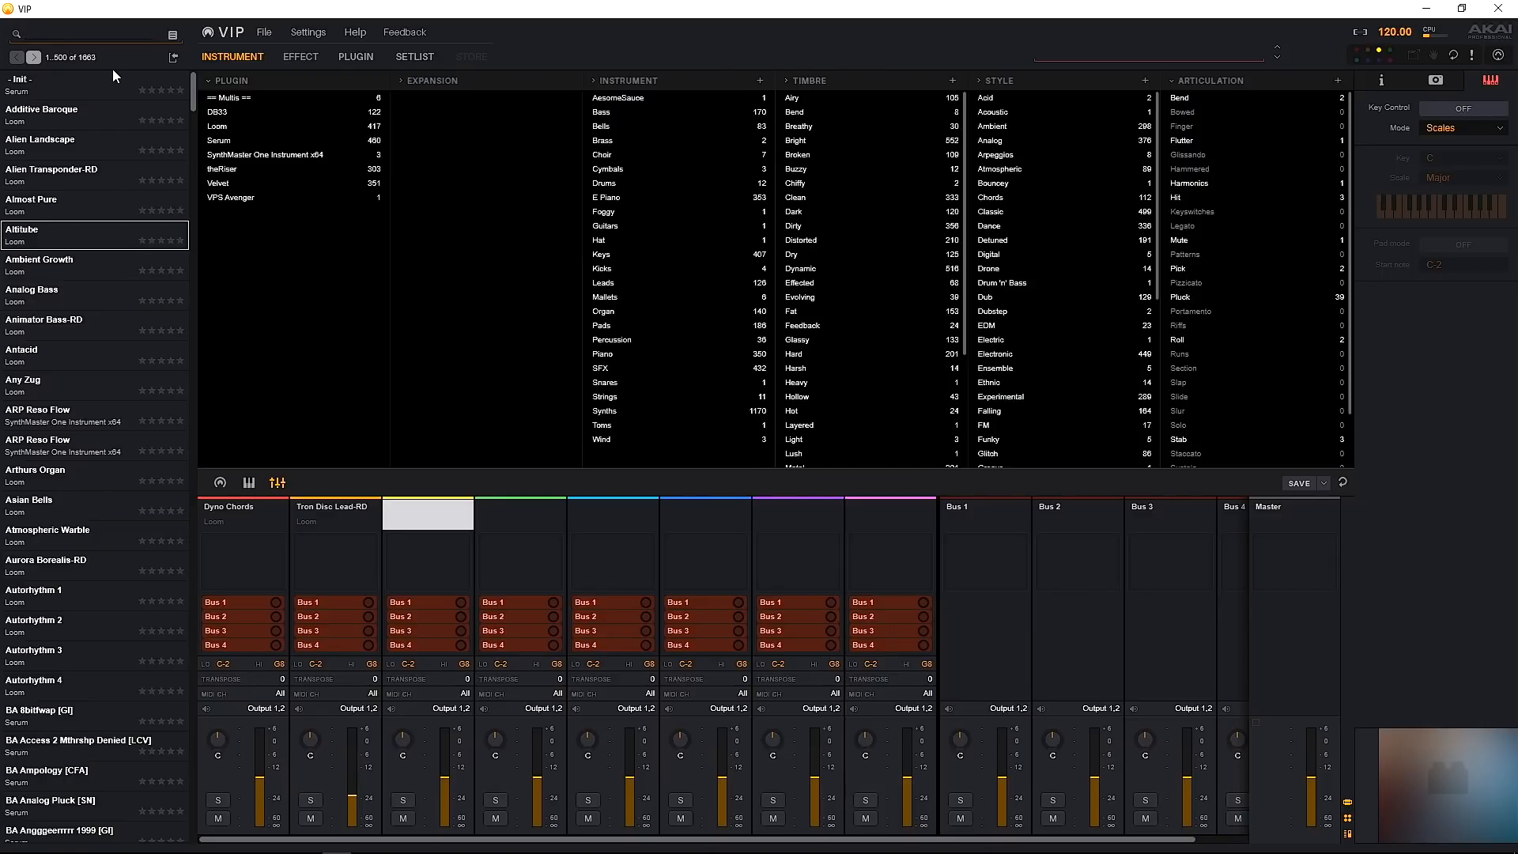
text(atmo)
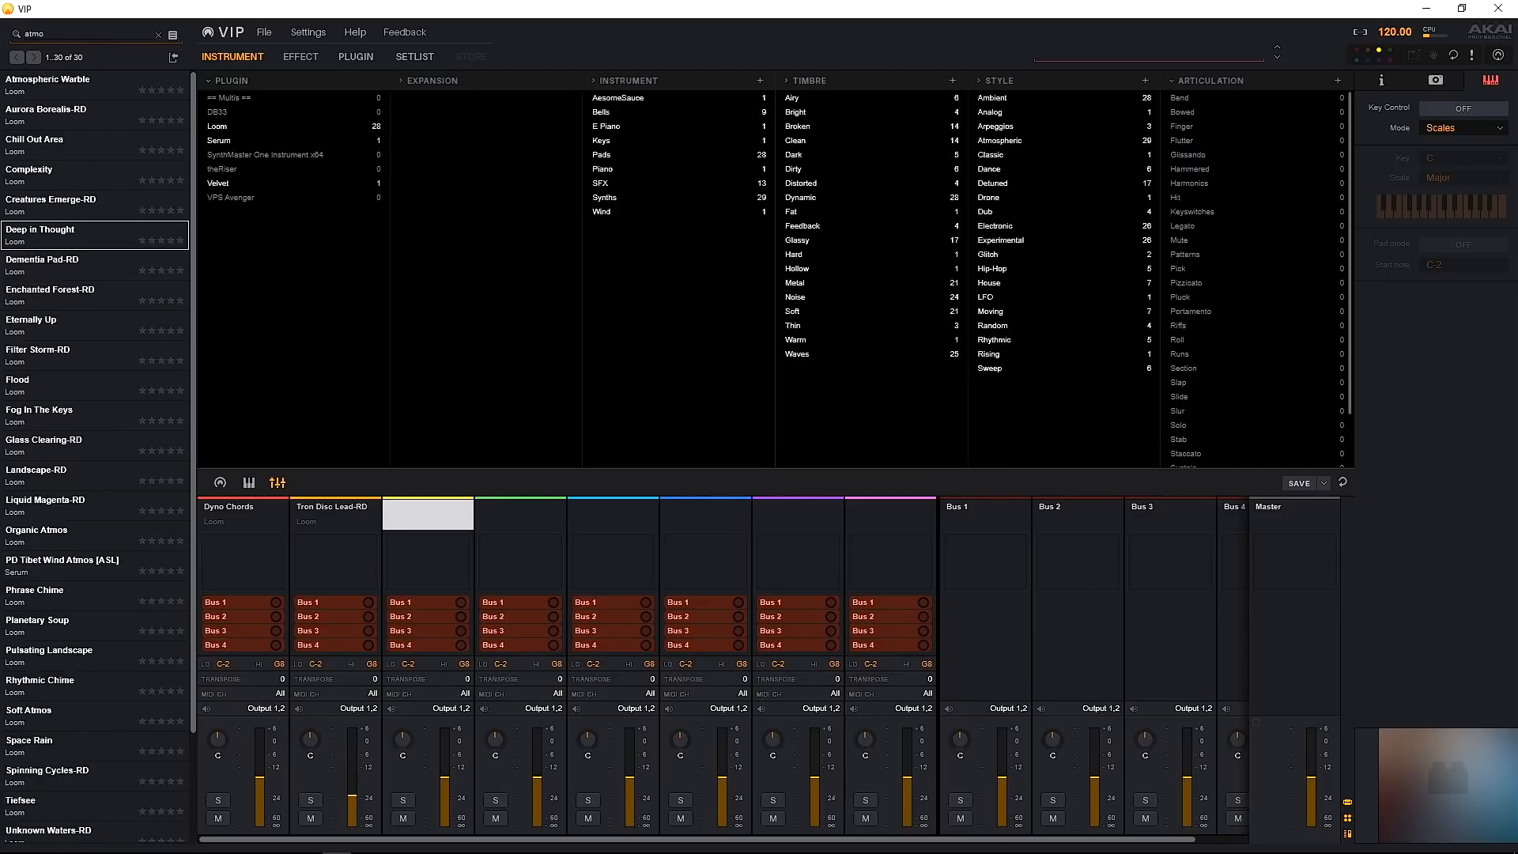
scroll(down, 3)
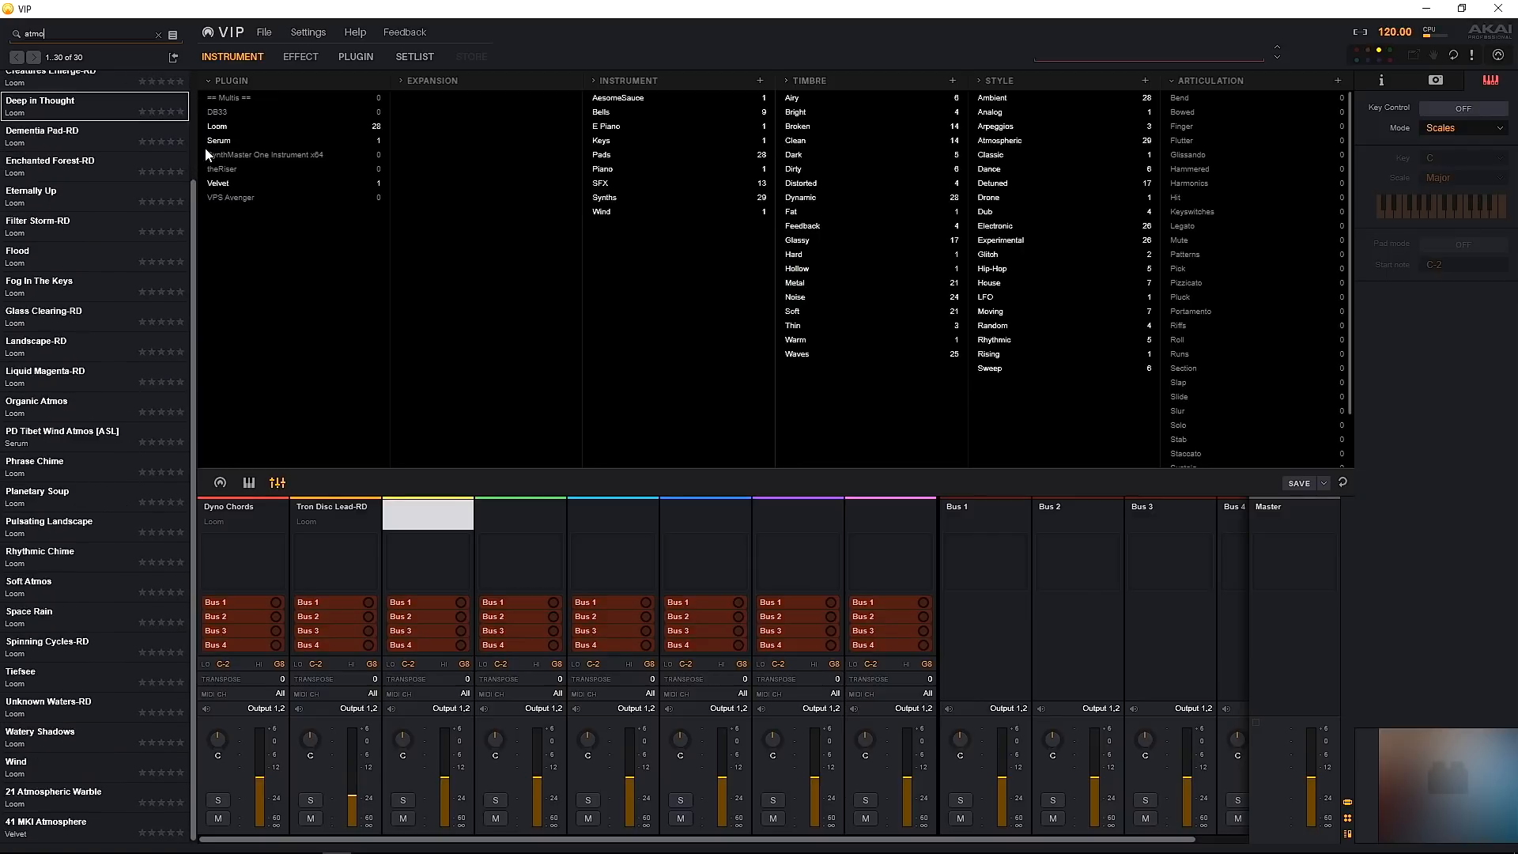
click(158, 33)
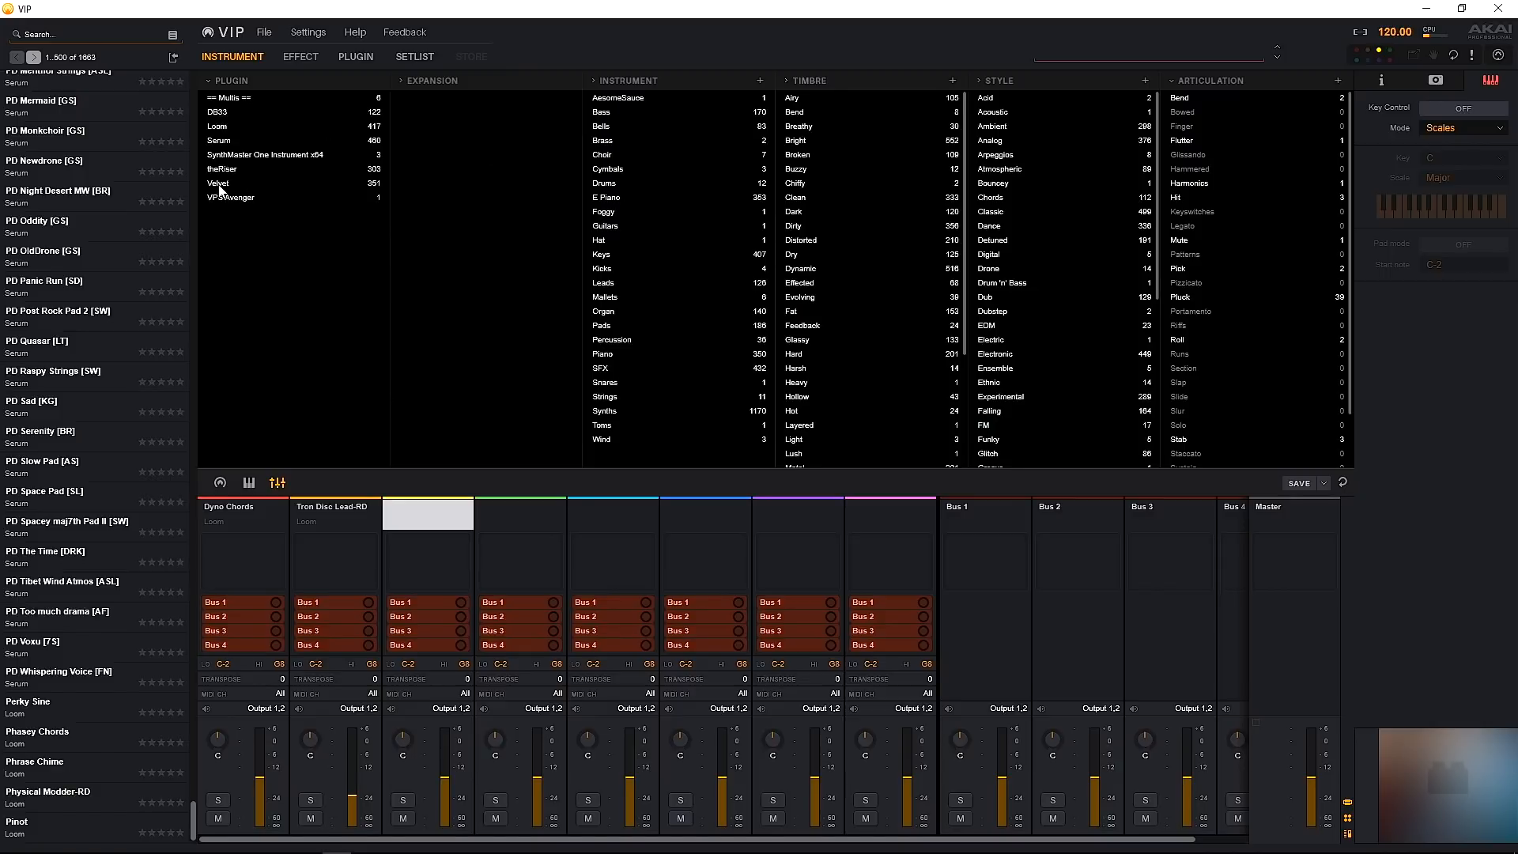
click(218, 184)
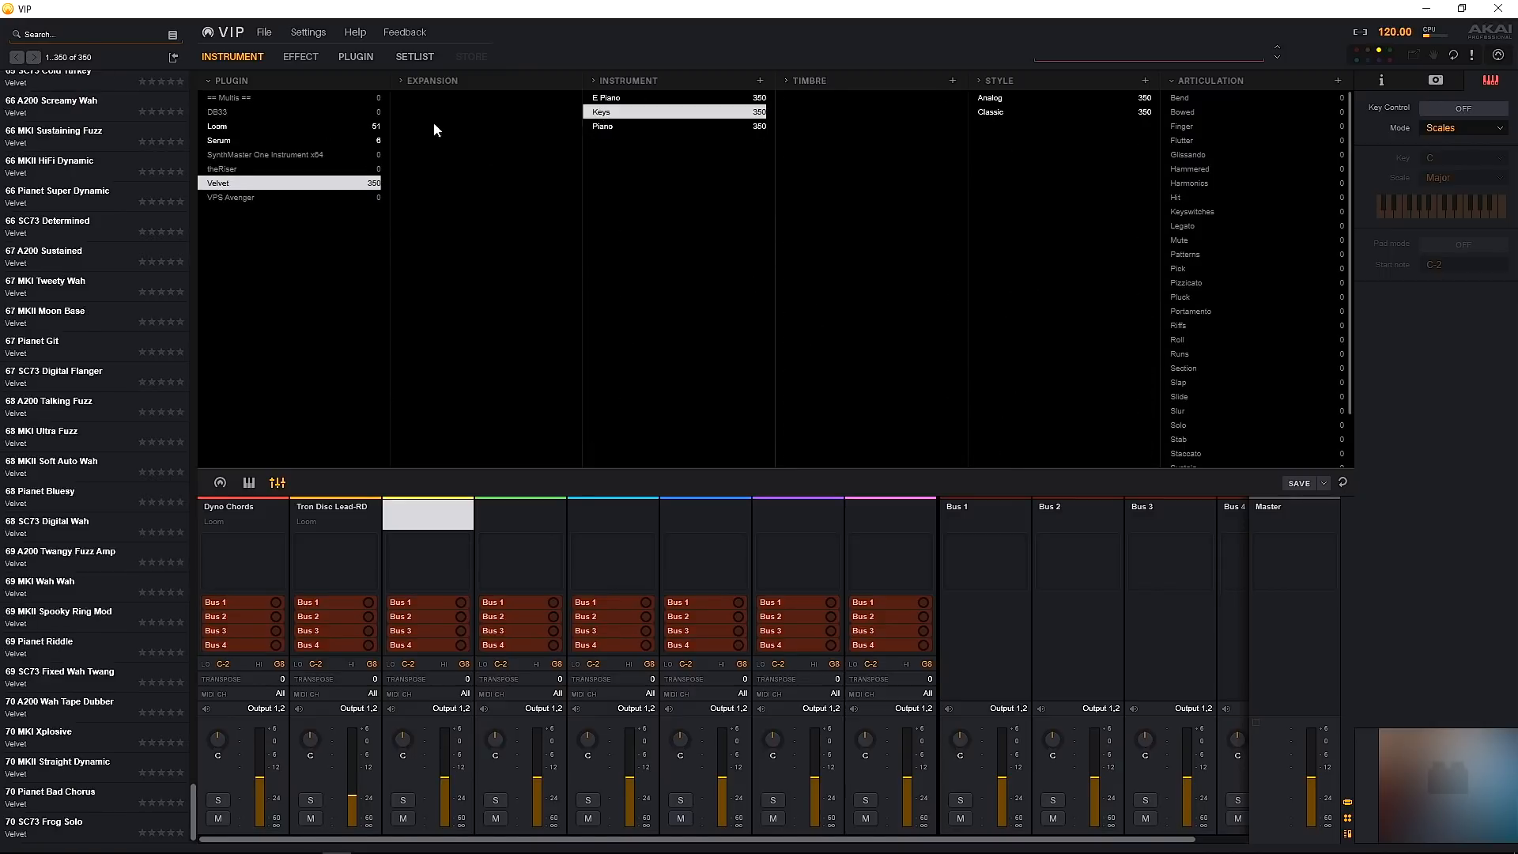
mouse_move(523, 559)
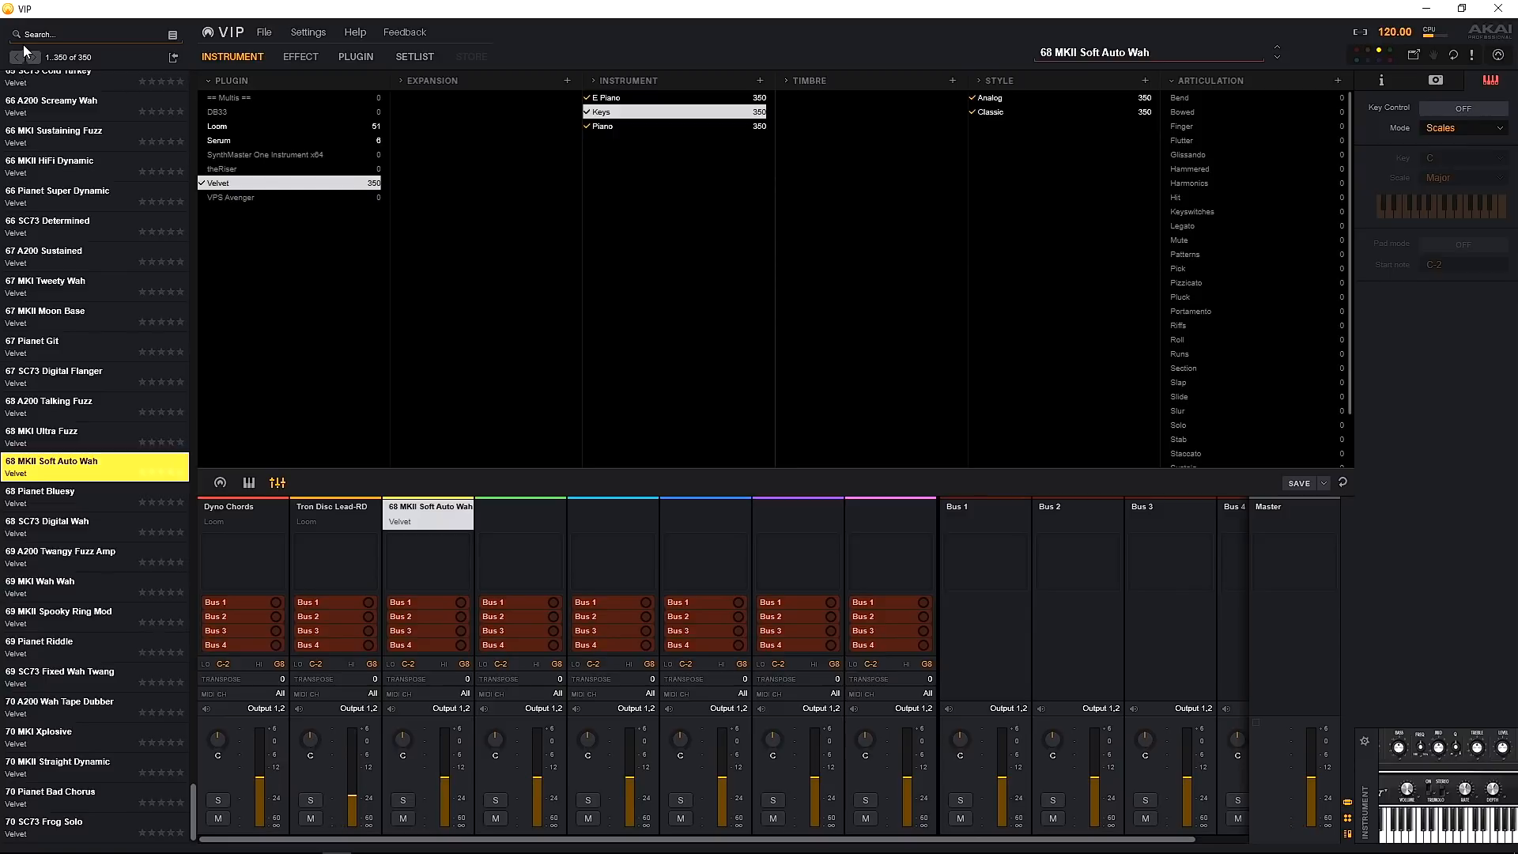
mouse_move(620, 206)
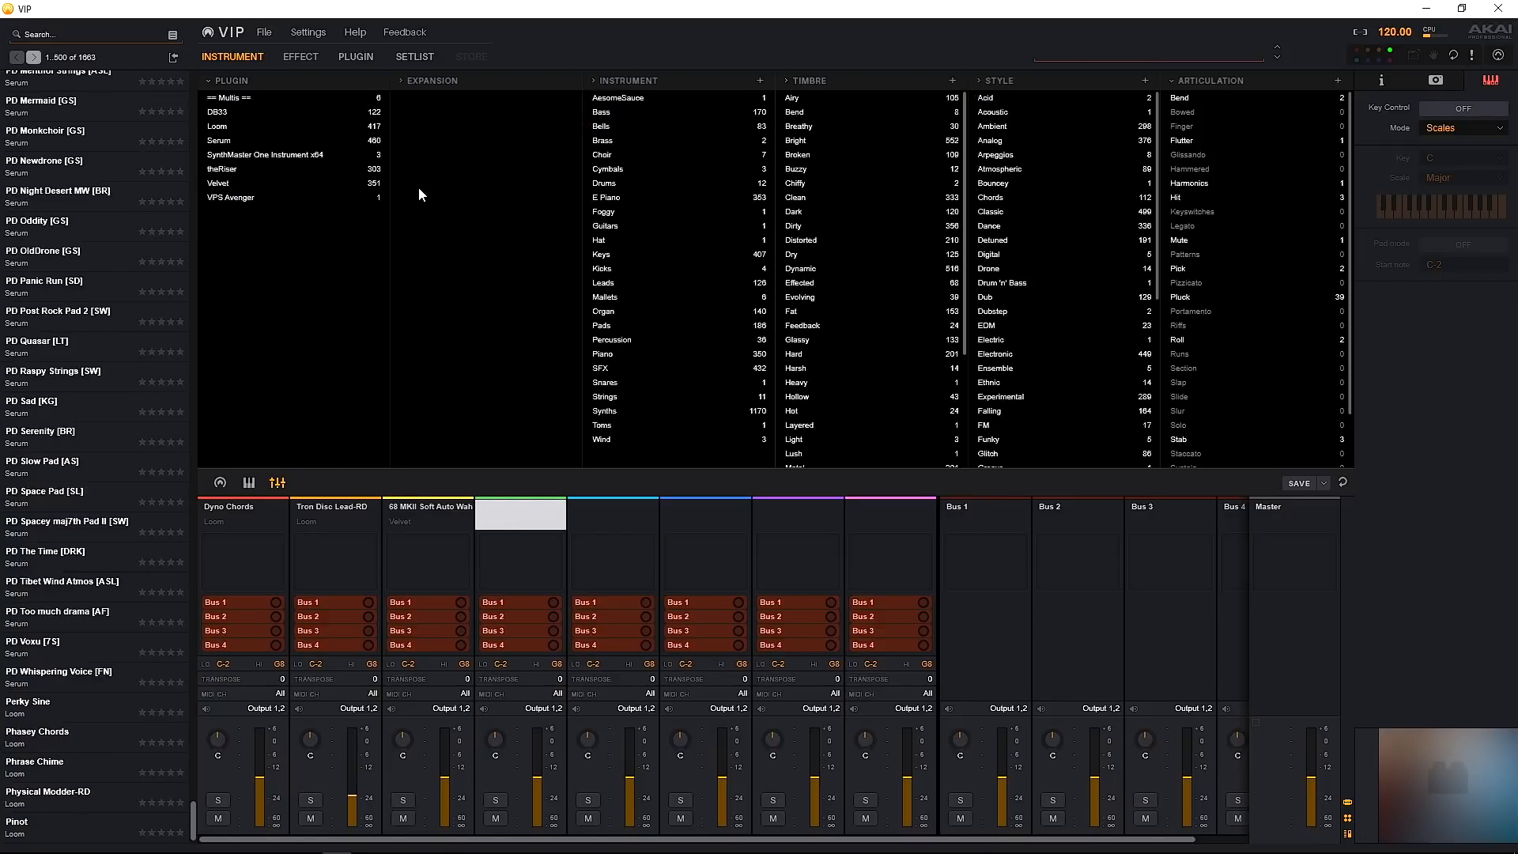
mouse_move(224, 169)
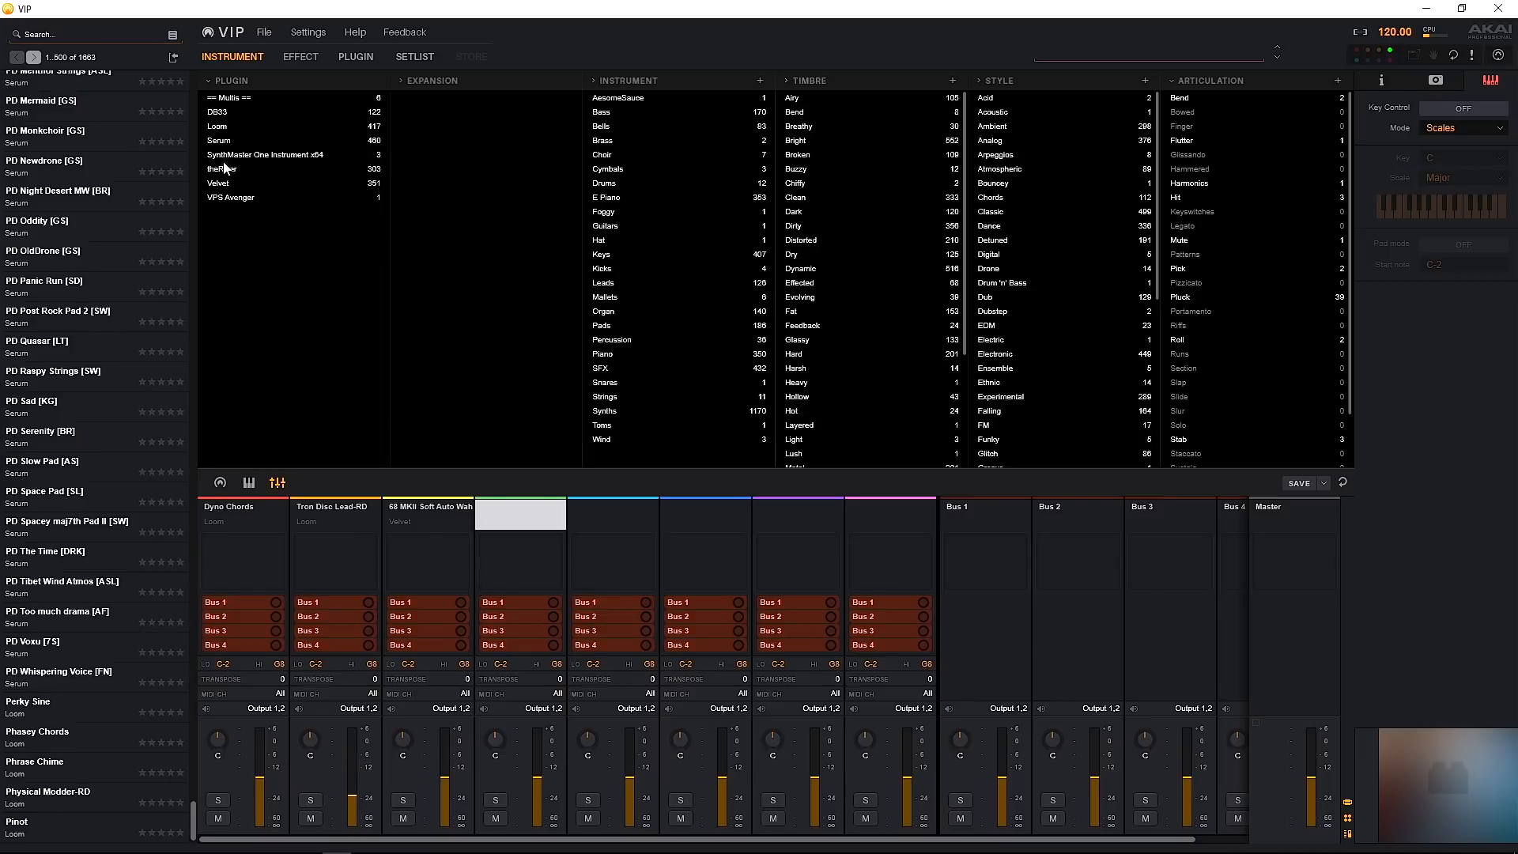
mouse_move(374, 170)
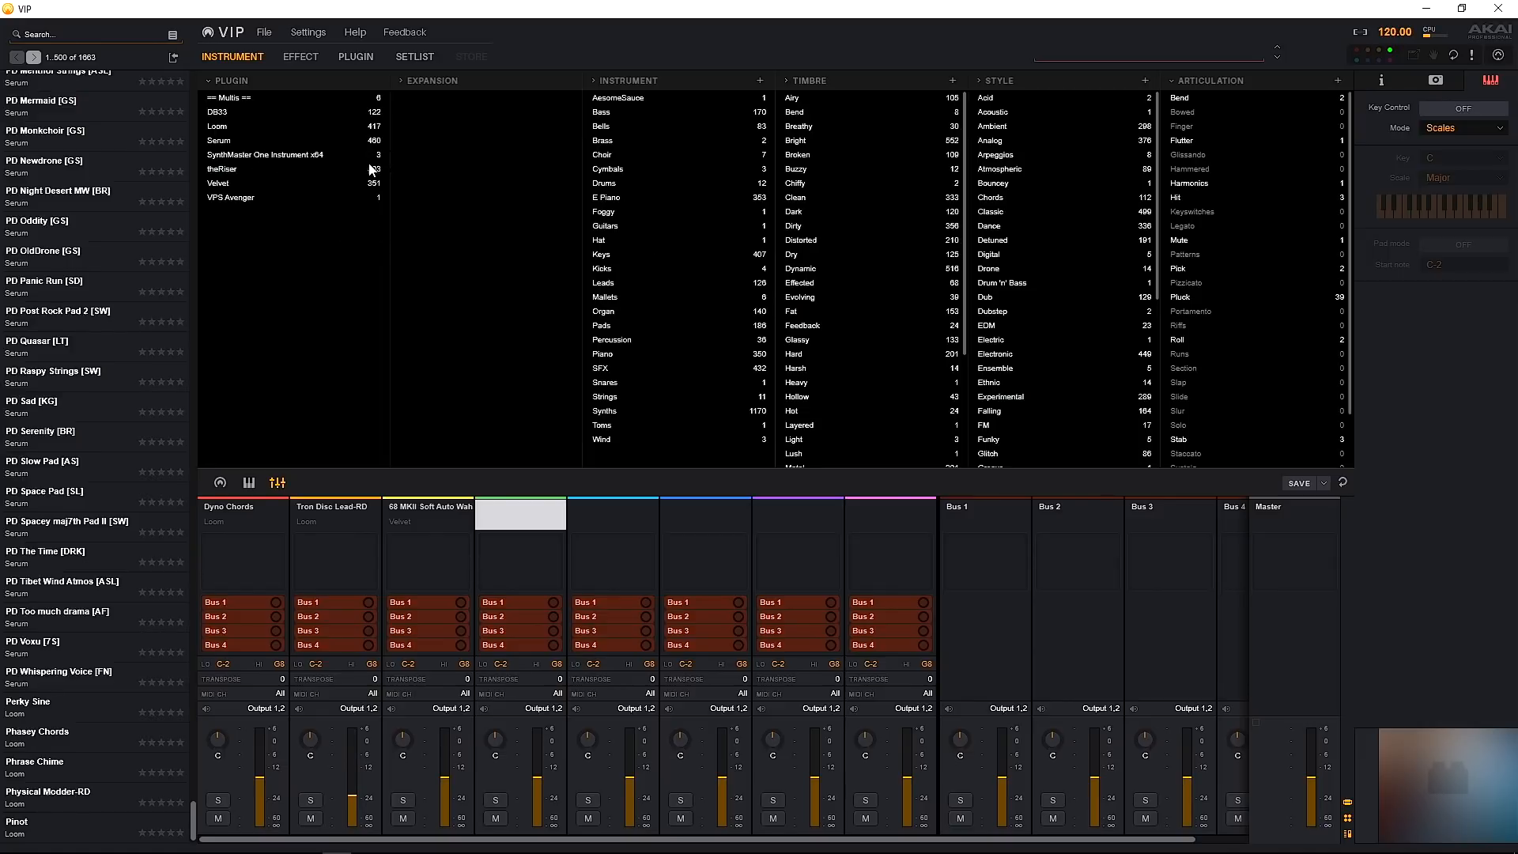
Step: Filter to SynthMaster One presets and load its Default preset on empty channel 4
click(265, 155)
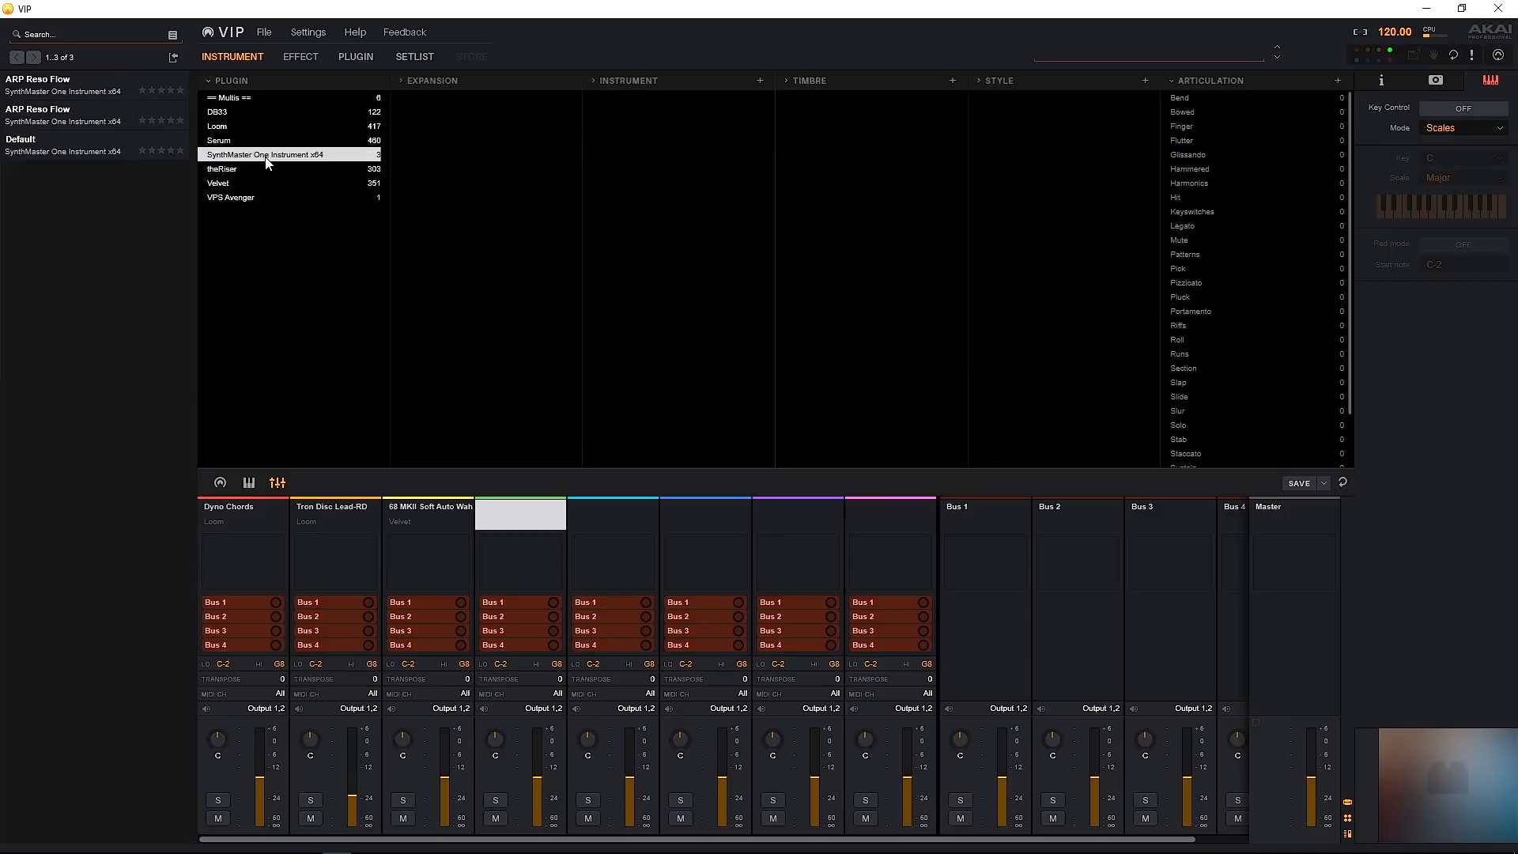
mouse_move(29, 155)
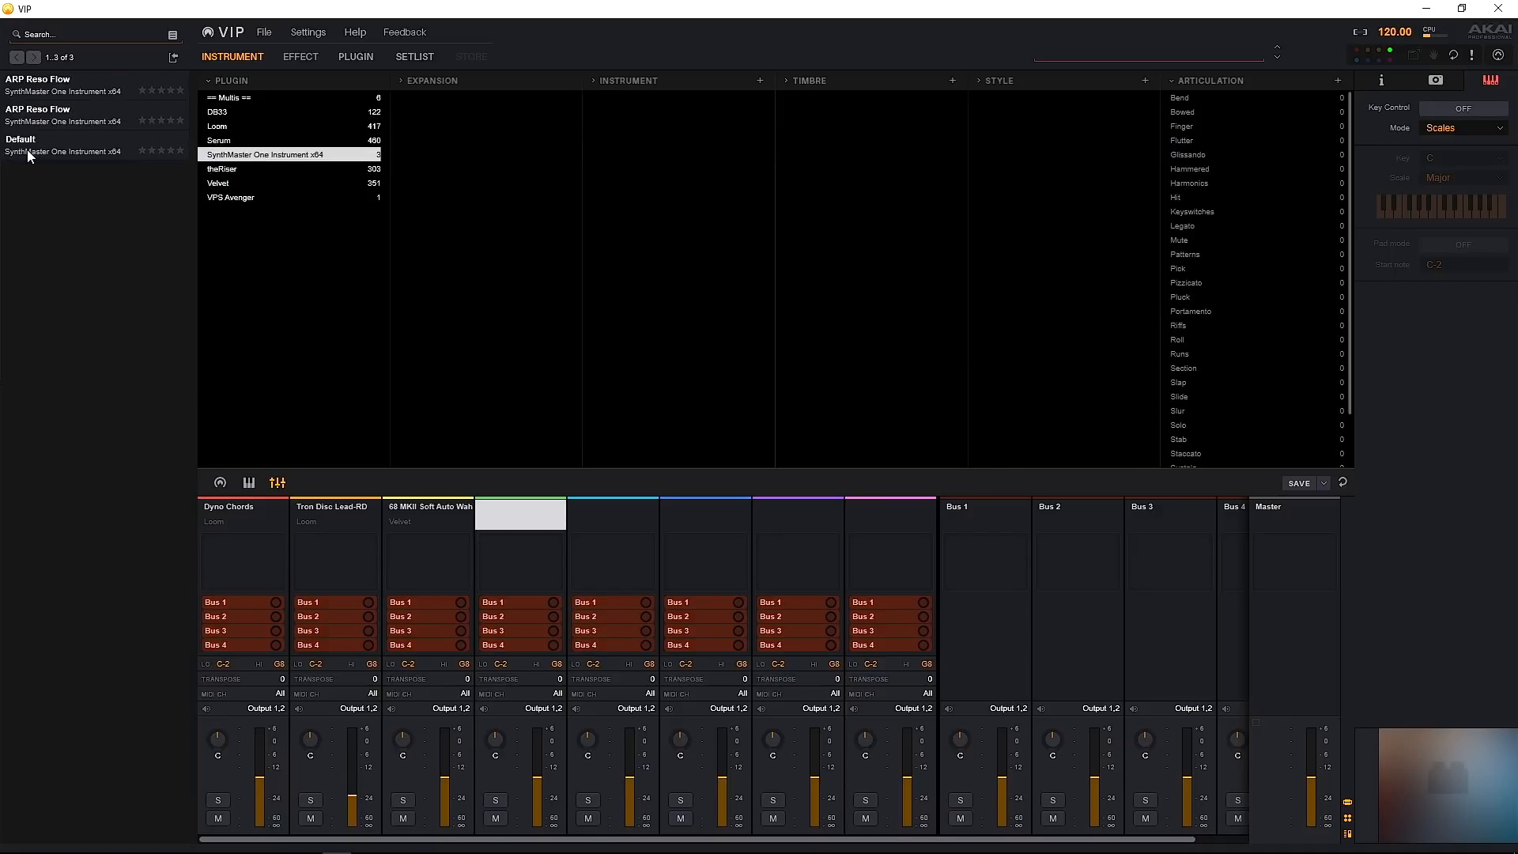
mouse_move(63, 152)
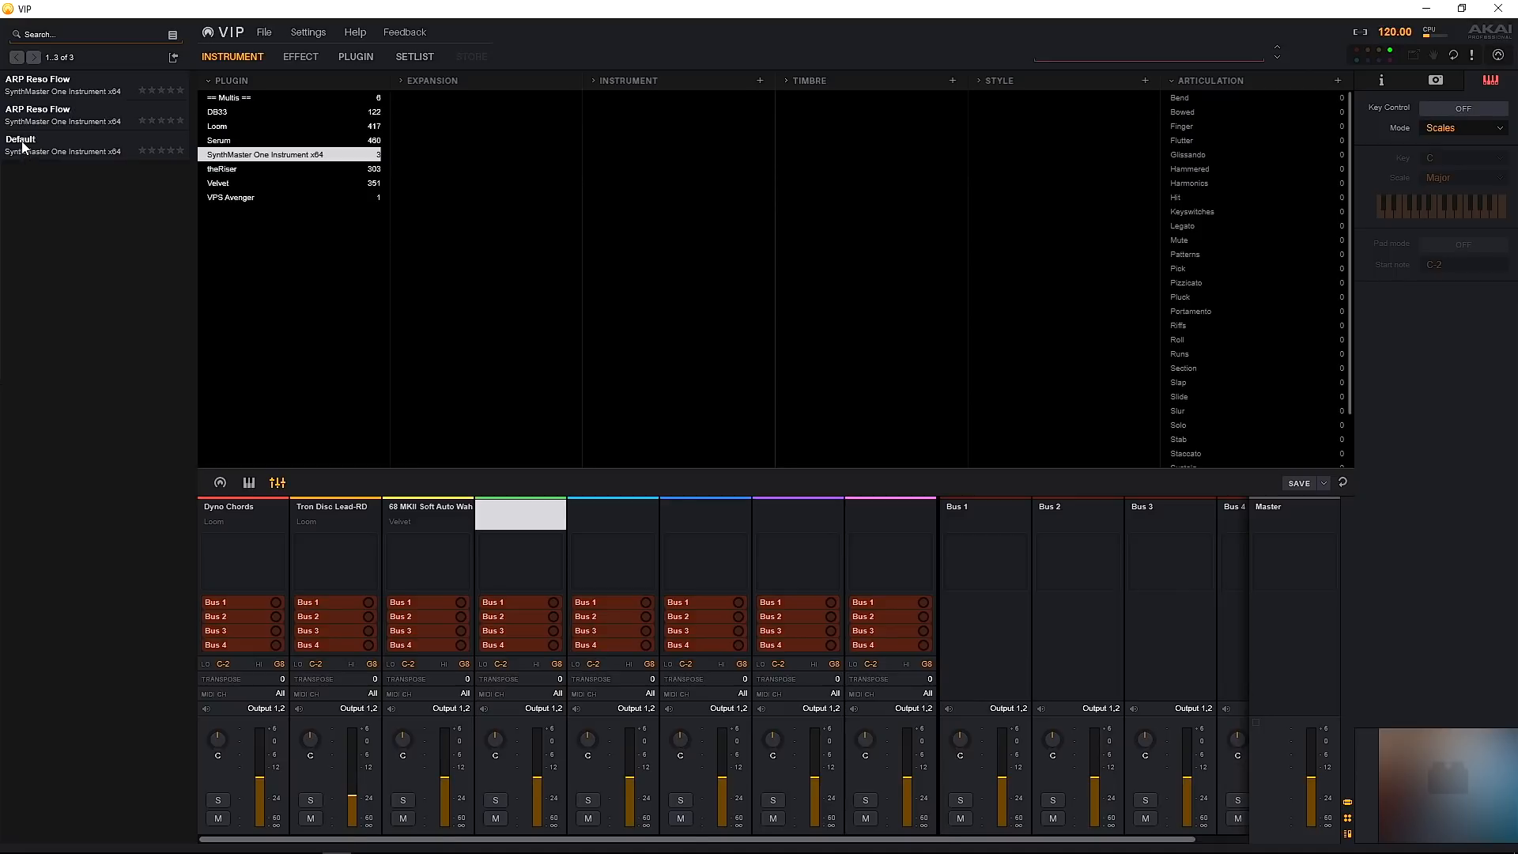
click(63, 144)
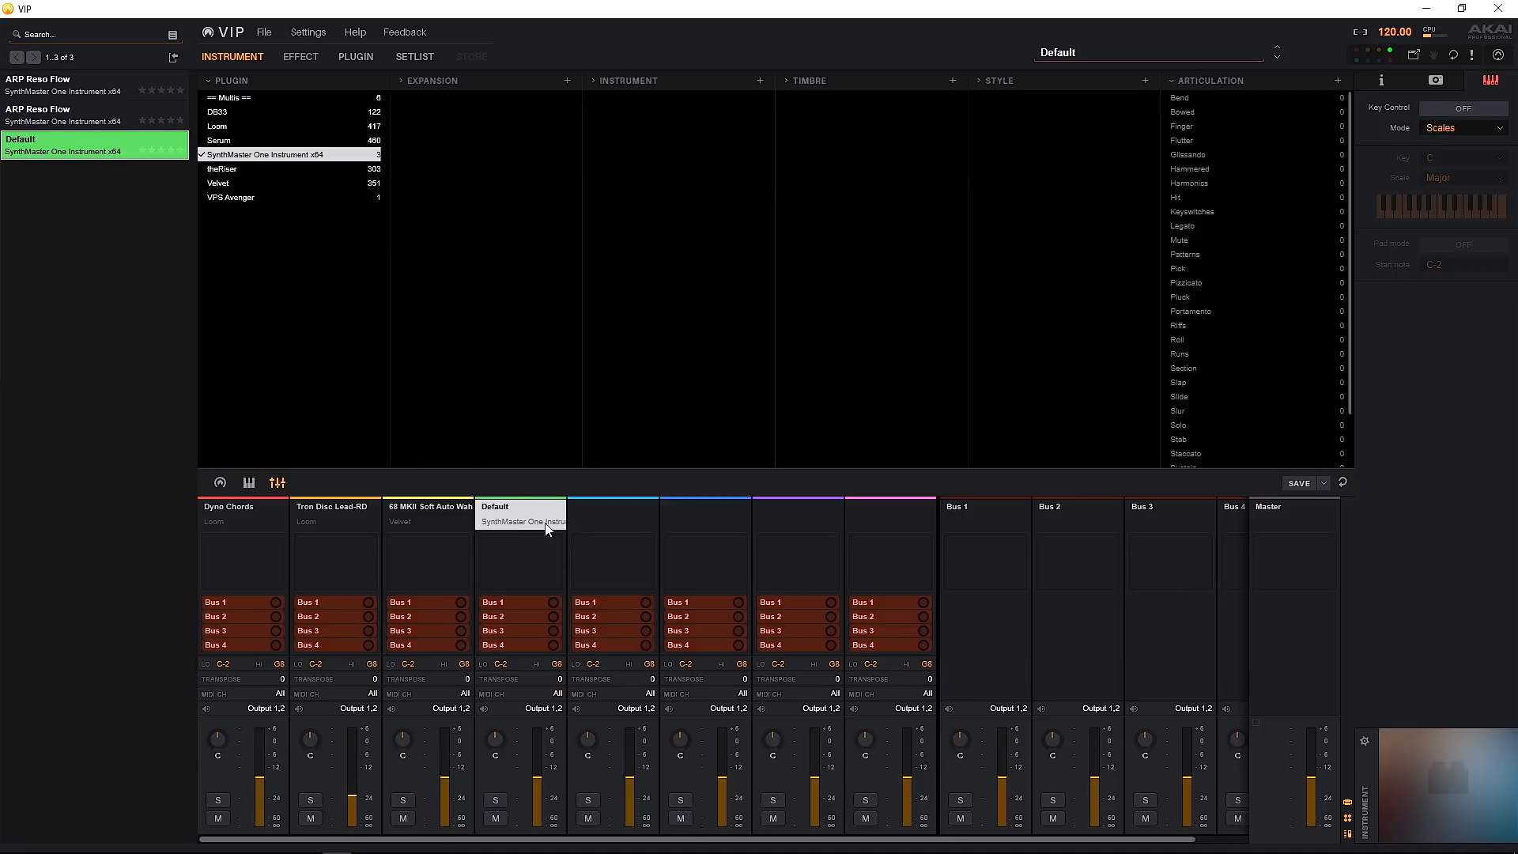
mouse_move(624, 520)
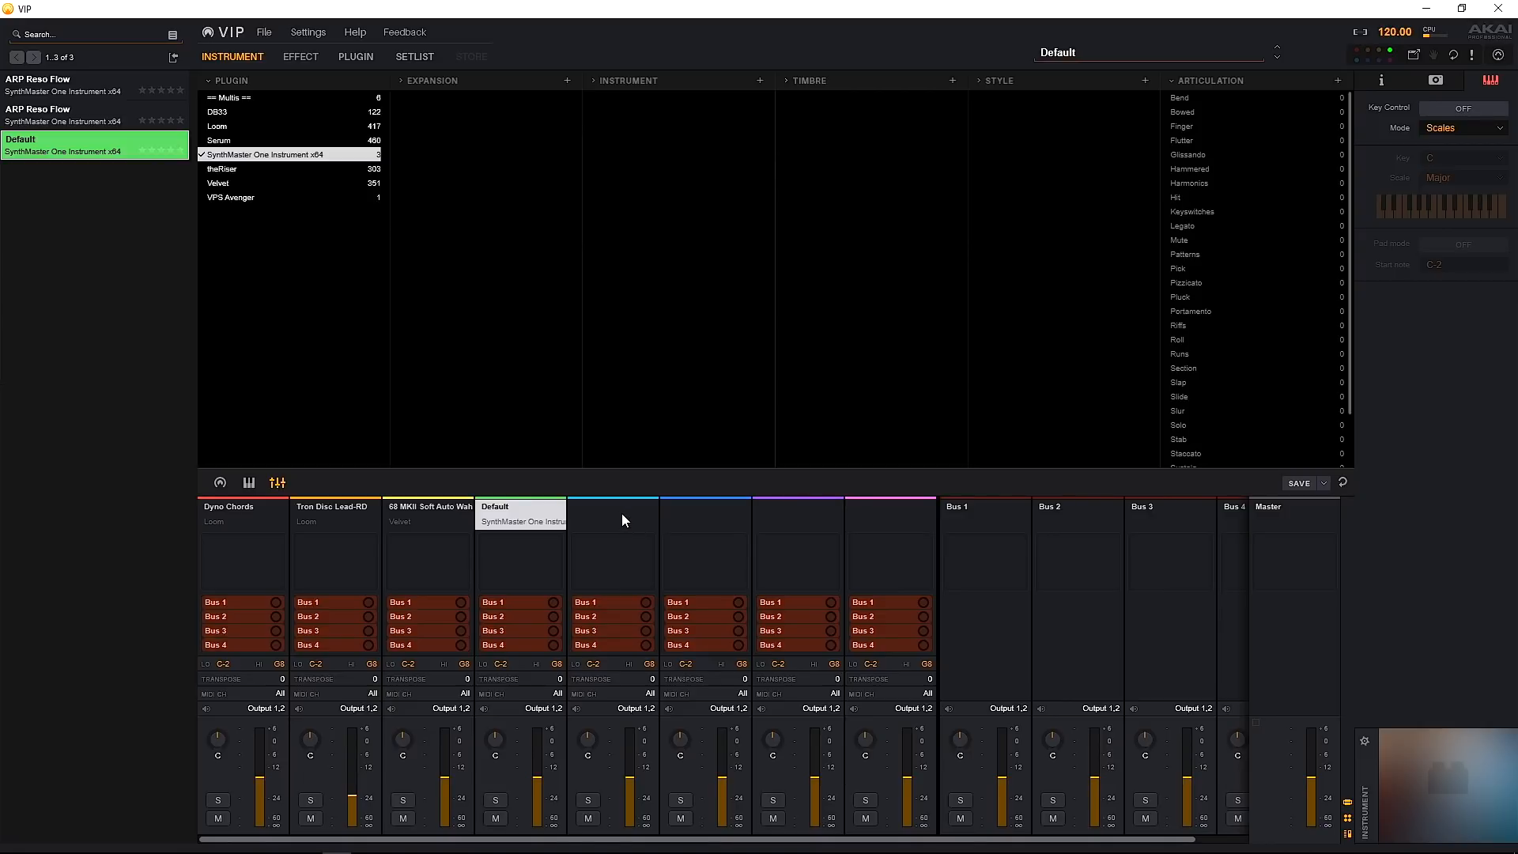
mouse_move(571, 523)
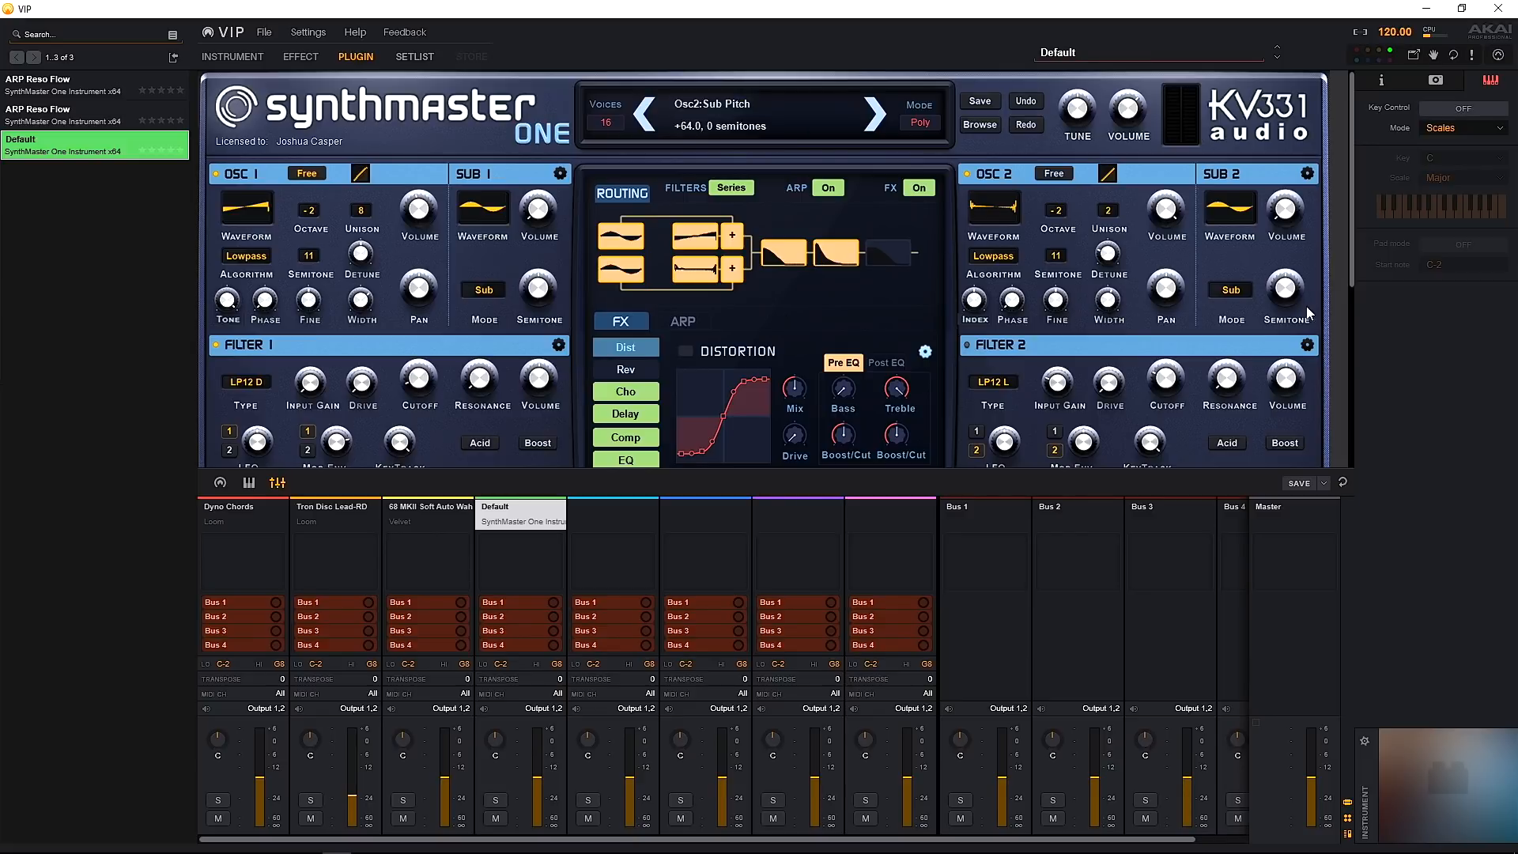
click(875, 110)
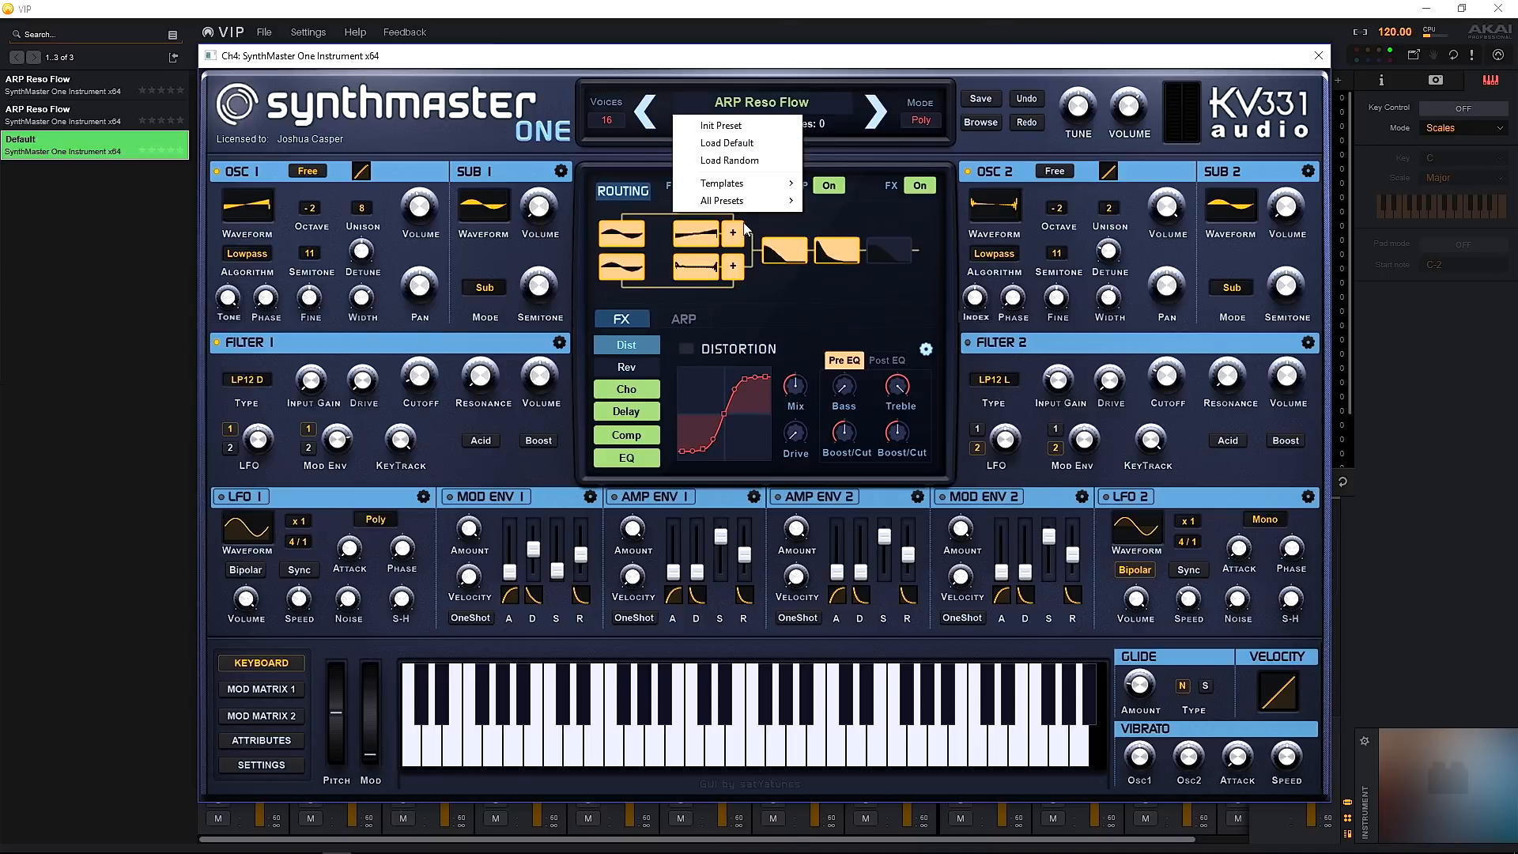
click(723, 201)
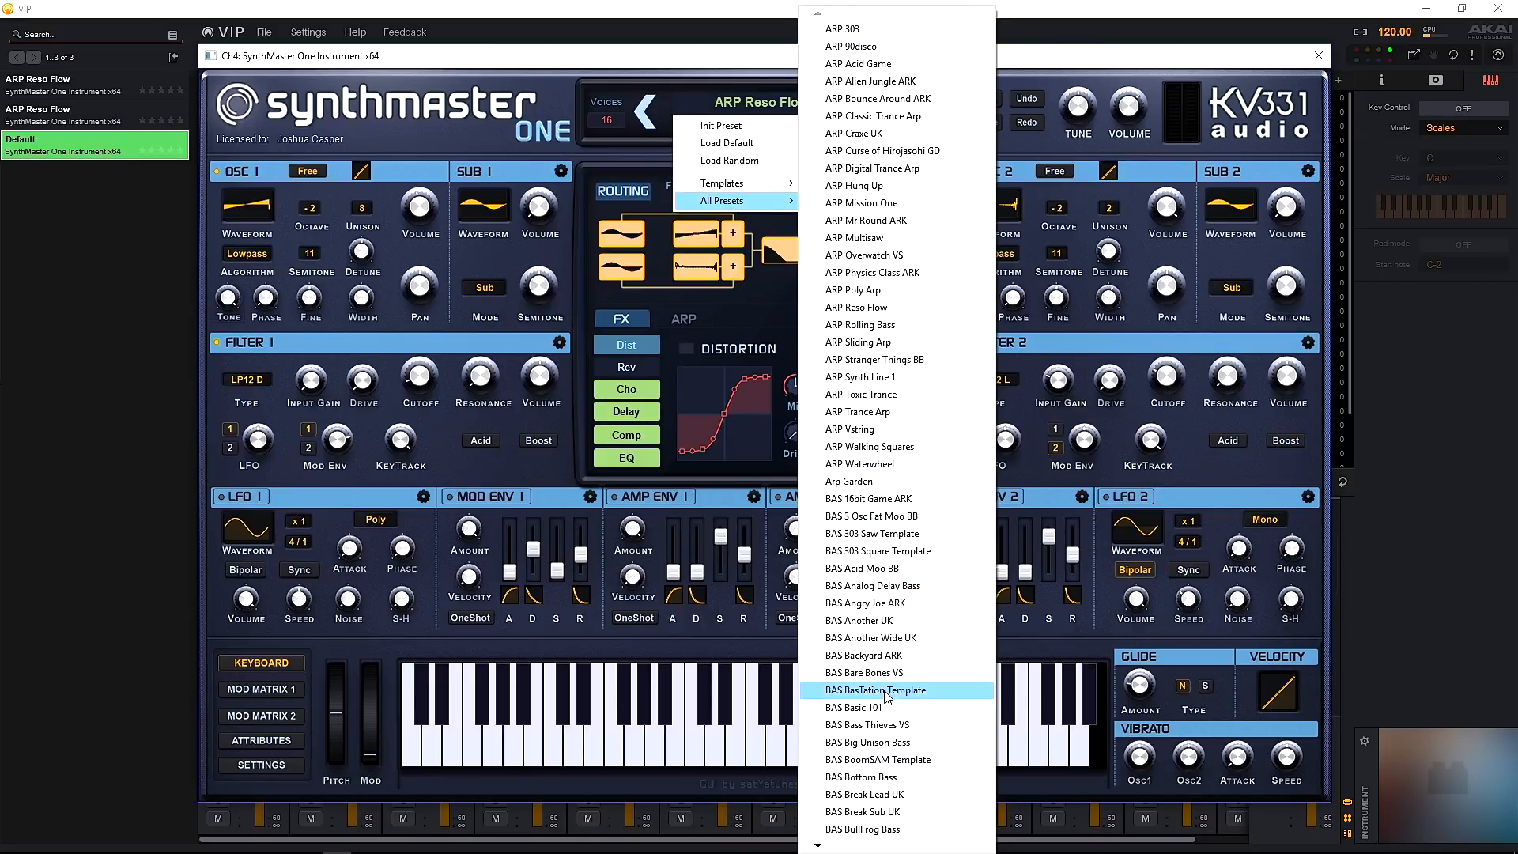
click(869, 741)
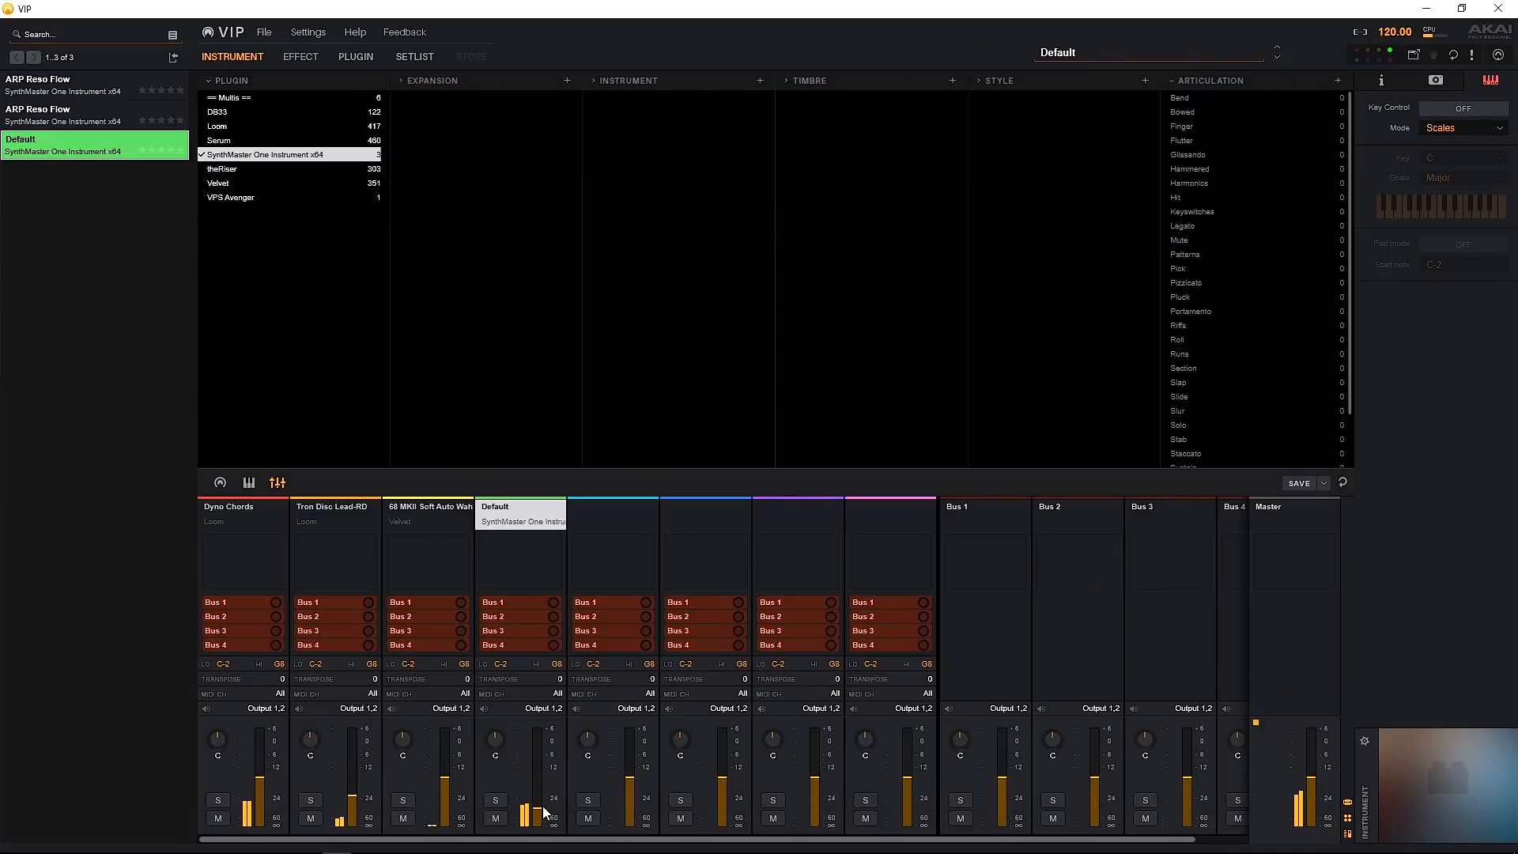
mouse_move(590, 707)
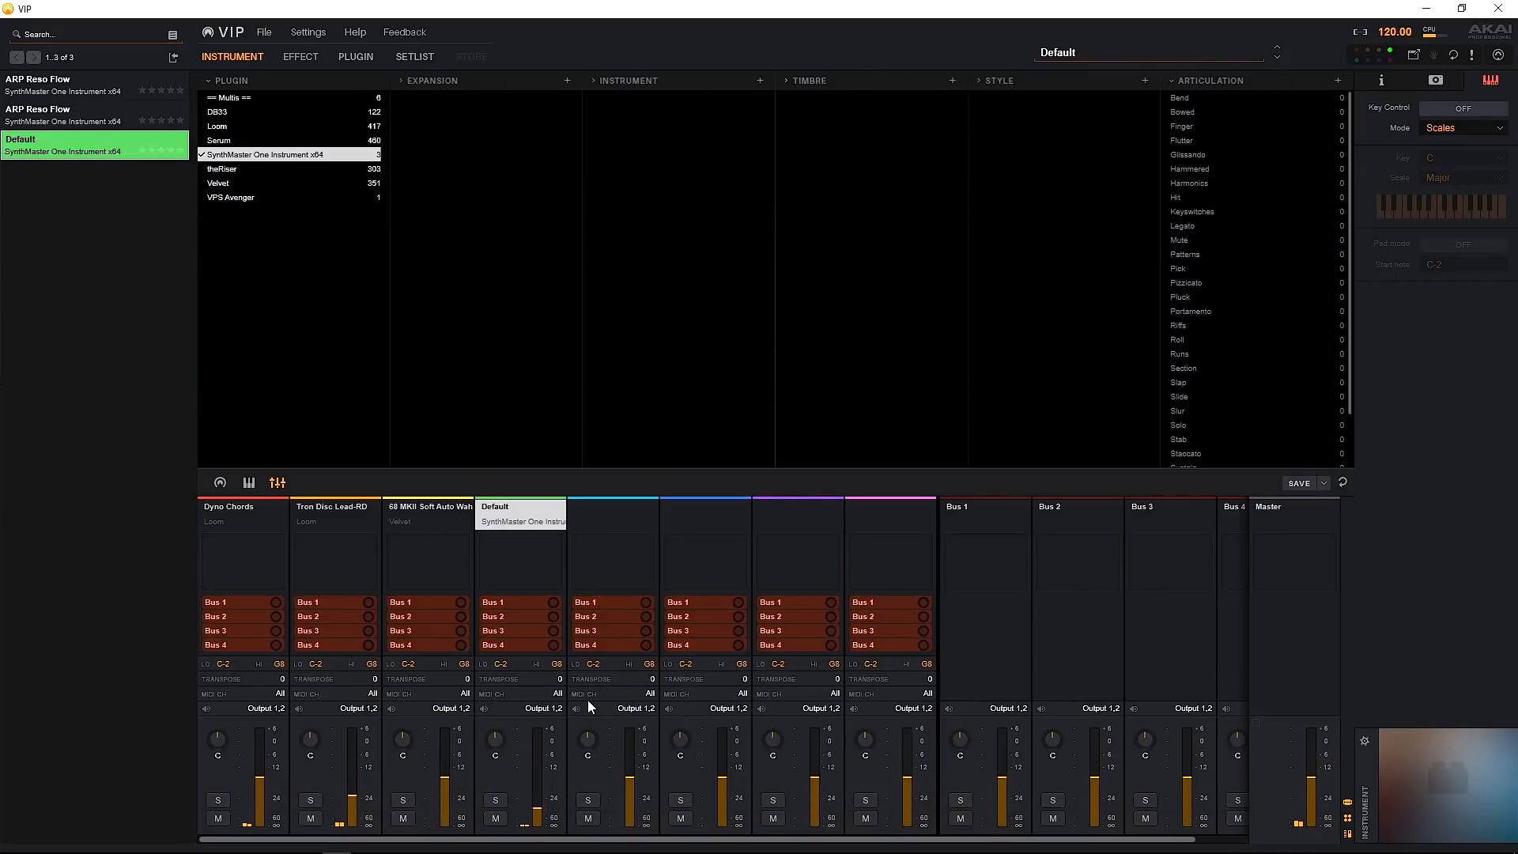
mouse_move(503, 693)
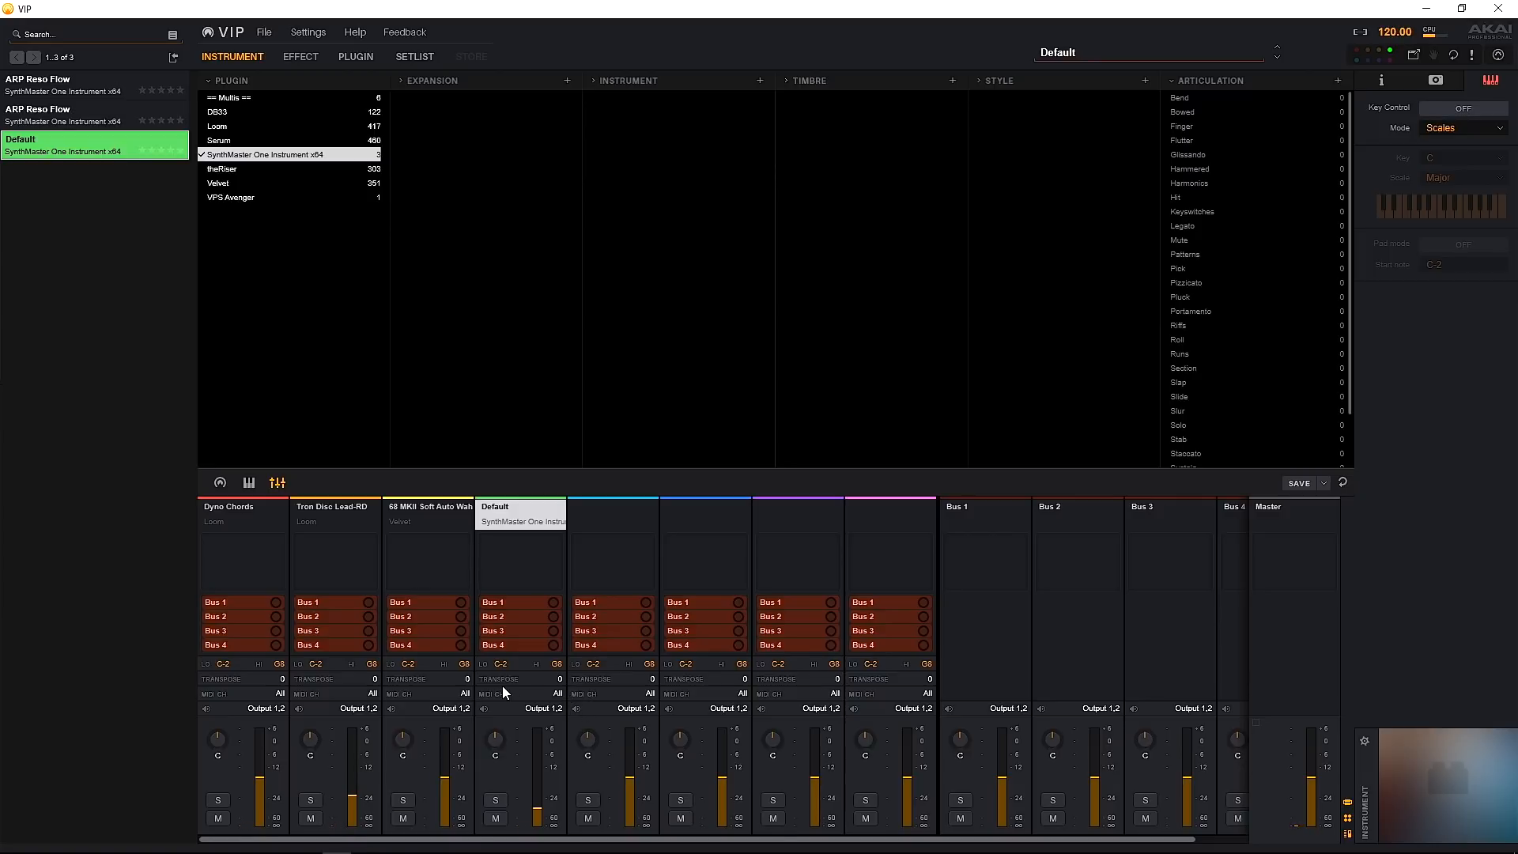
mouse_move(560, 690)
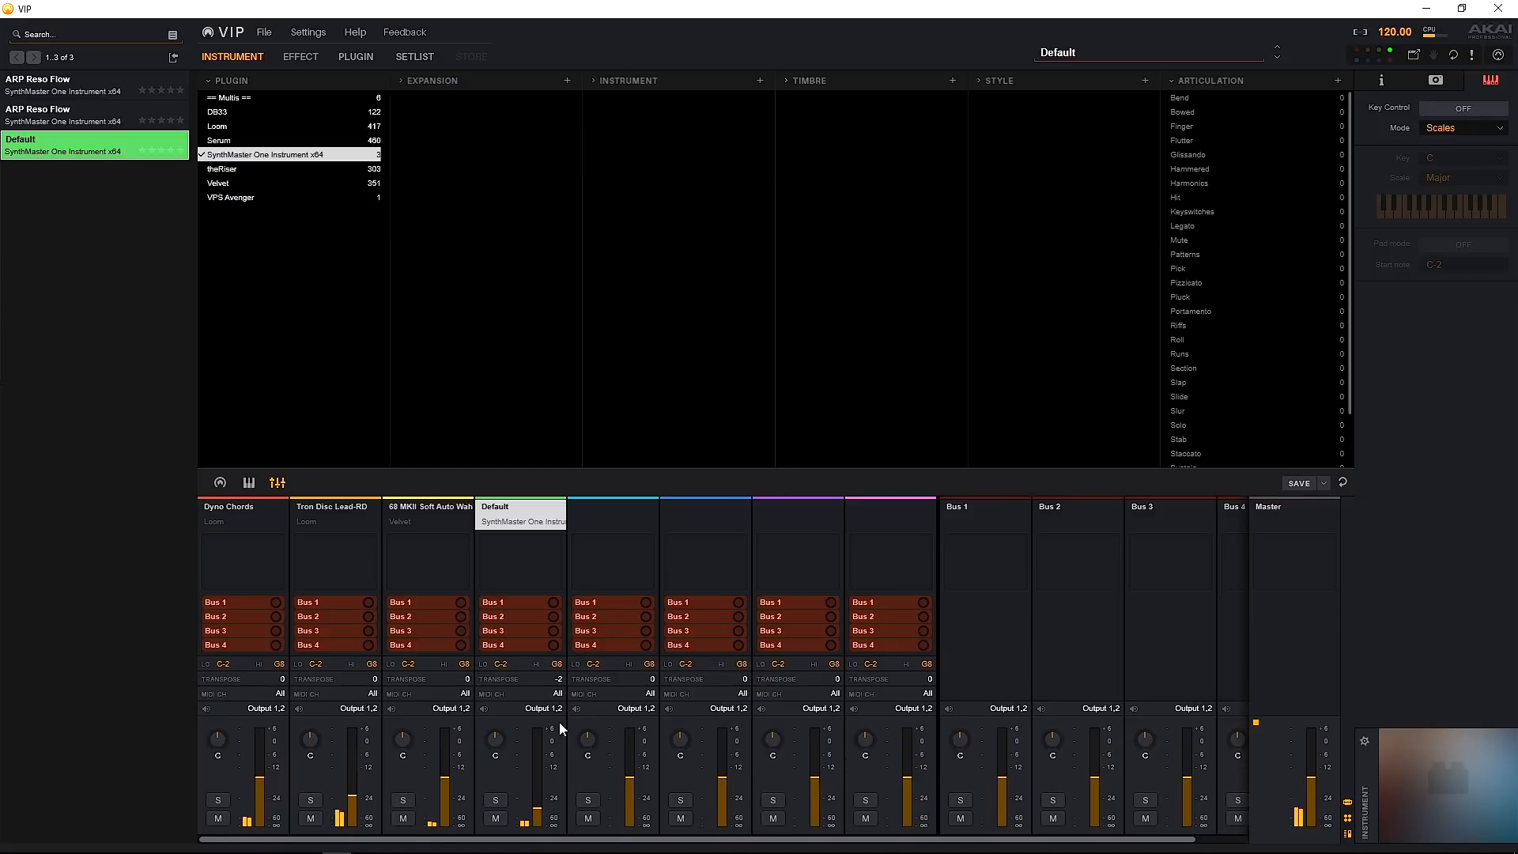
mouse_move(537, 700)
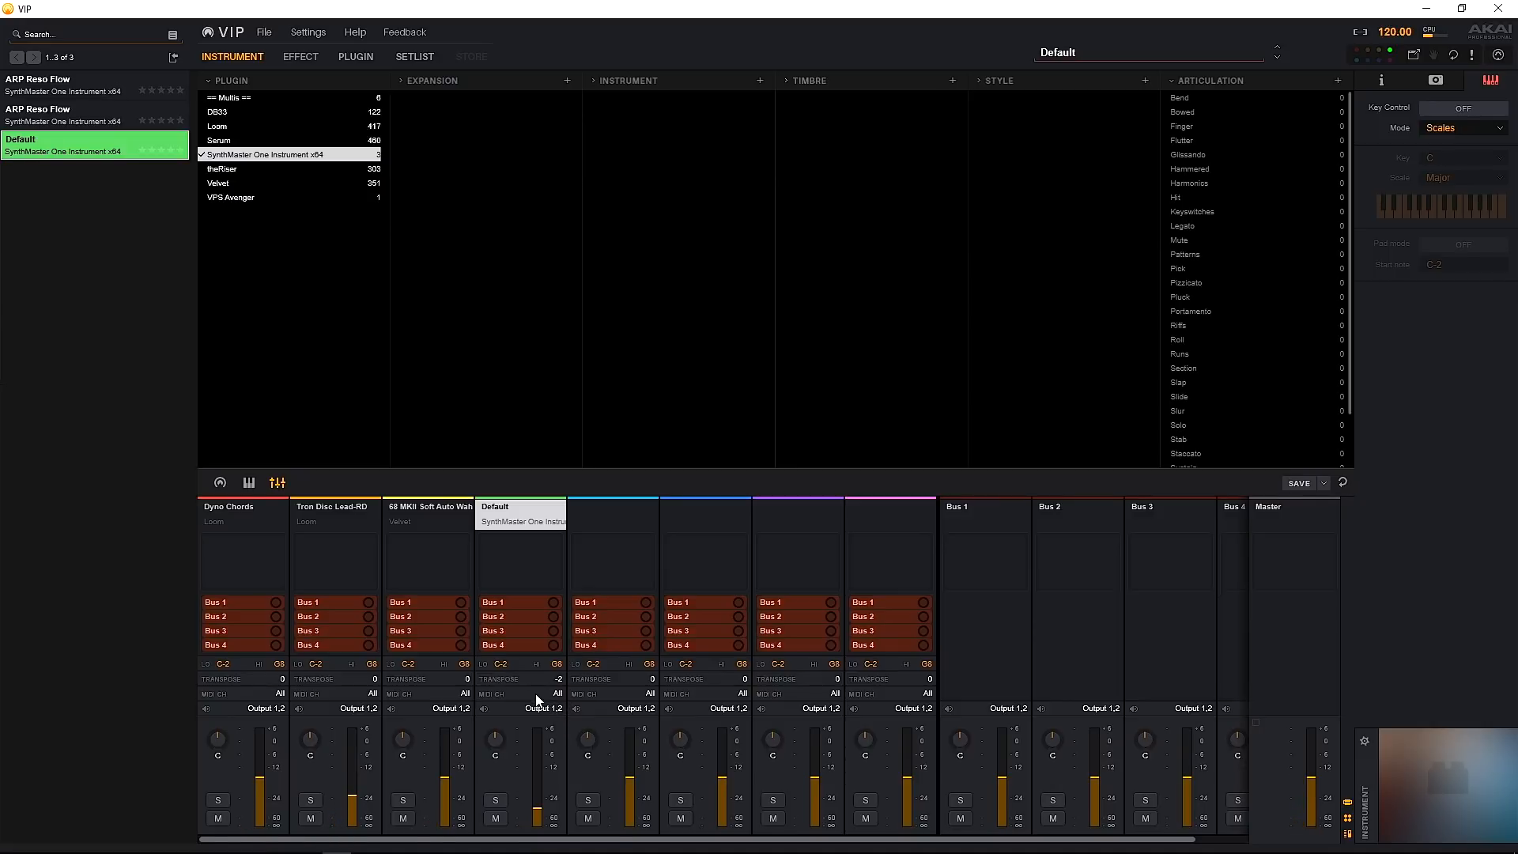
mouse_move(475, 560)
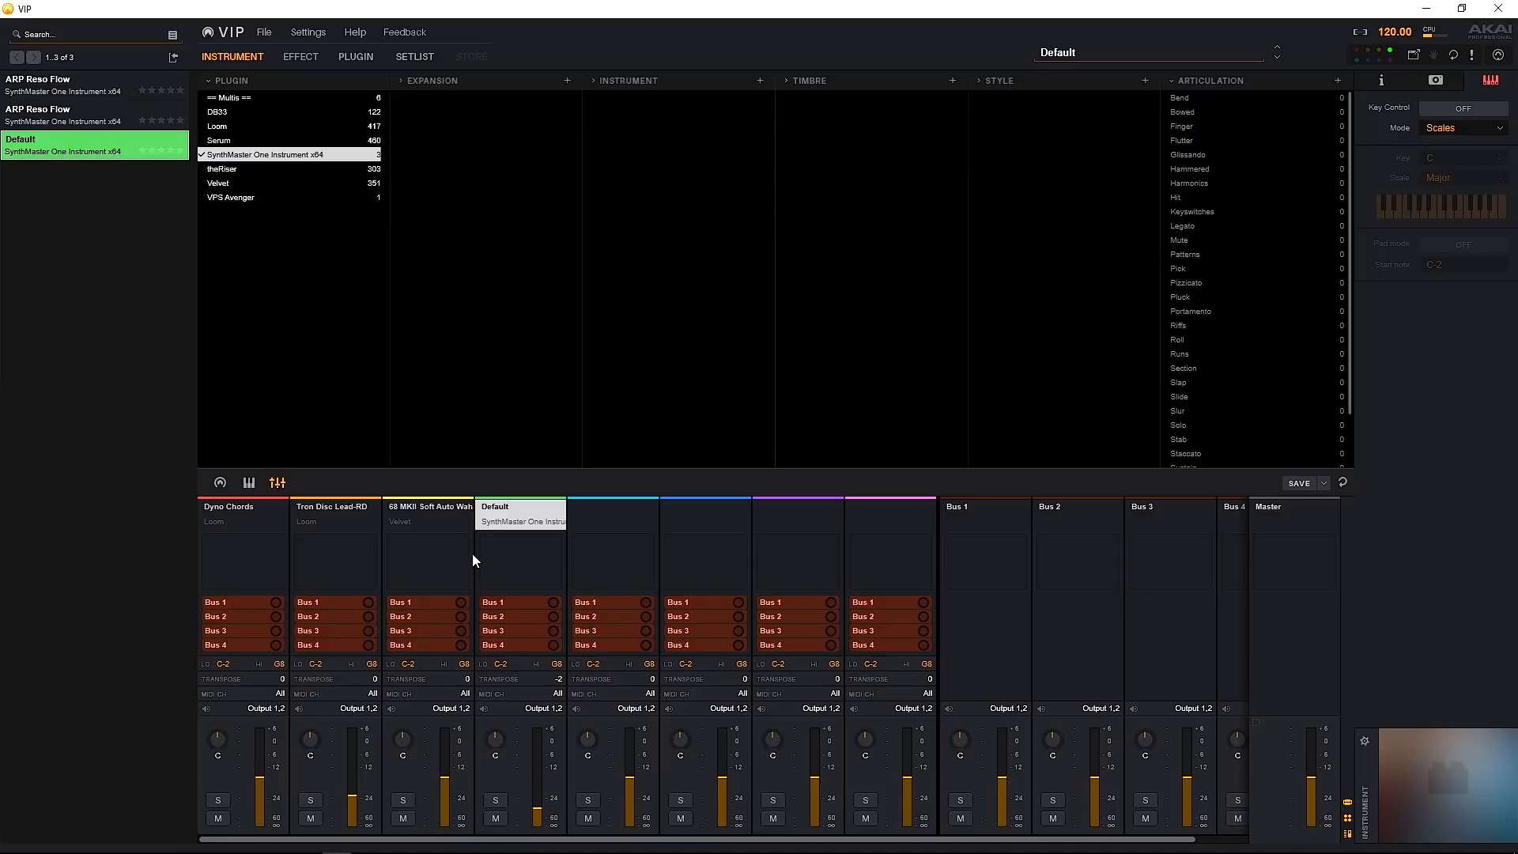
mouse_move(266, 535)
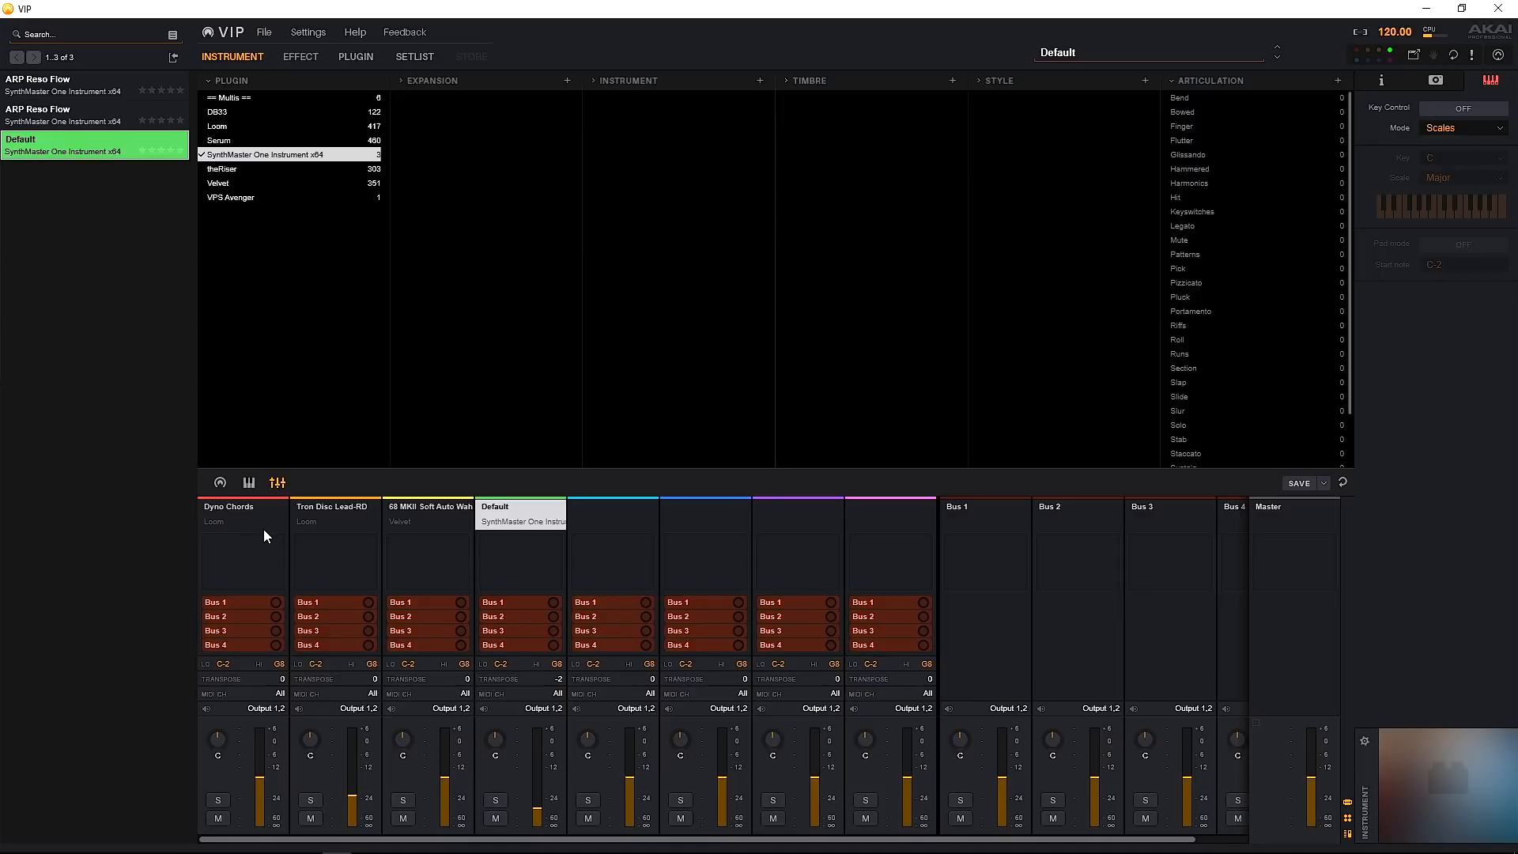
mouse_move(259, 546)
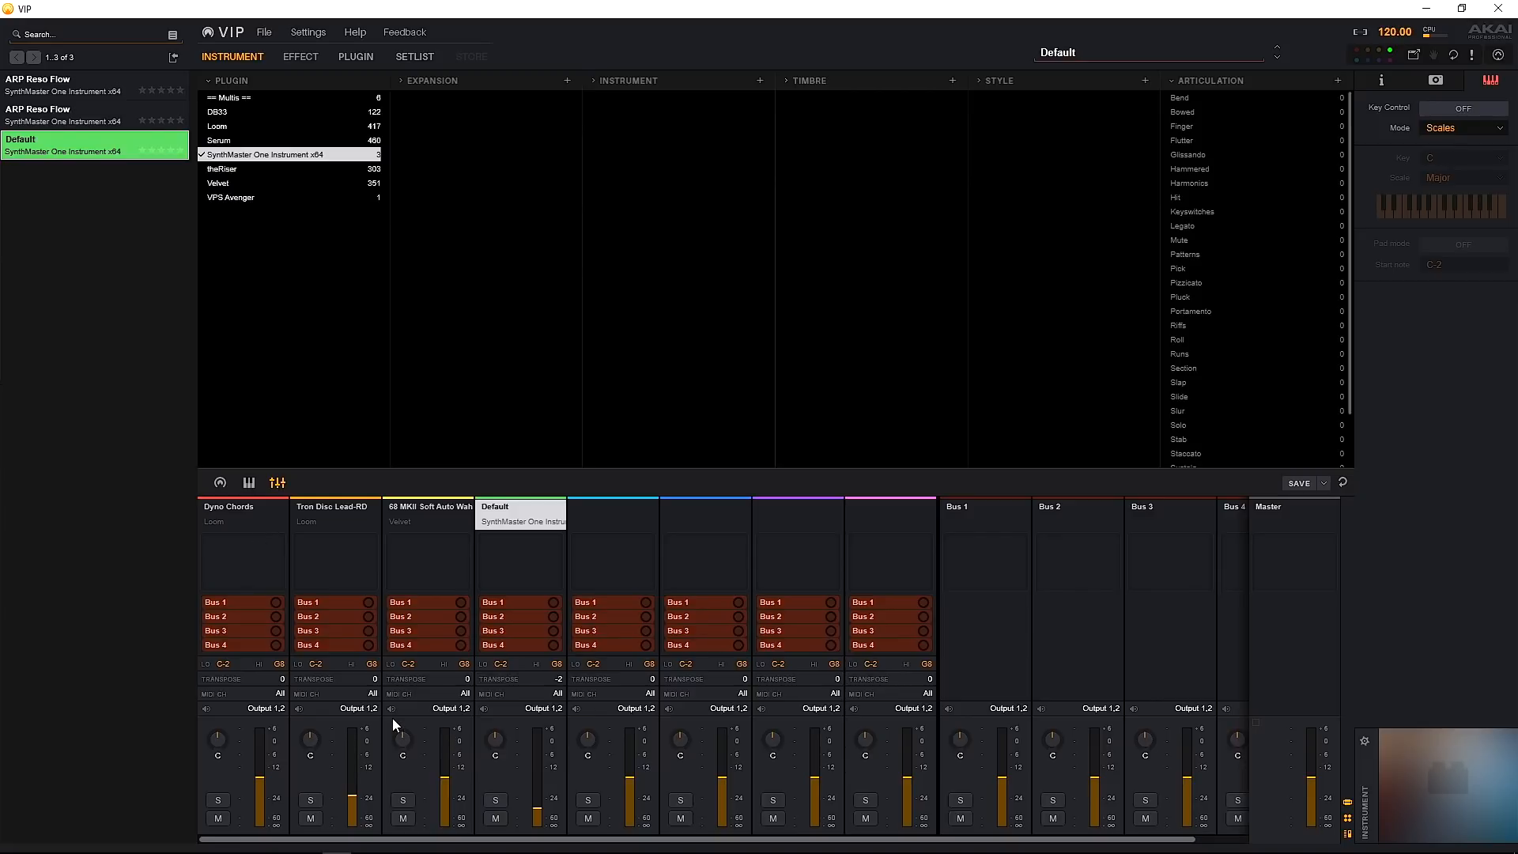
mouse_move(320, 472)
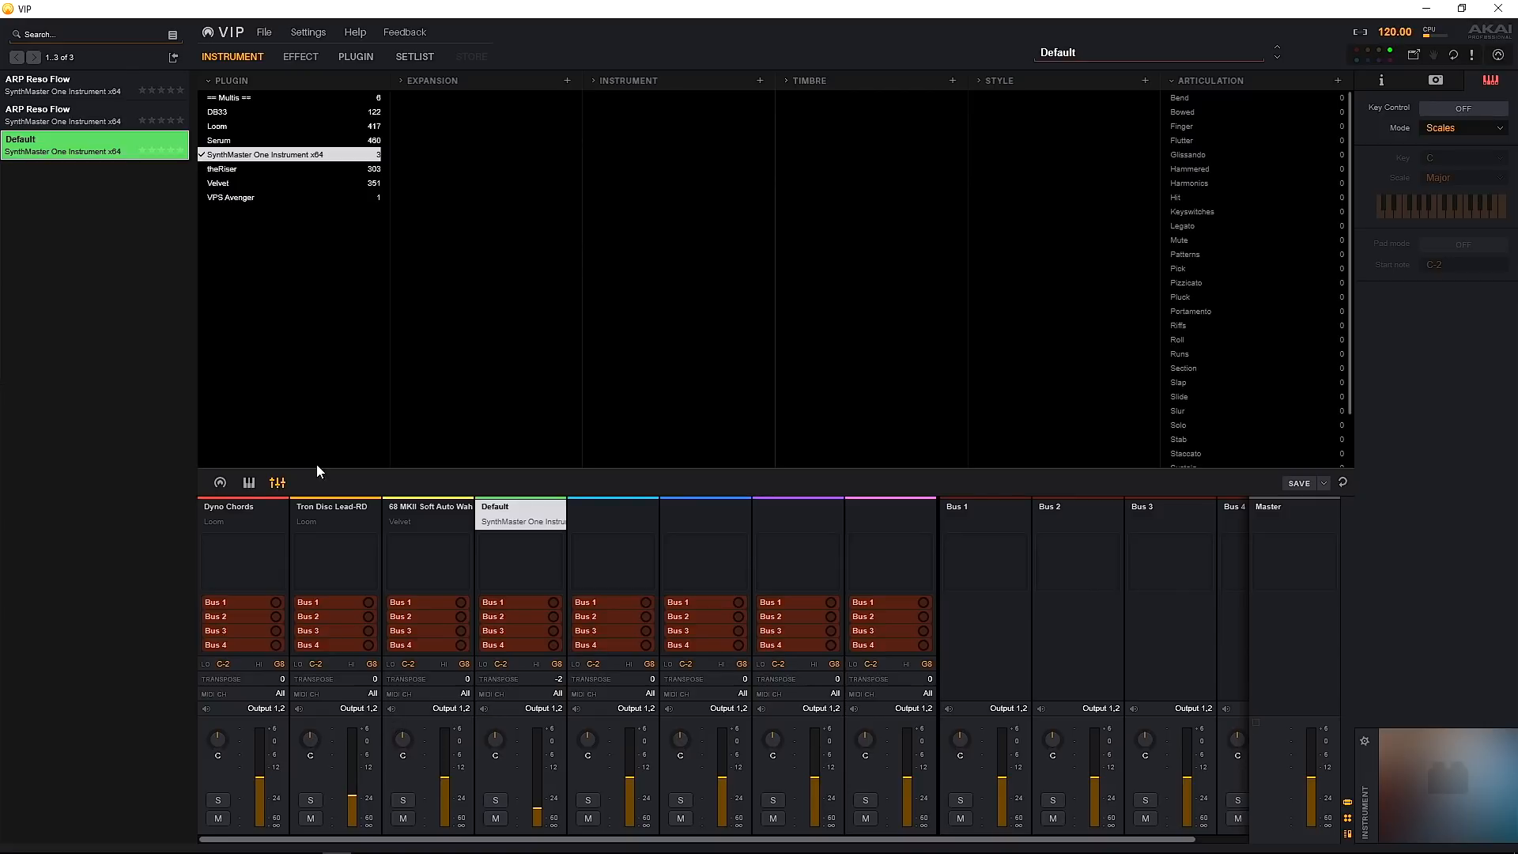
Step: Switch the browser from instruments to its effects library
click(301, 57)
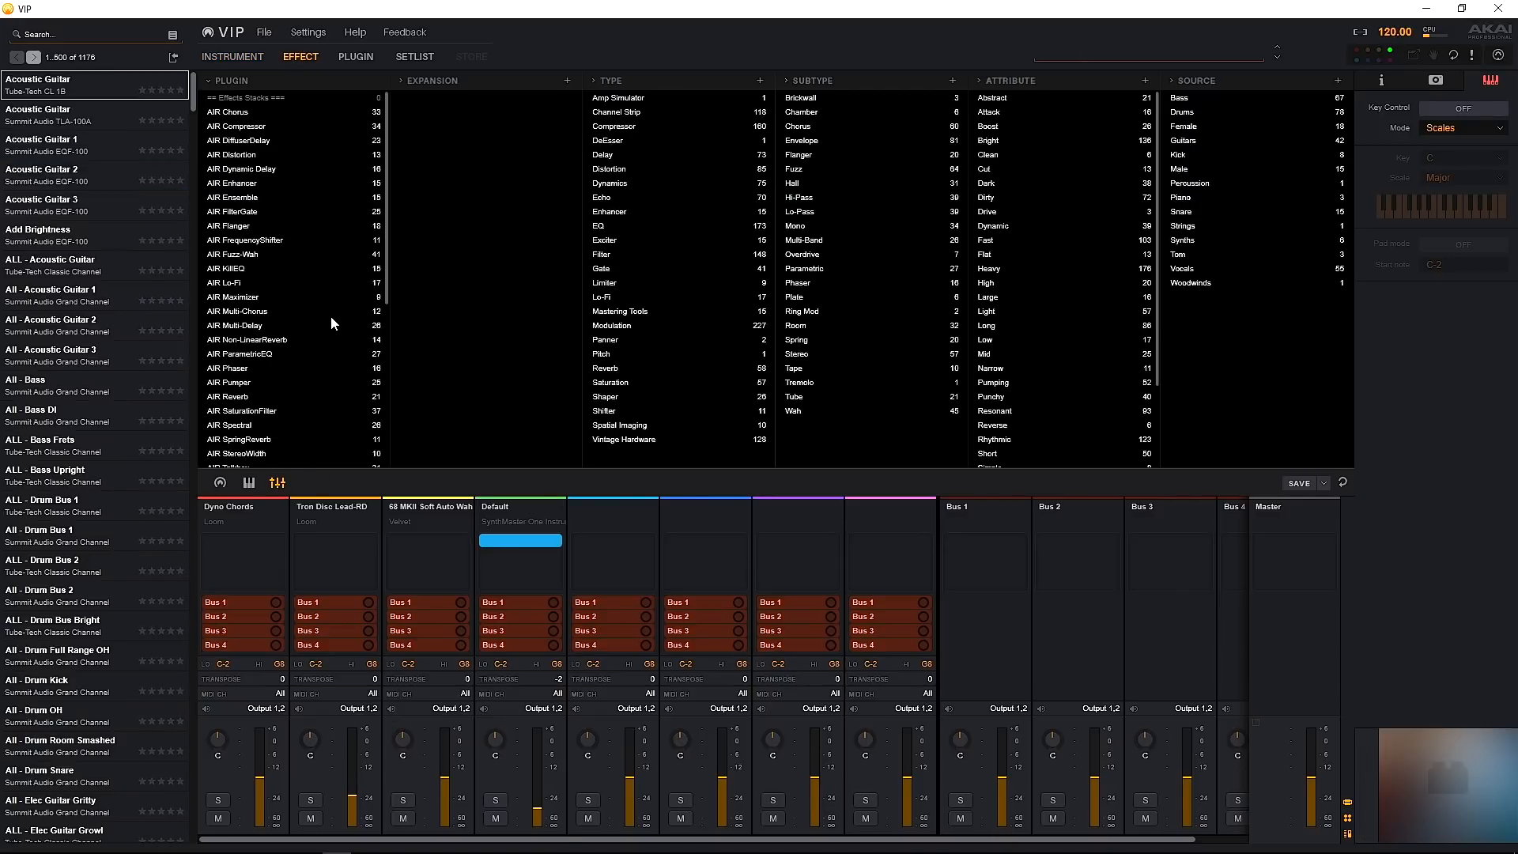
mouse_move(393, 562)
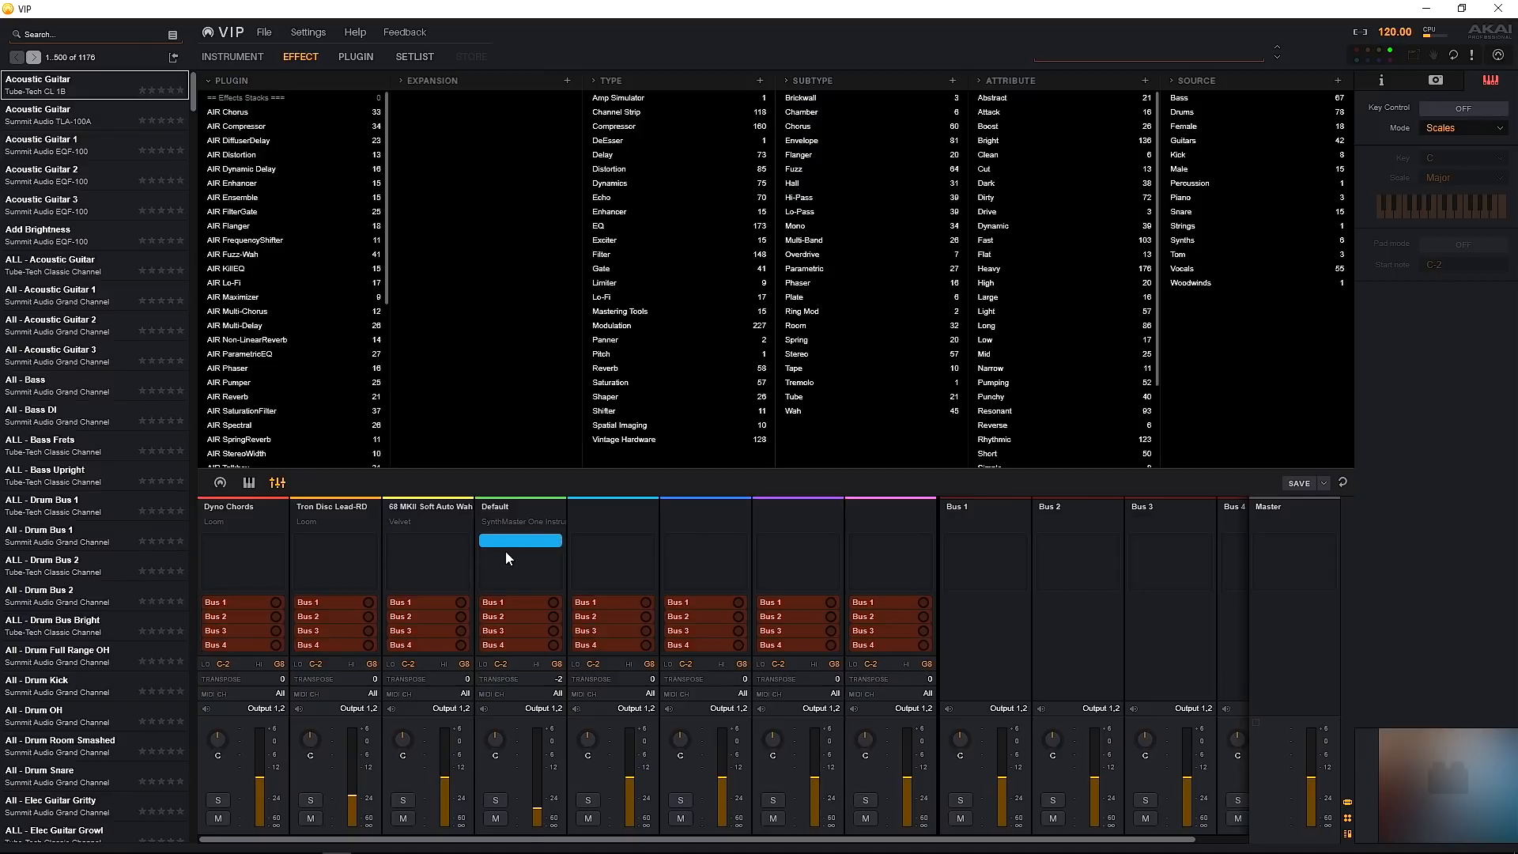
mouse_move(968, 593)
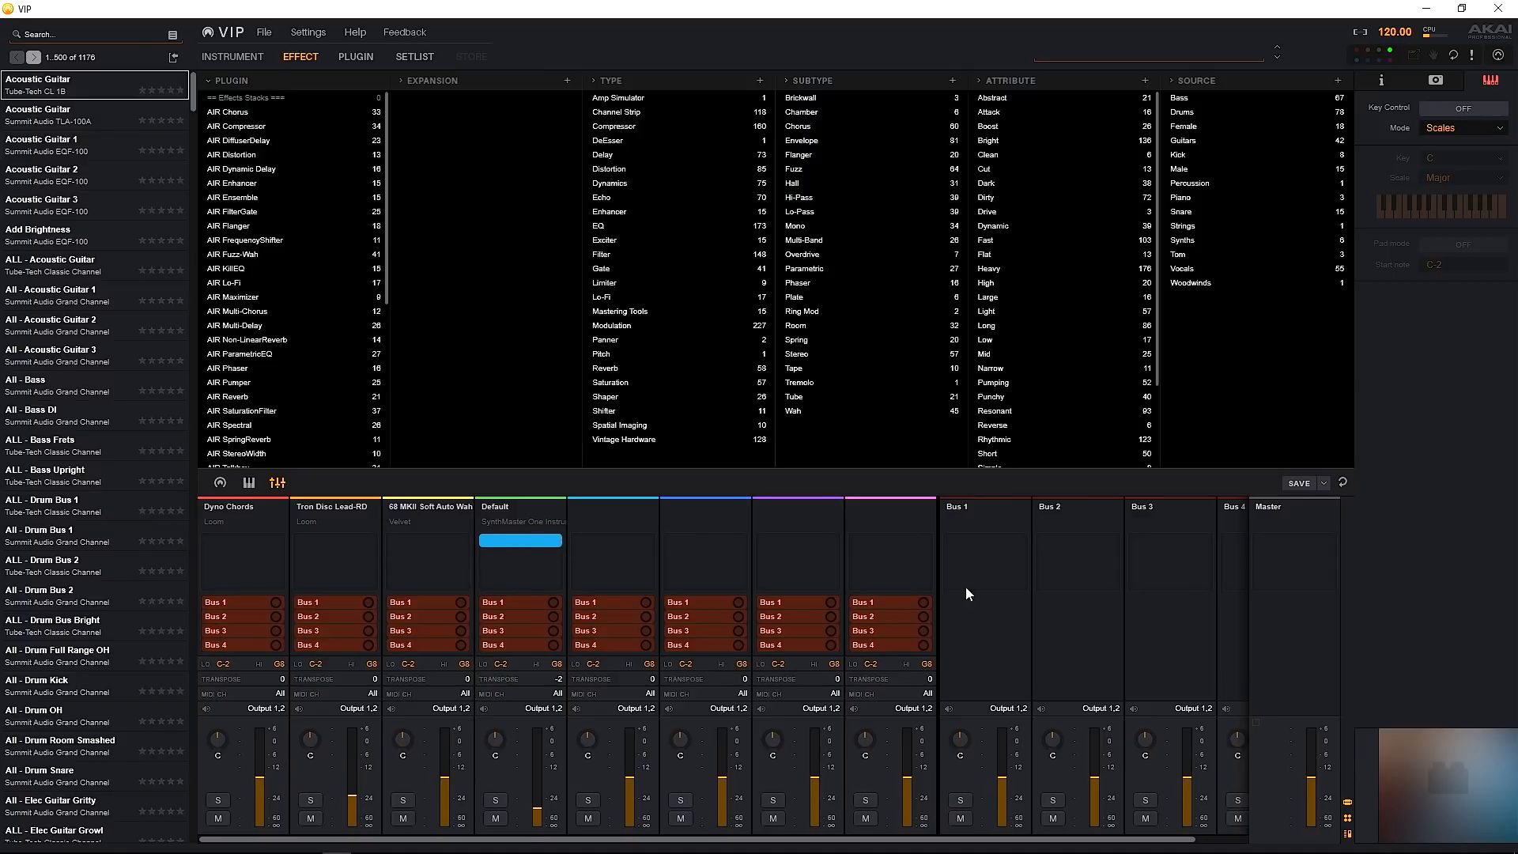
mouse_move(995, 607)
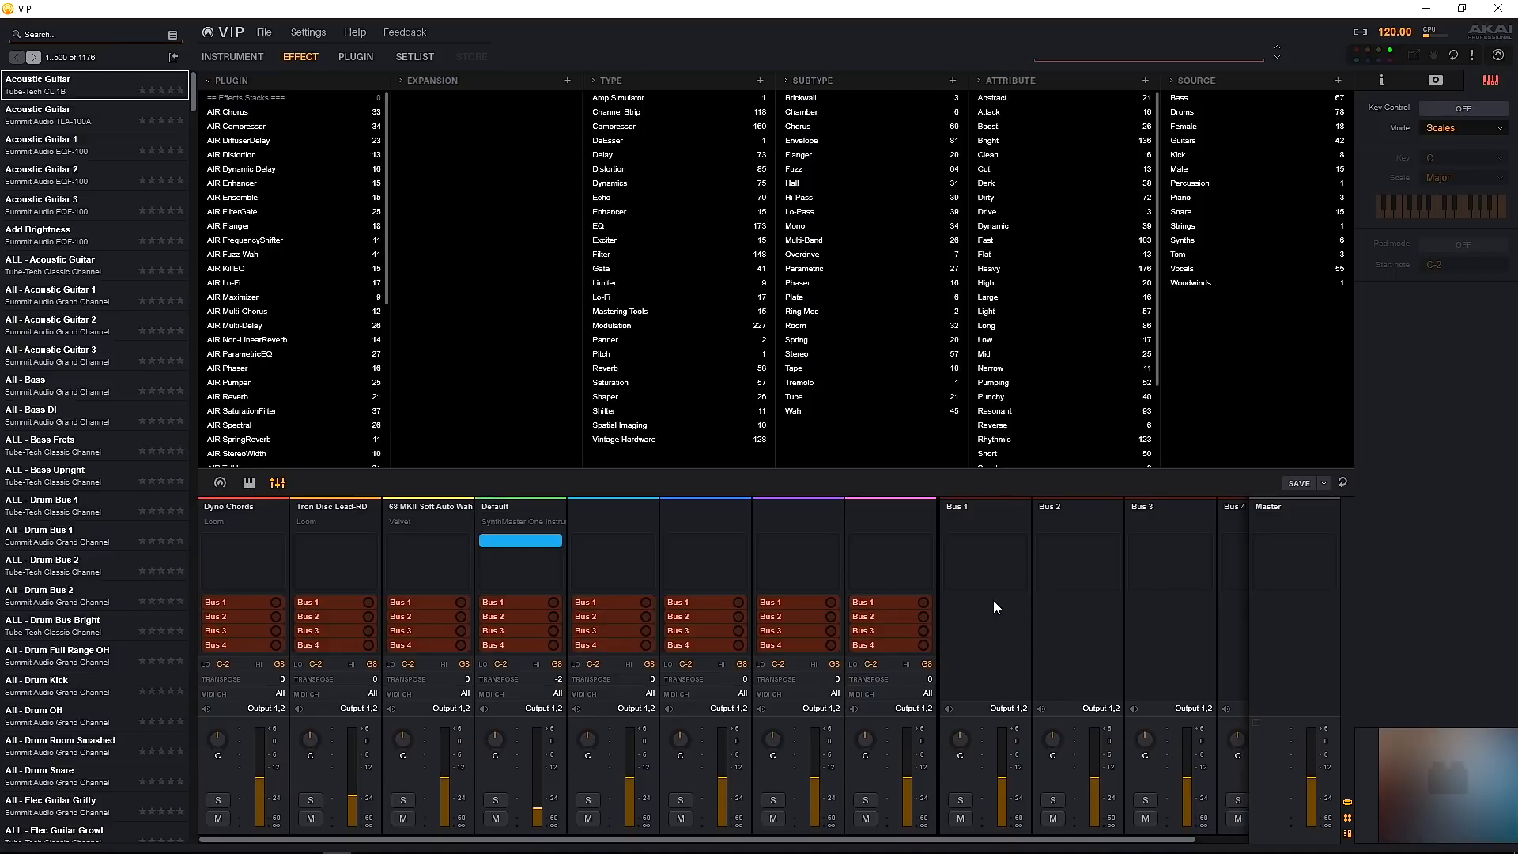
mouse_move(507, 374)
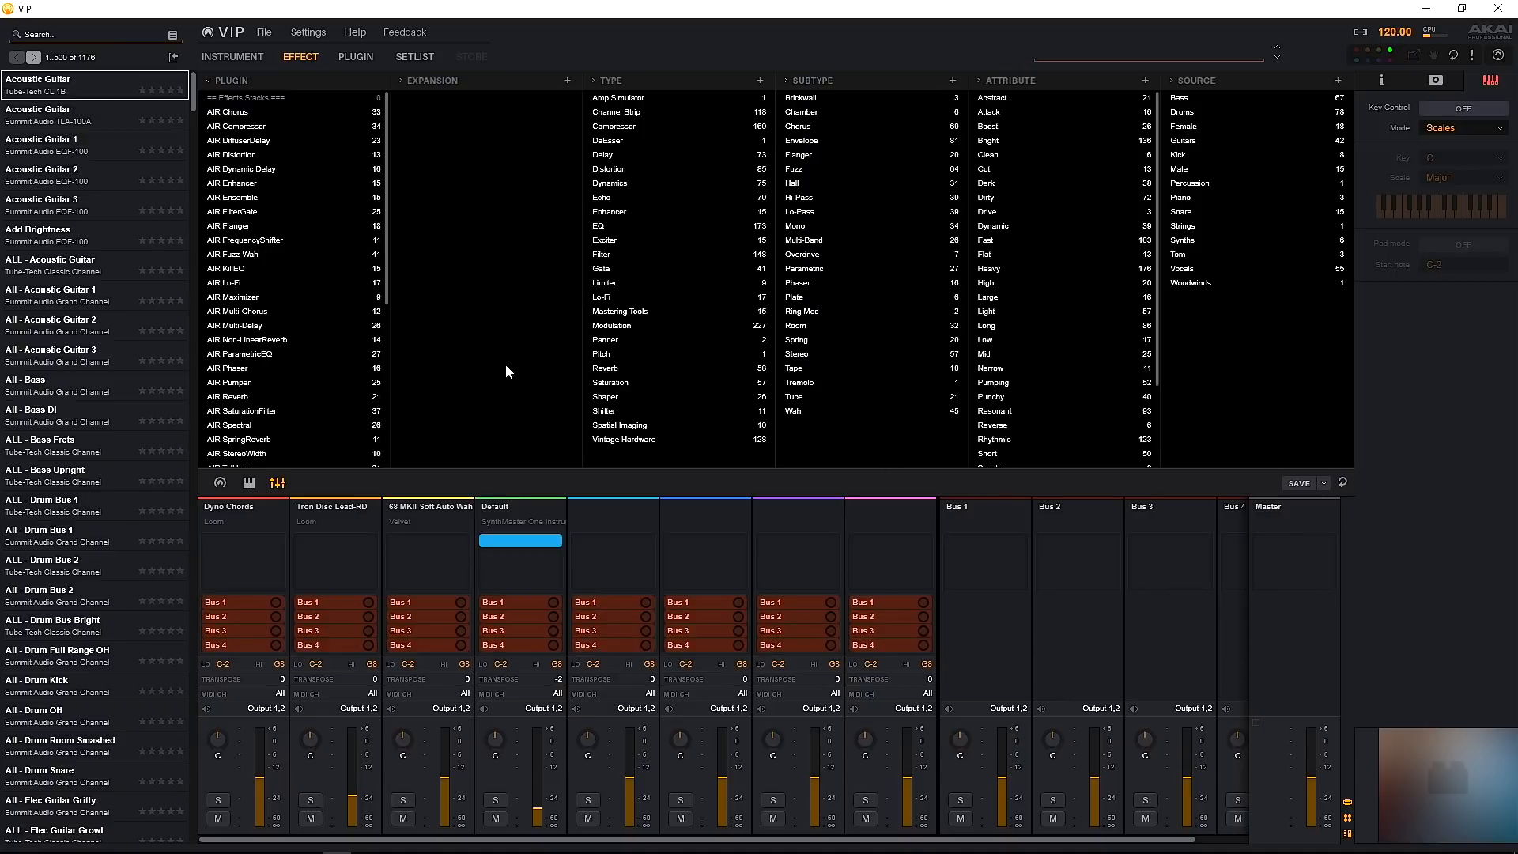
mouse_move(245, 448)
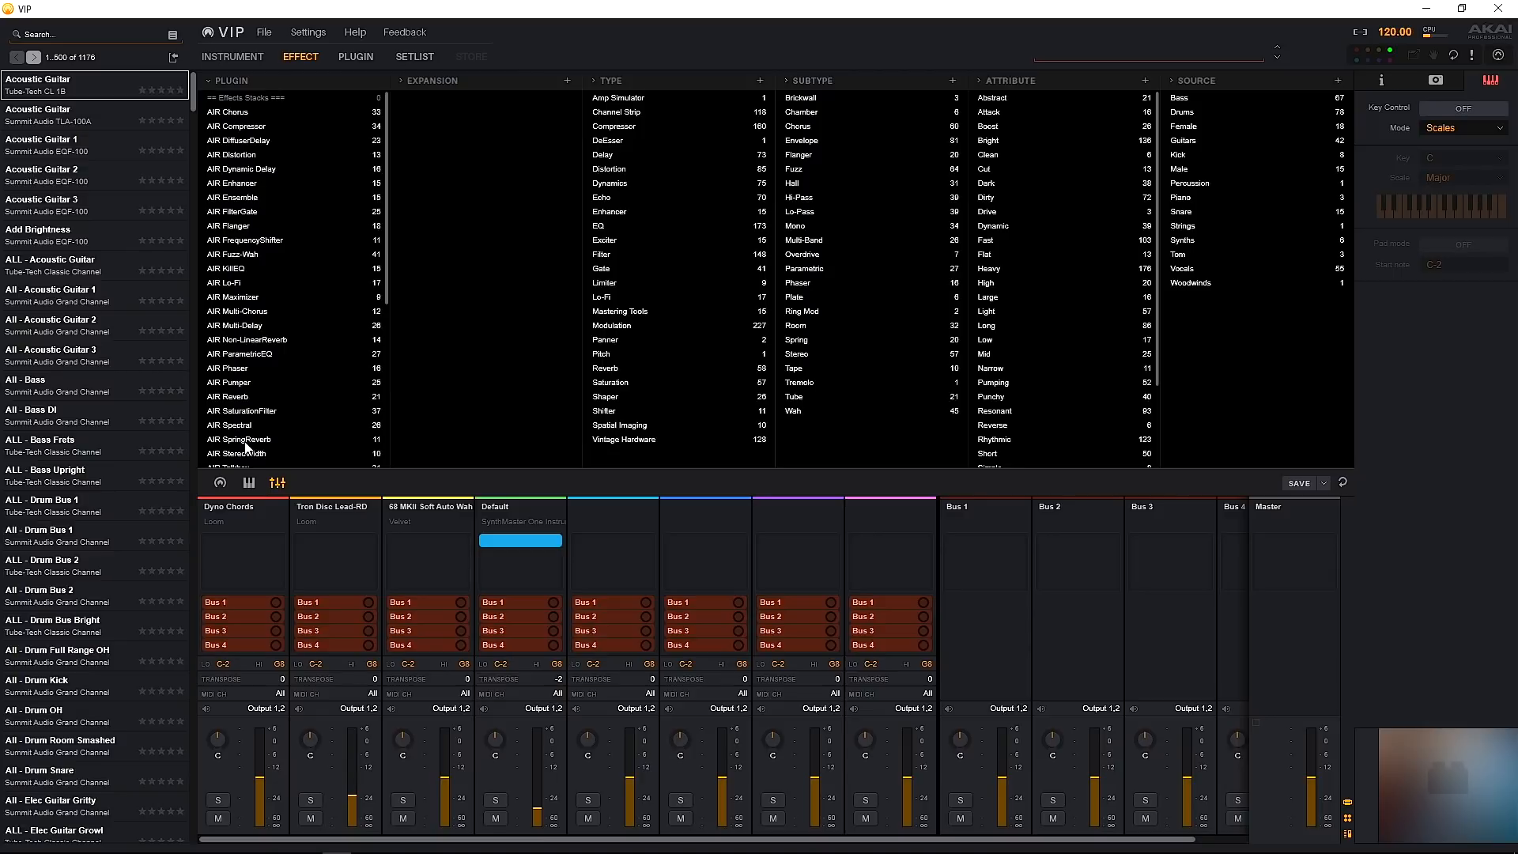
Step: Filter effects to AIR SpringReverb, clear it, then narrow to AIR DiffuserDelay presets
click(235, 438)
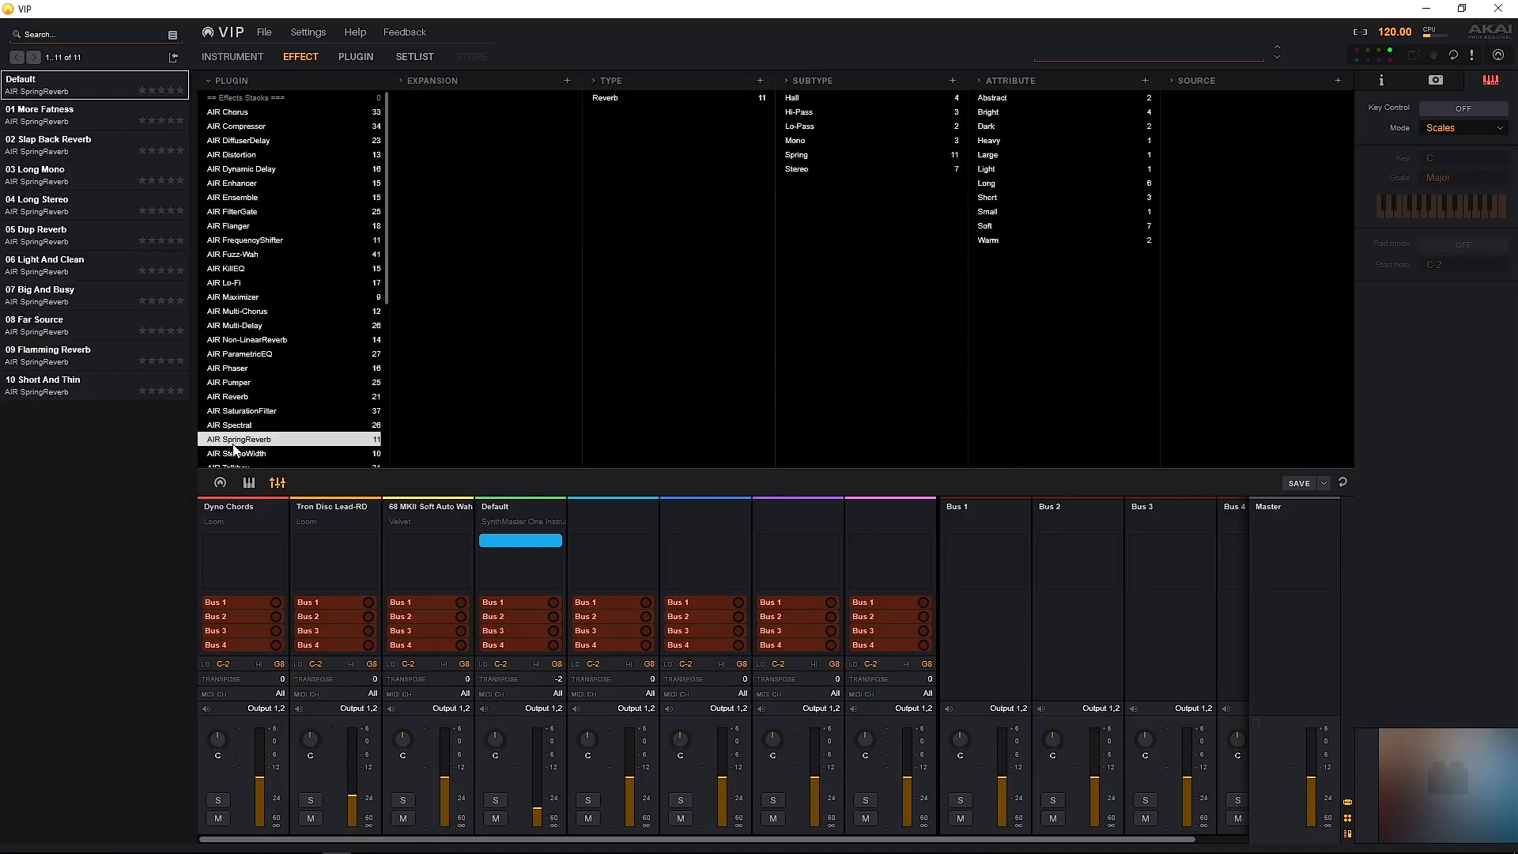
click(604, 96)
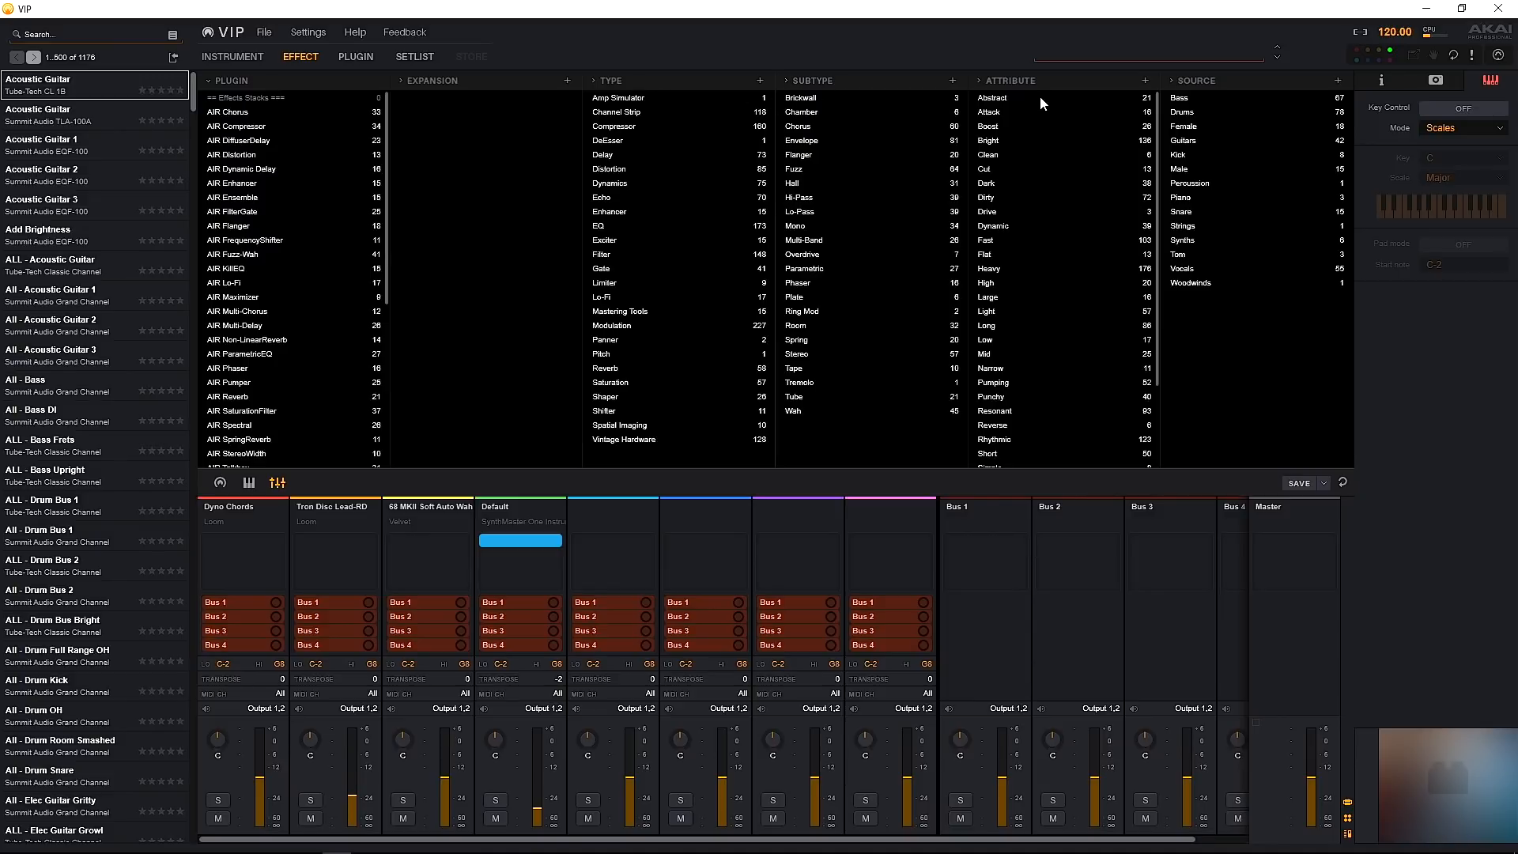
mouse_move(577, 205)
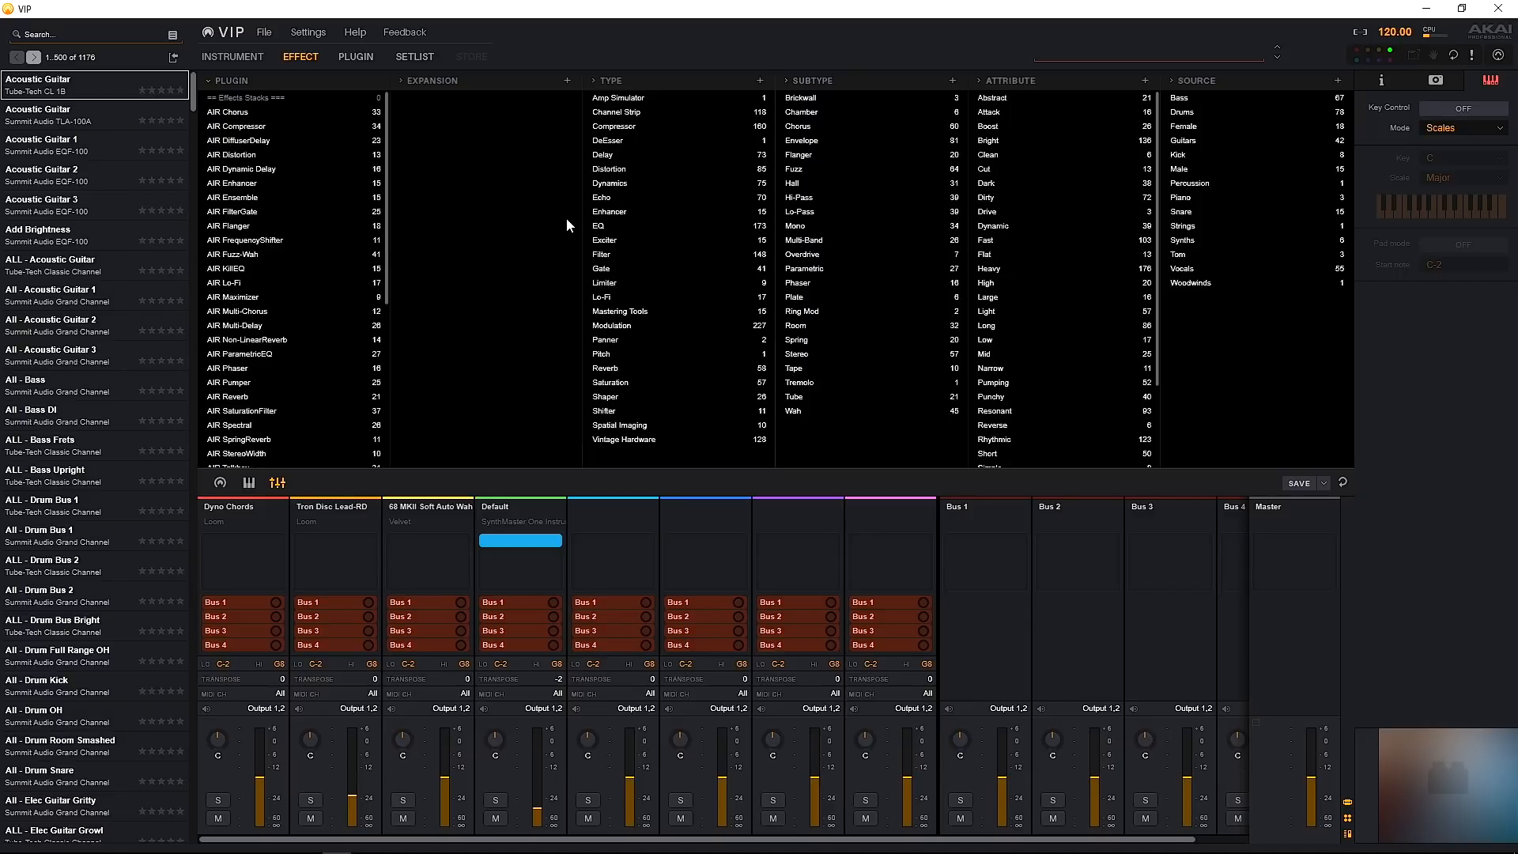
mouse_move(490, 296)
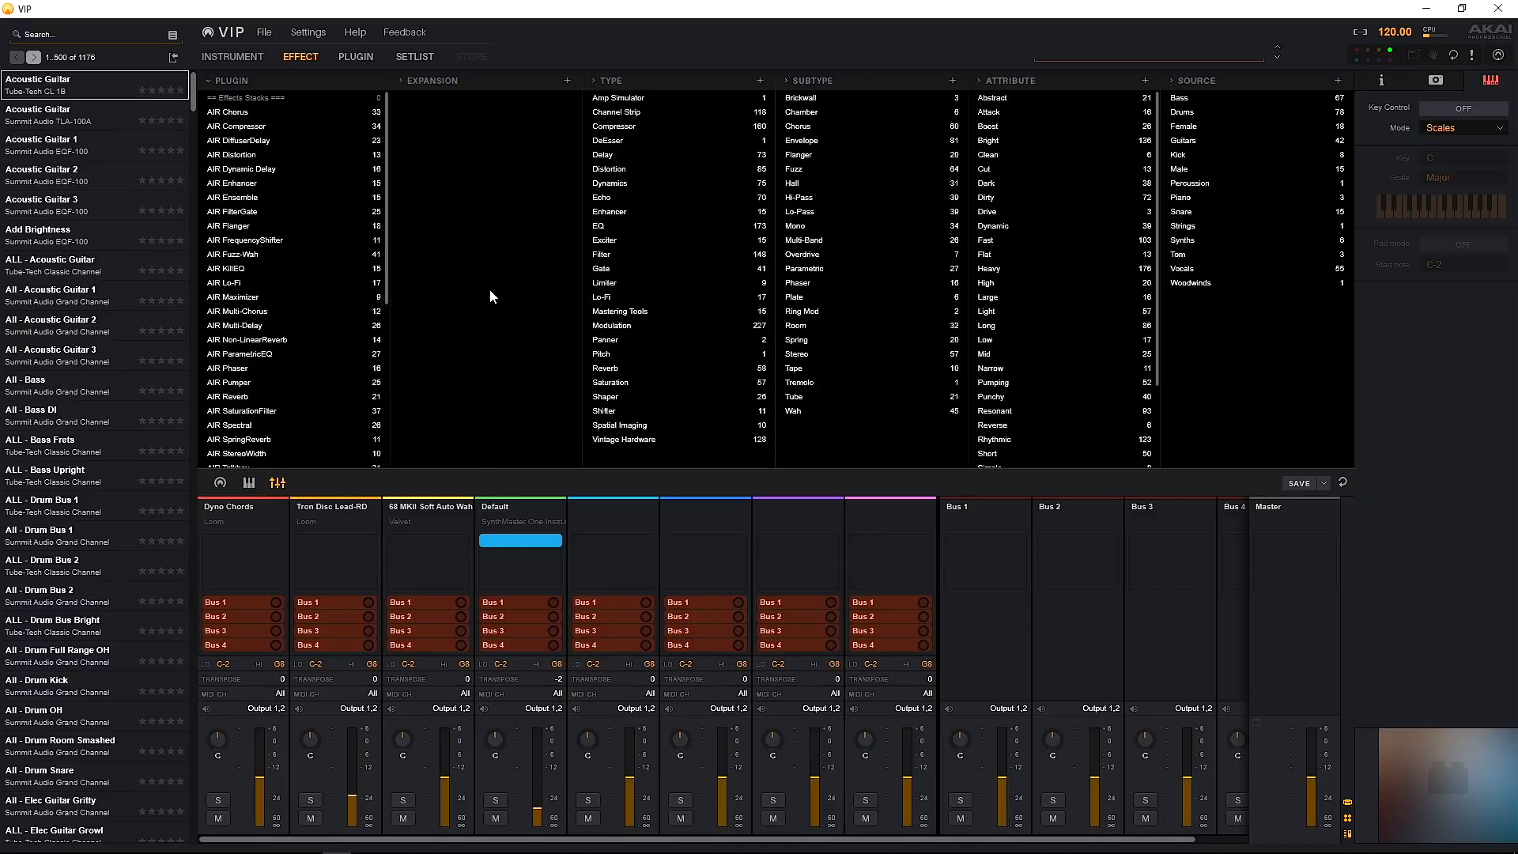
click(606, 153)
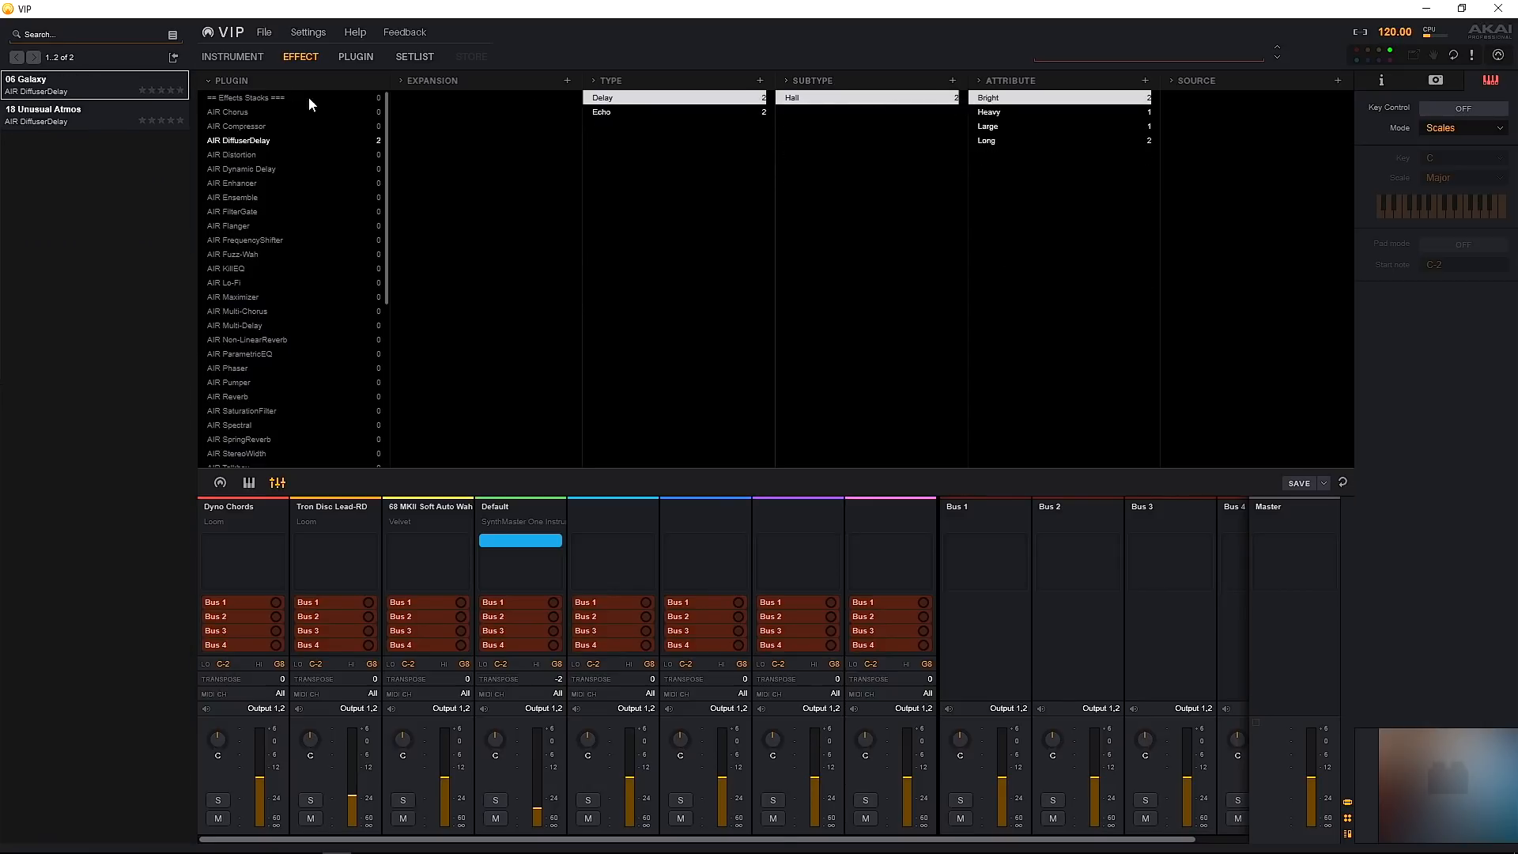
mouse_move(433, 523)
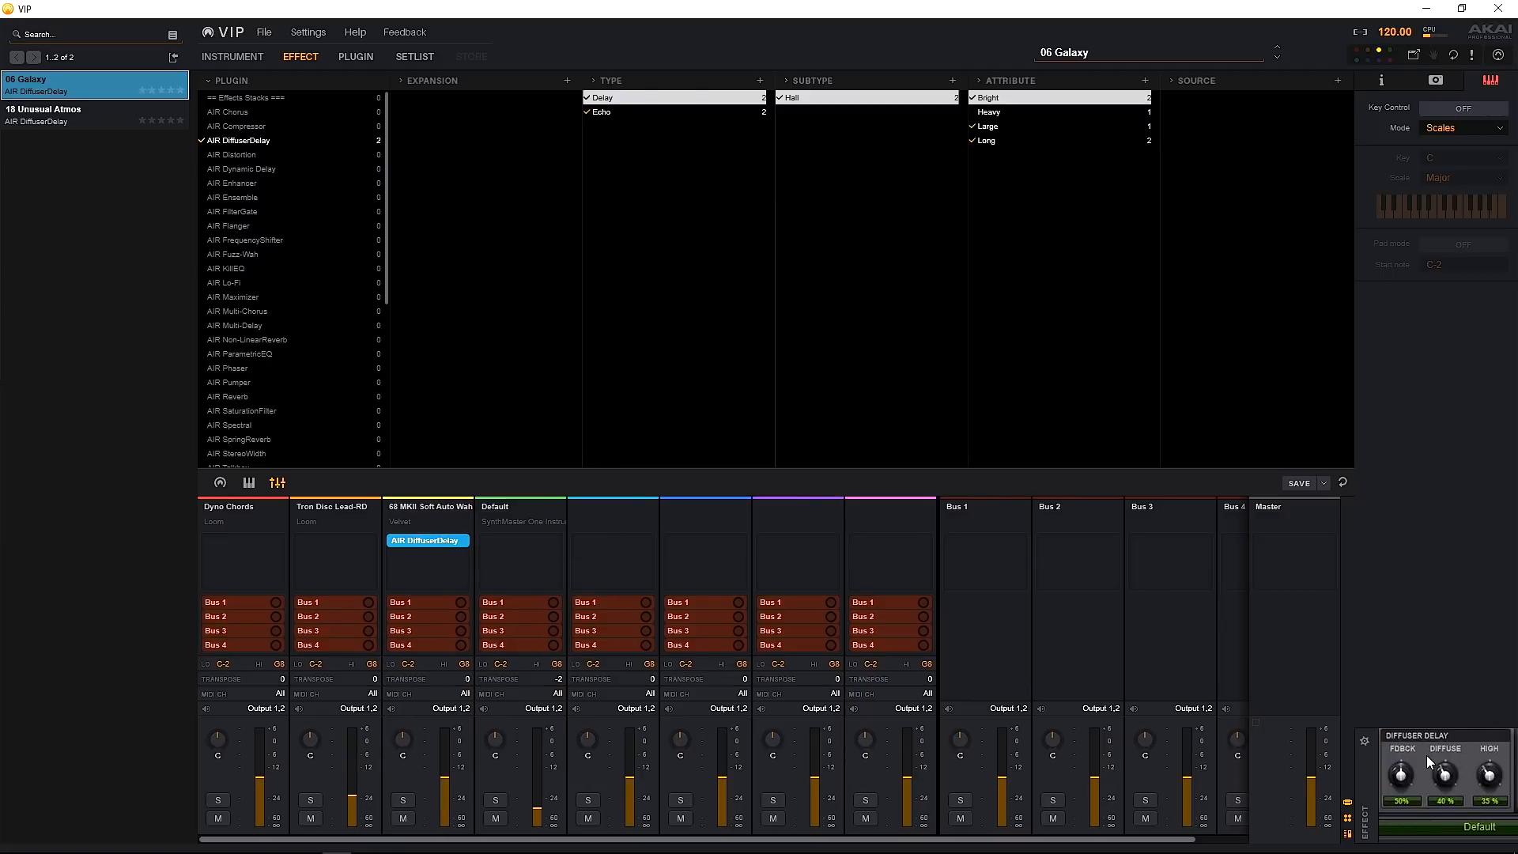
Step: Adjust the channel 3 Diffuser Delay in its editing panel, then return to the full effects list
click(356, 57)
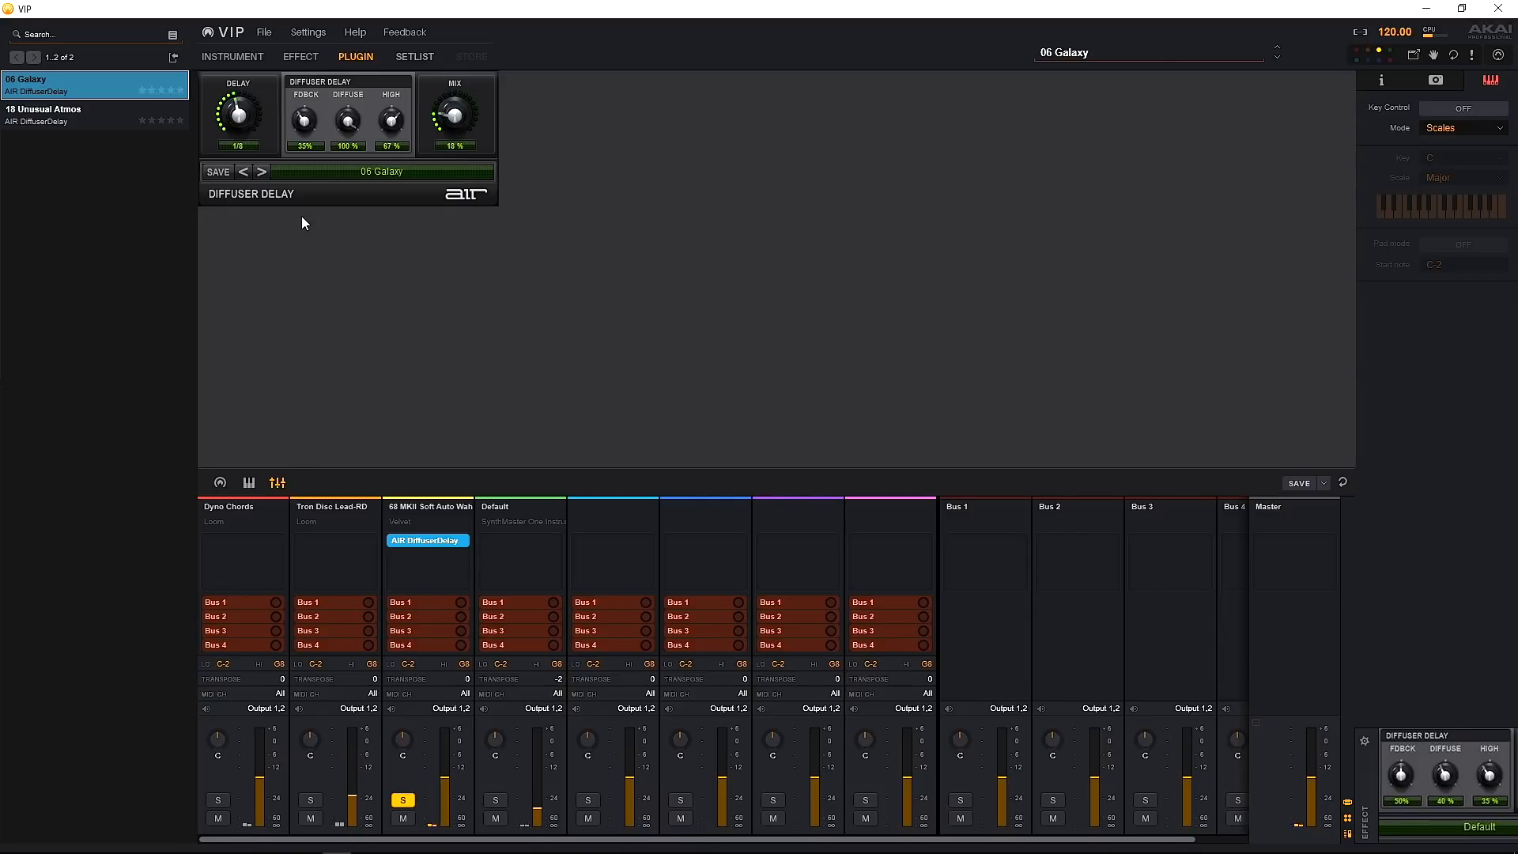
drag(303, 122, 310, 96)
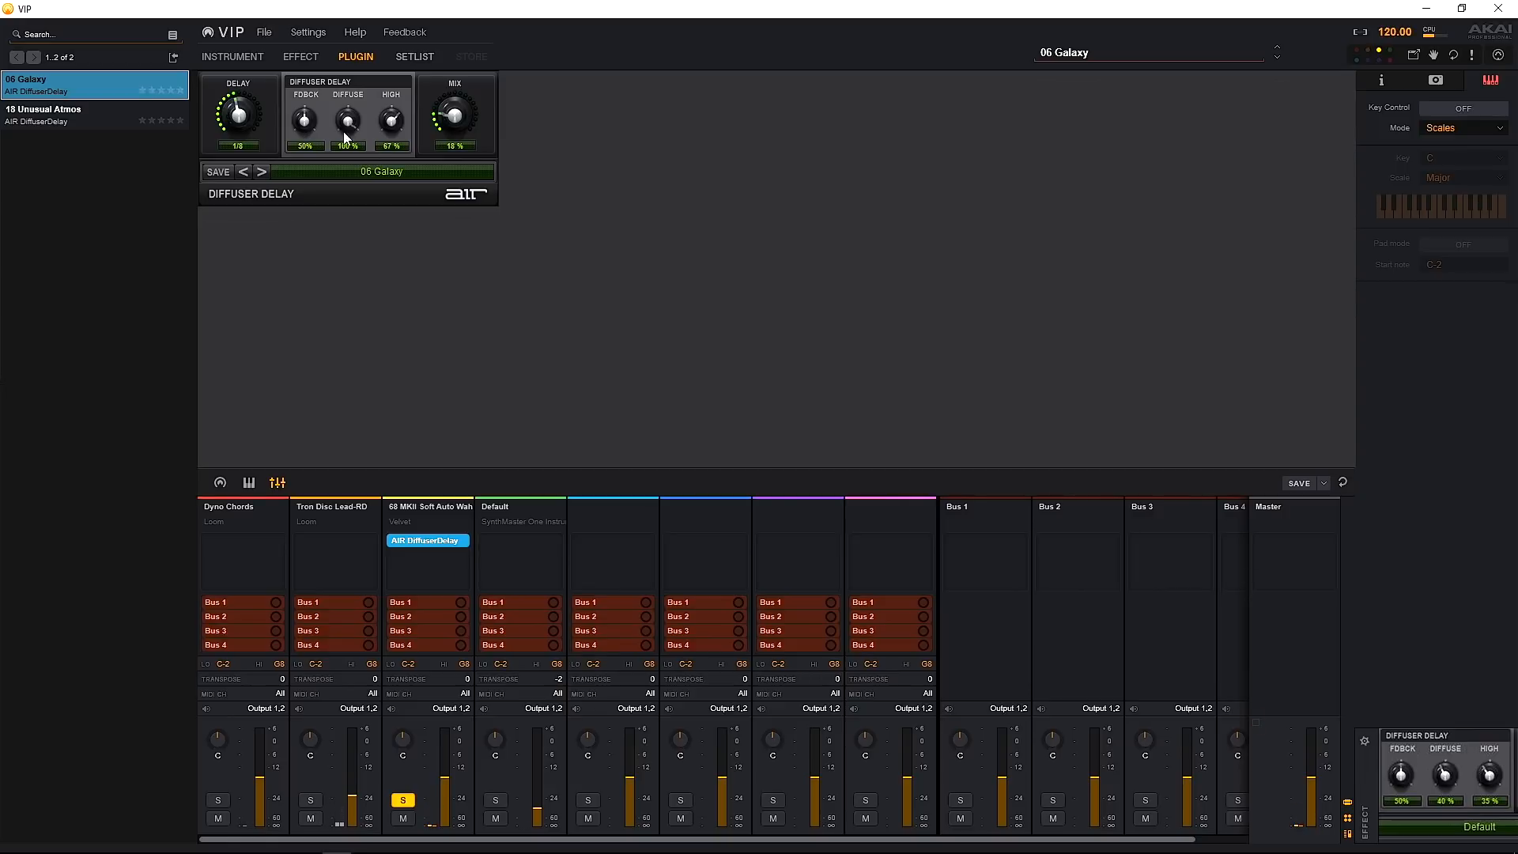
click(300, 57)
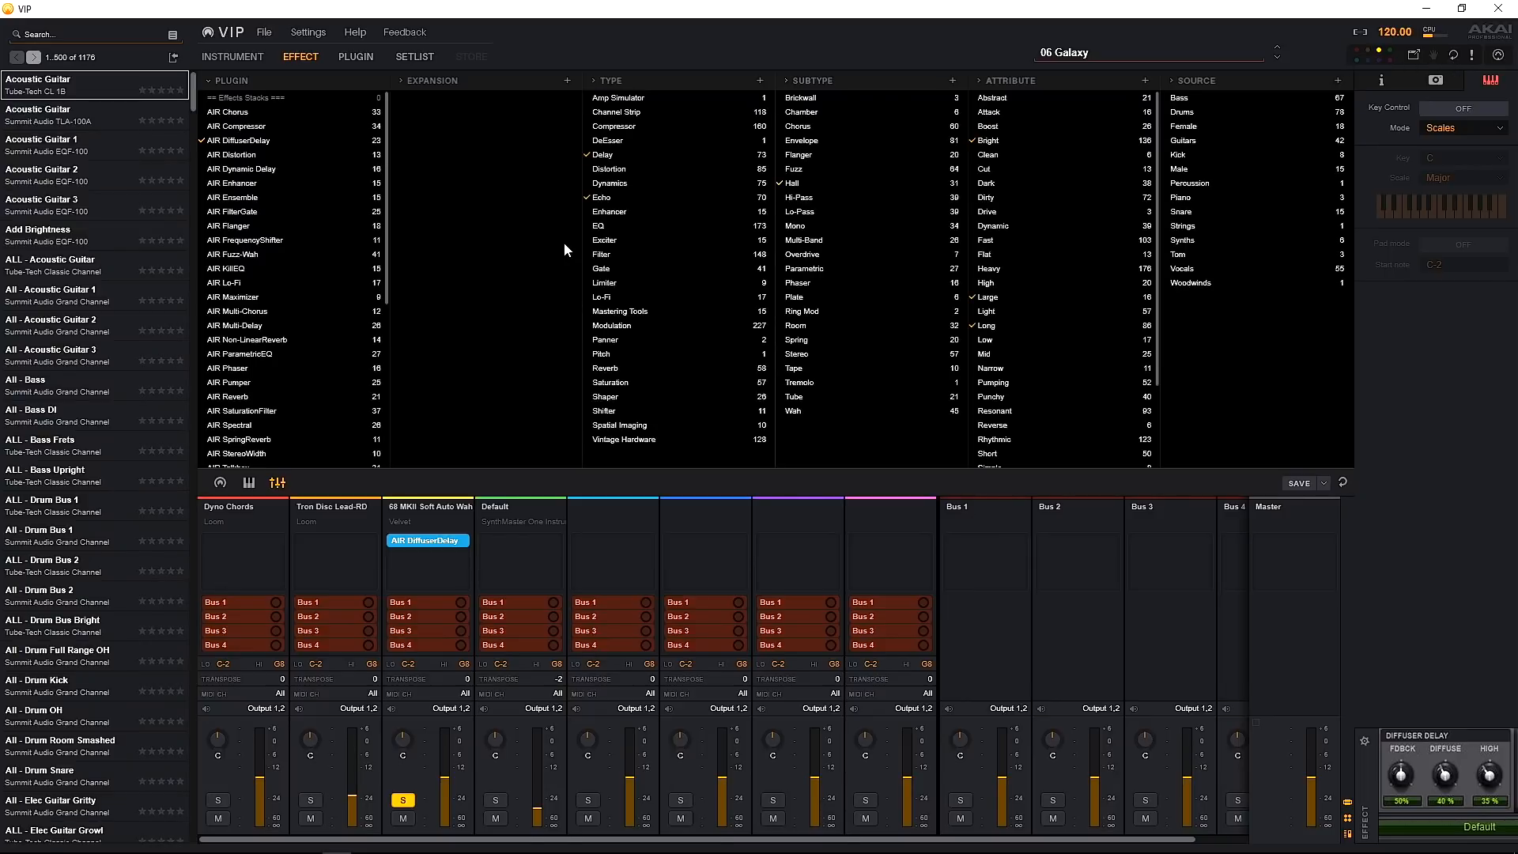
Step: Scroll the effects list, then show saved multis in the instrument browser
scroll(down, 3)
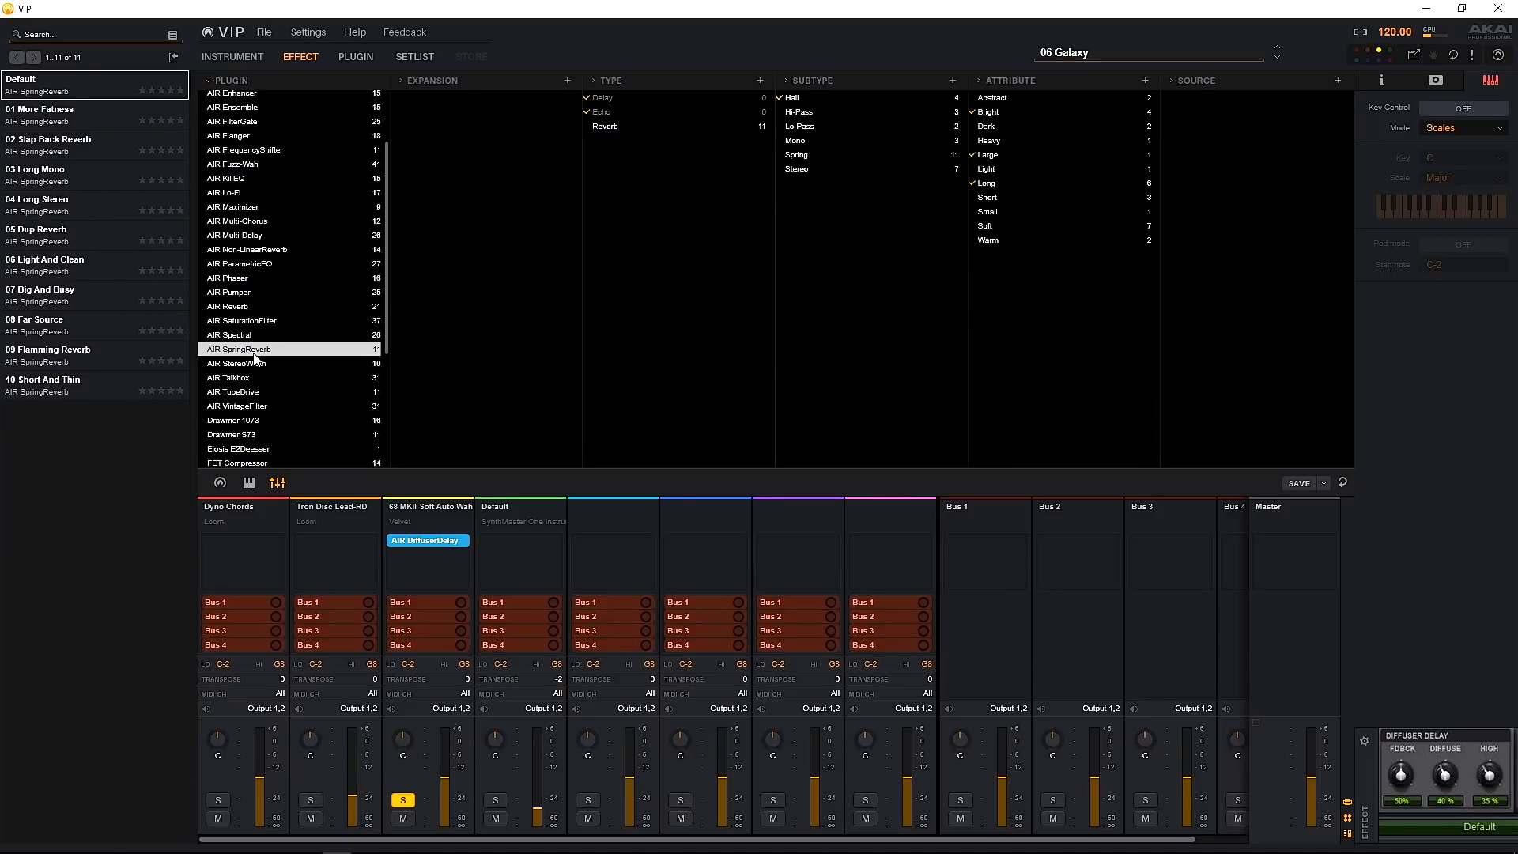
mouse_move(29, 122)
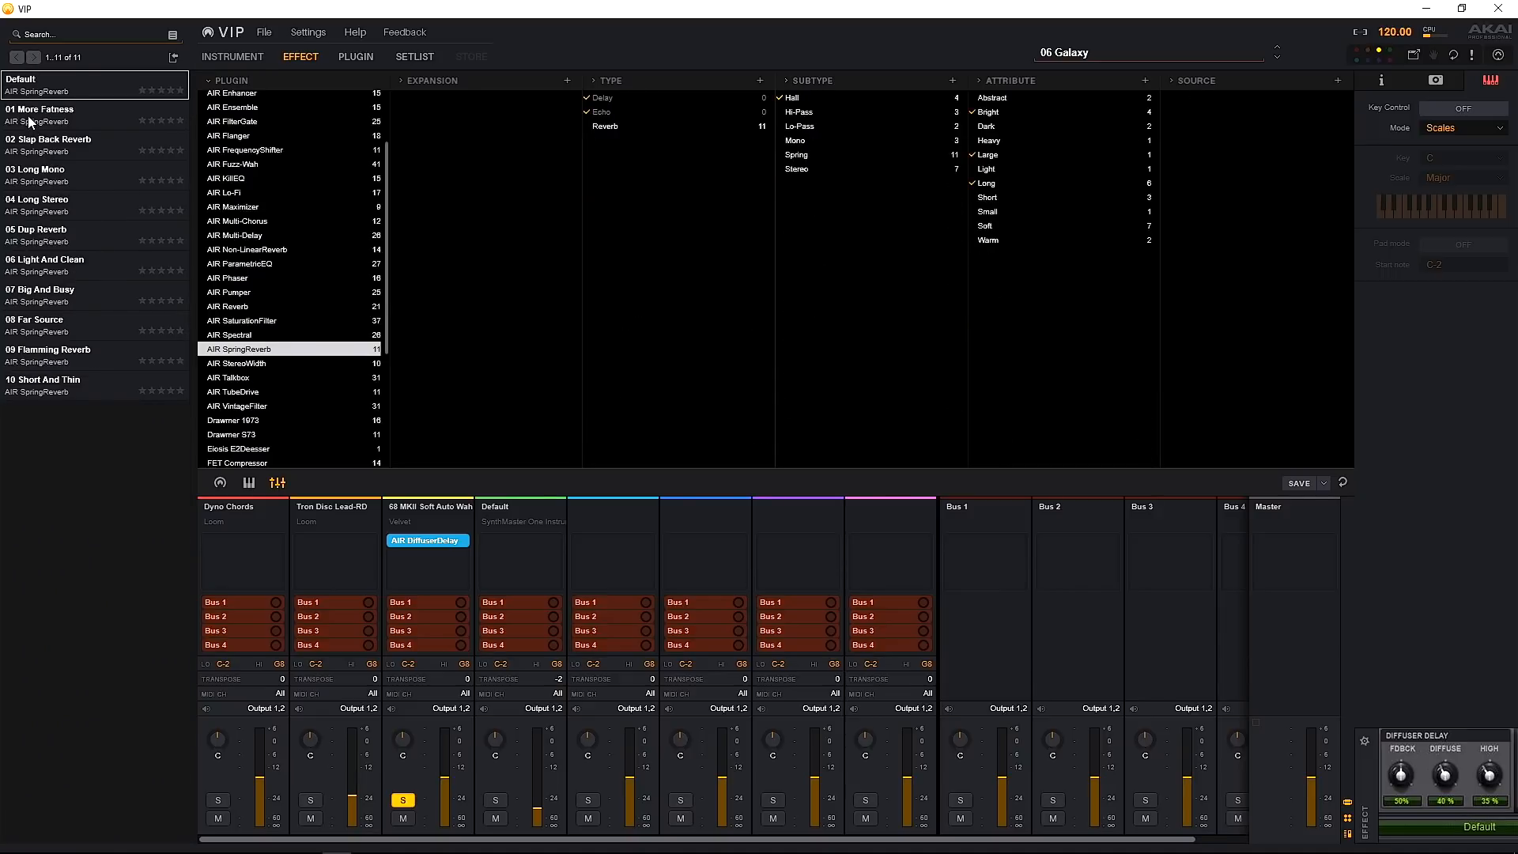
mouse_move(973, 539)
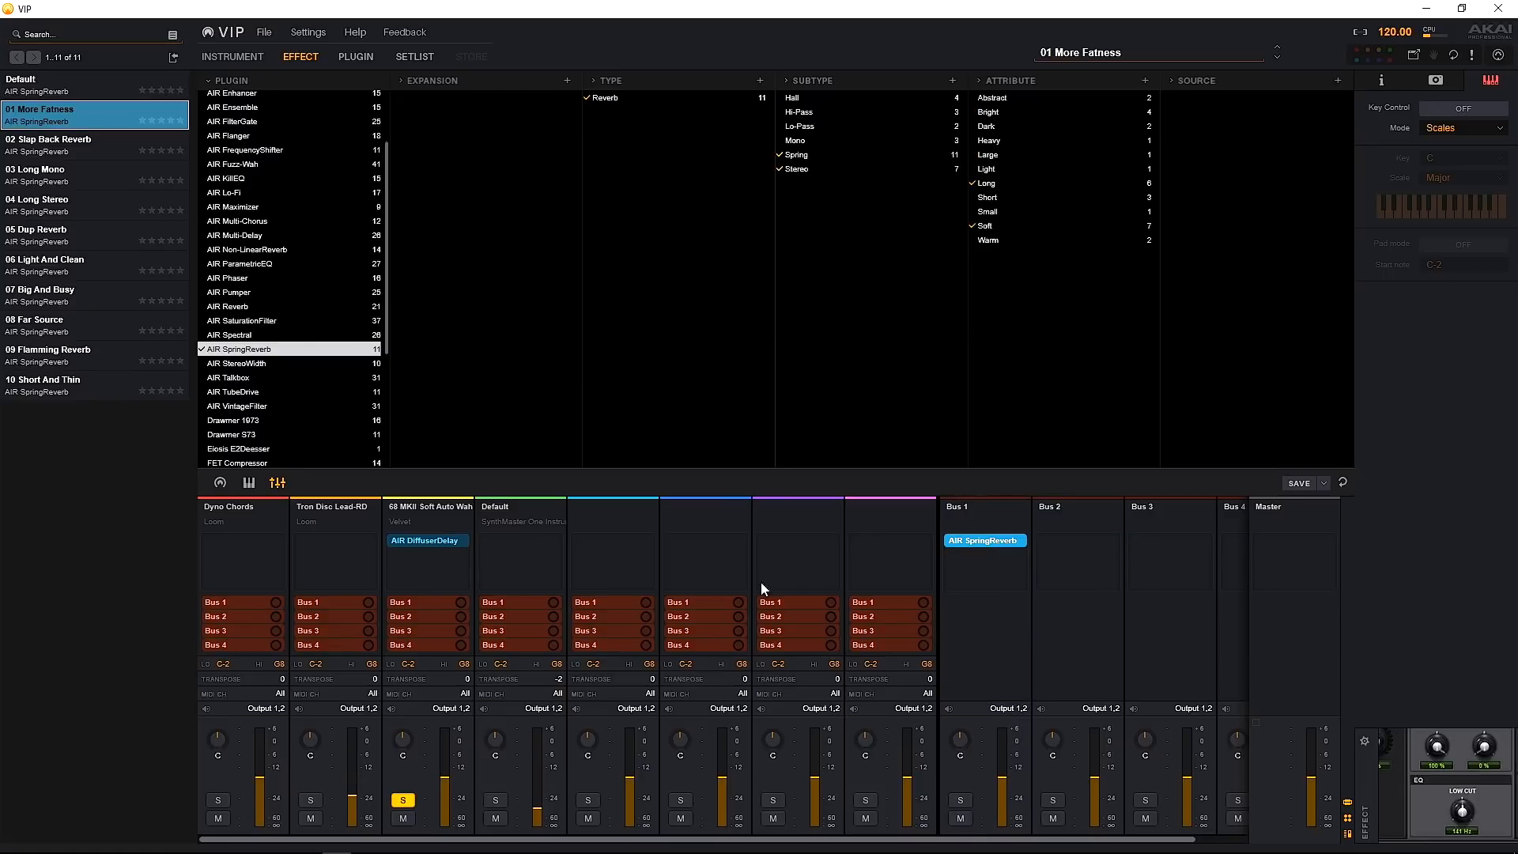
mouse_move(985, 583)
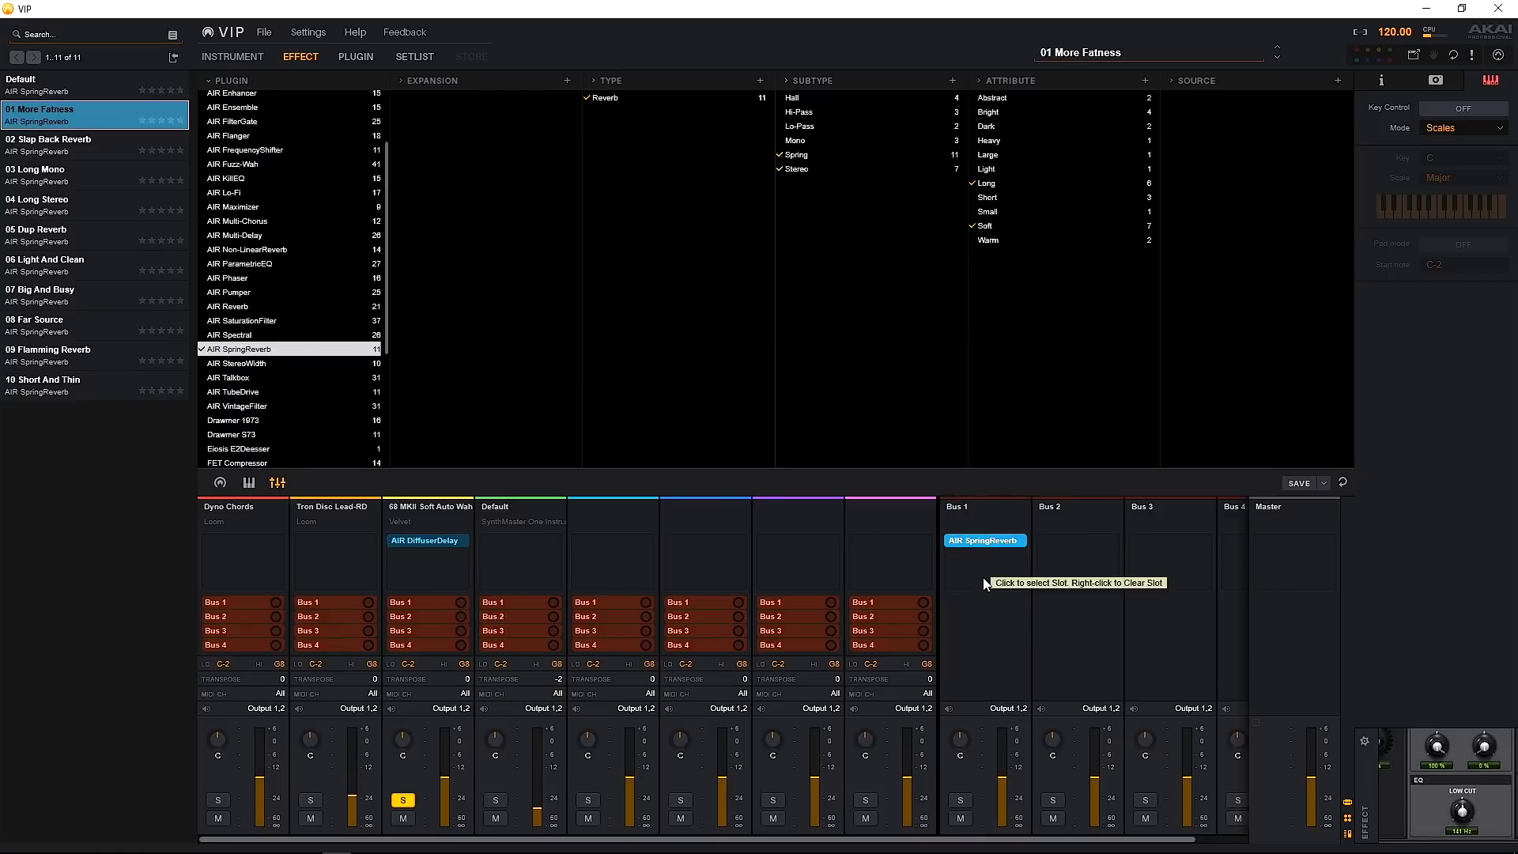
mouse_move(287, 516)
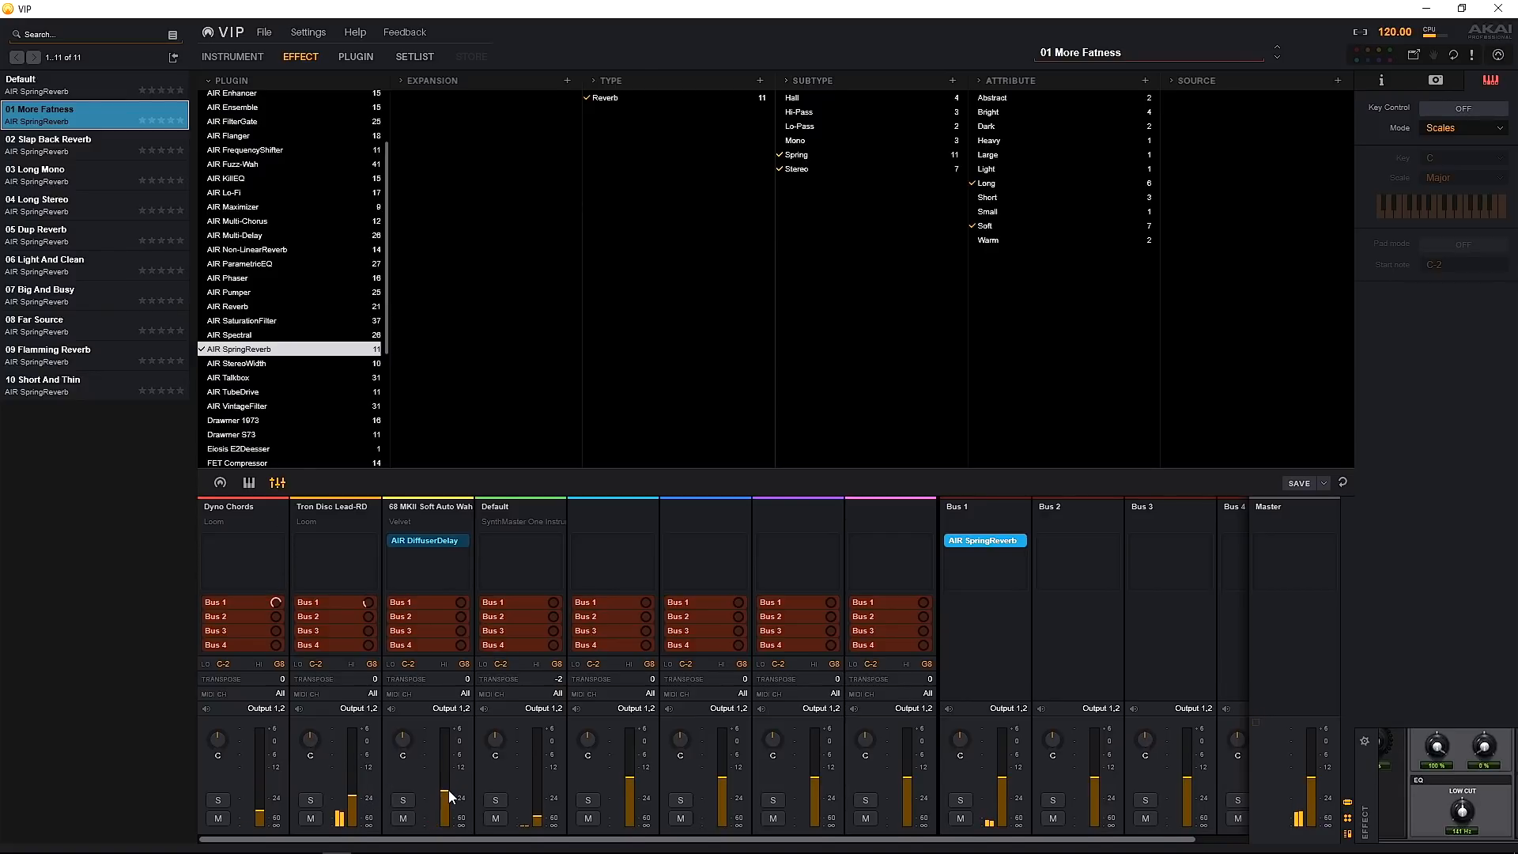
mouse_move(955, 525)
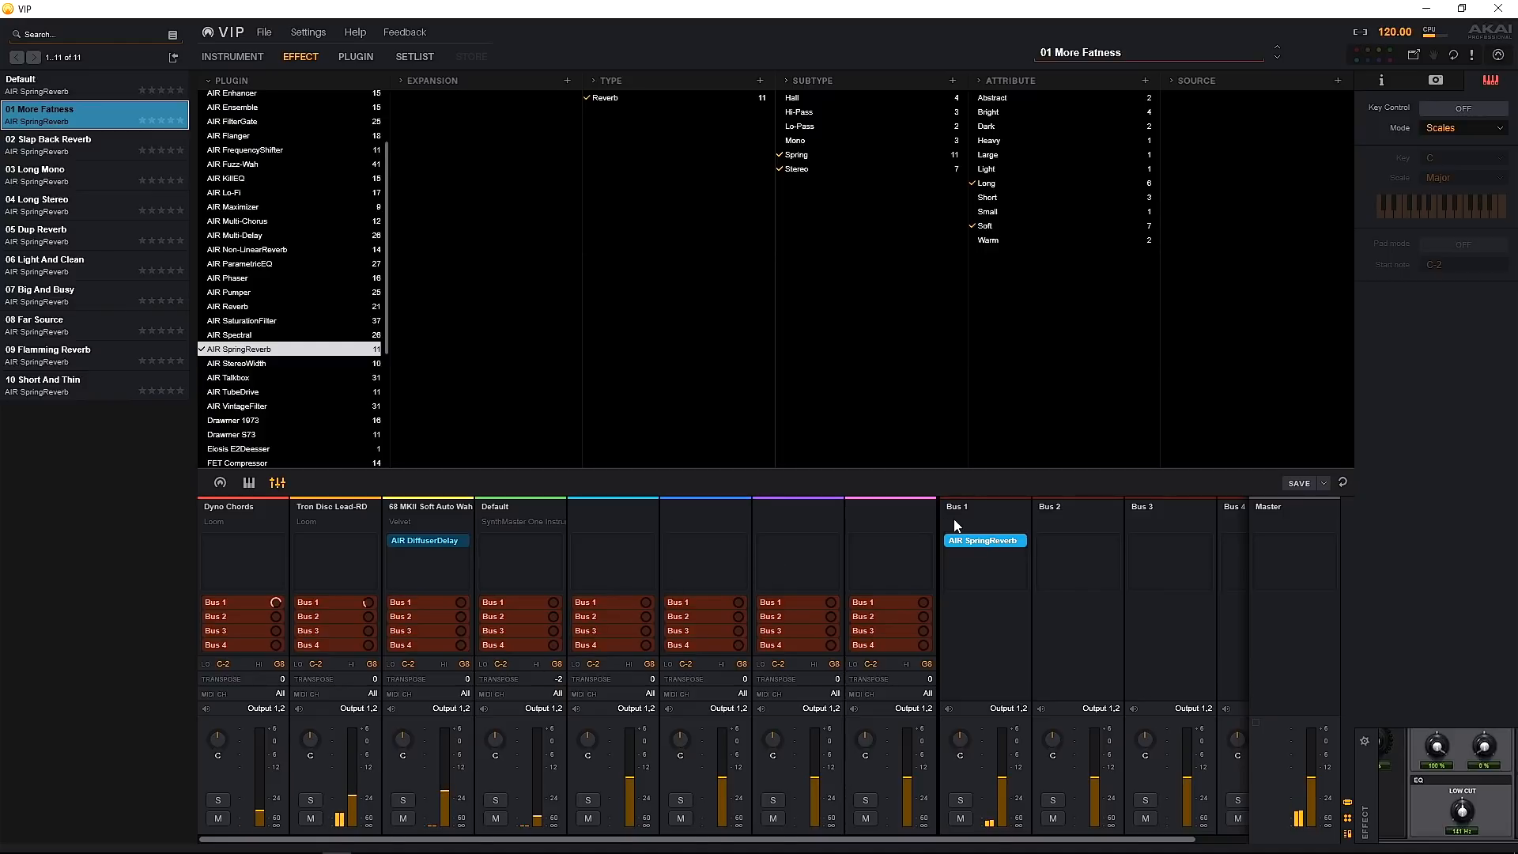
click(231, 57)
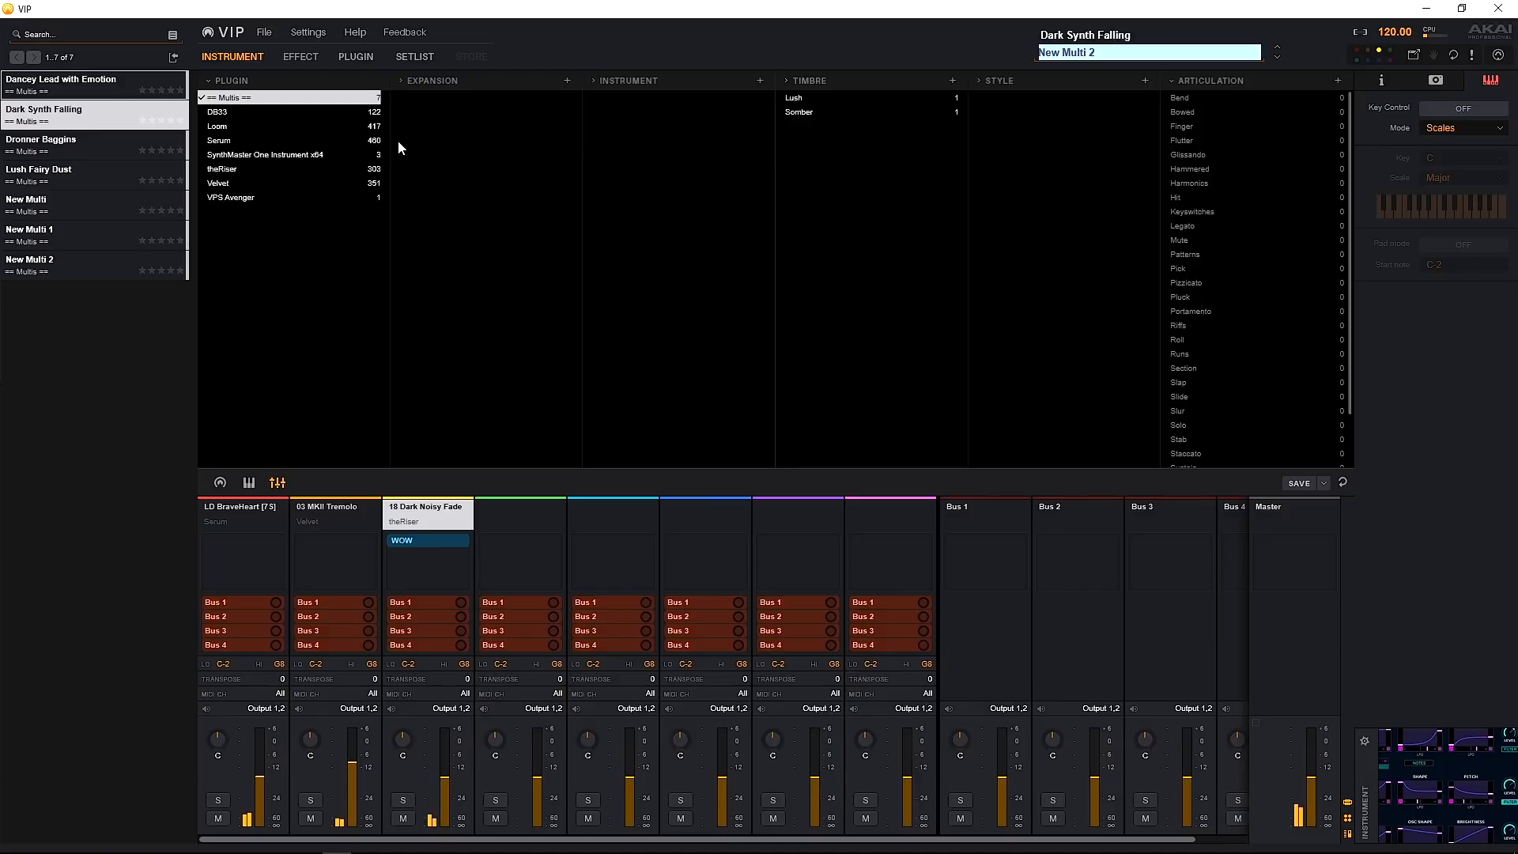
Step: Load the Dronner Baggins multi with its insert effects and spring reverb bus
click(42, 140)
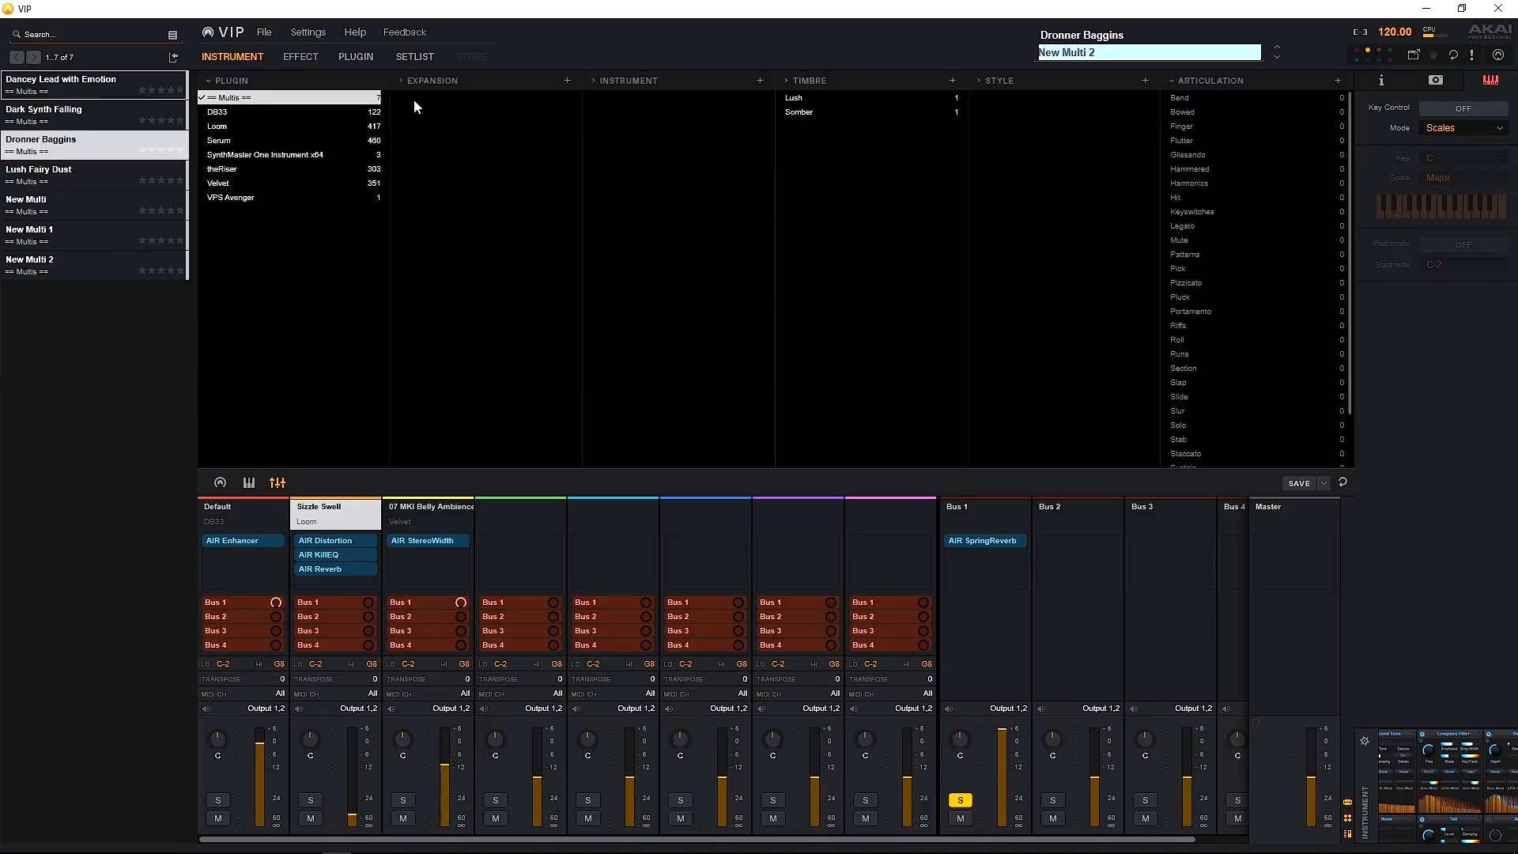
Step: Open Making a Set List and load Dancey Lead with Emotion, then Dark Synth Falling
click(414, 57)
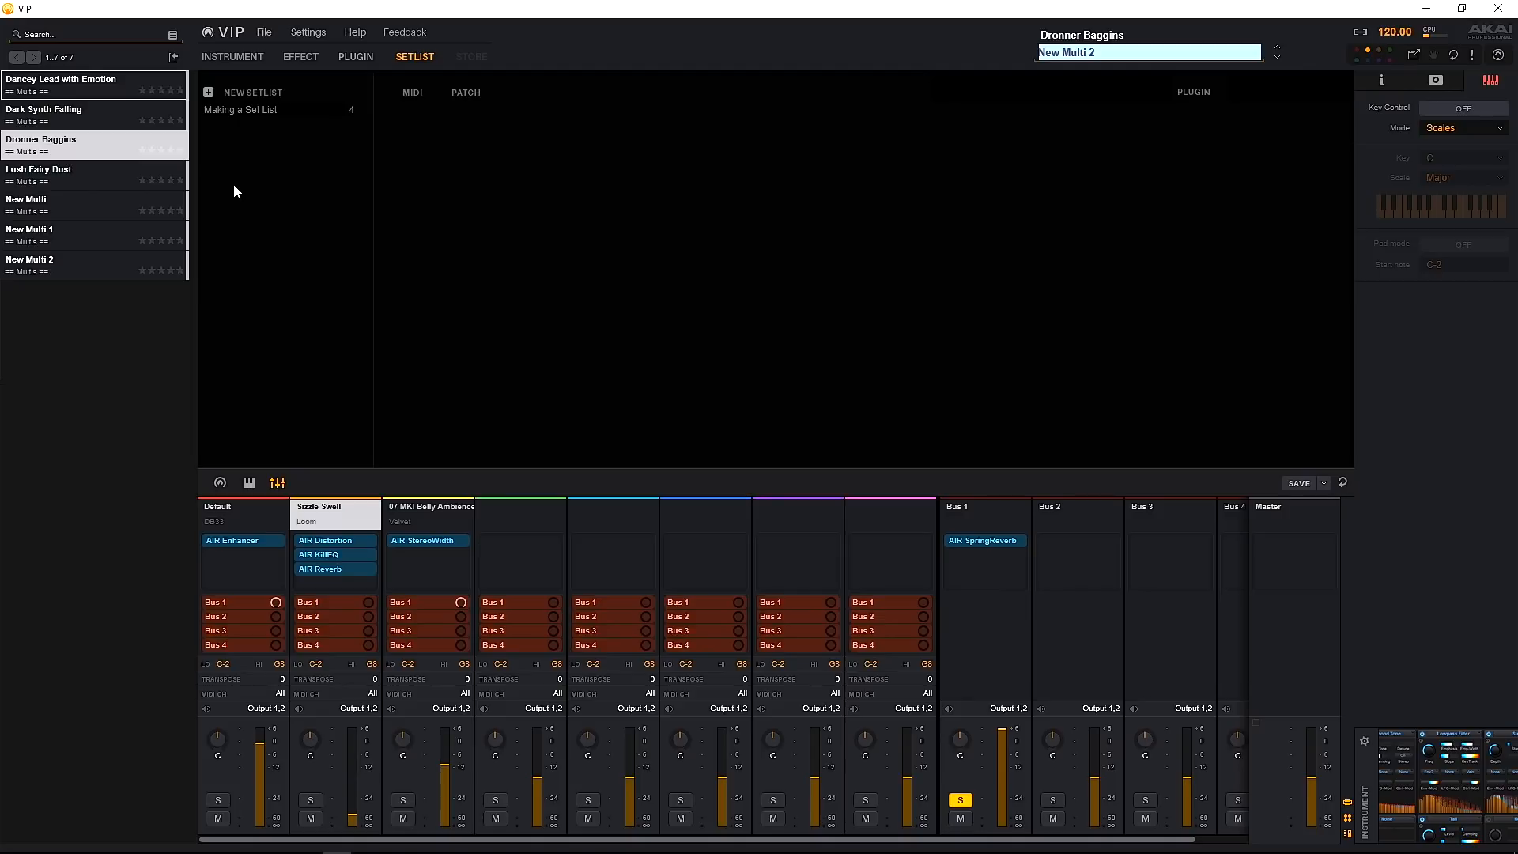
mouse_move(240, 156)
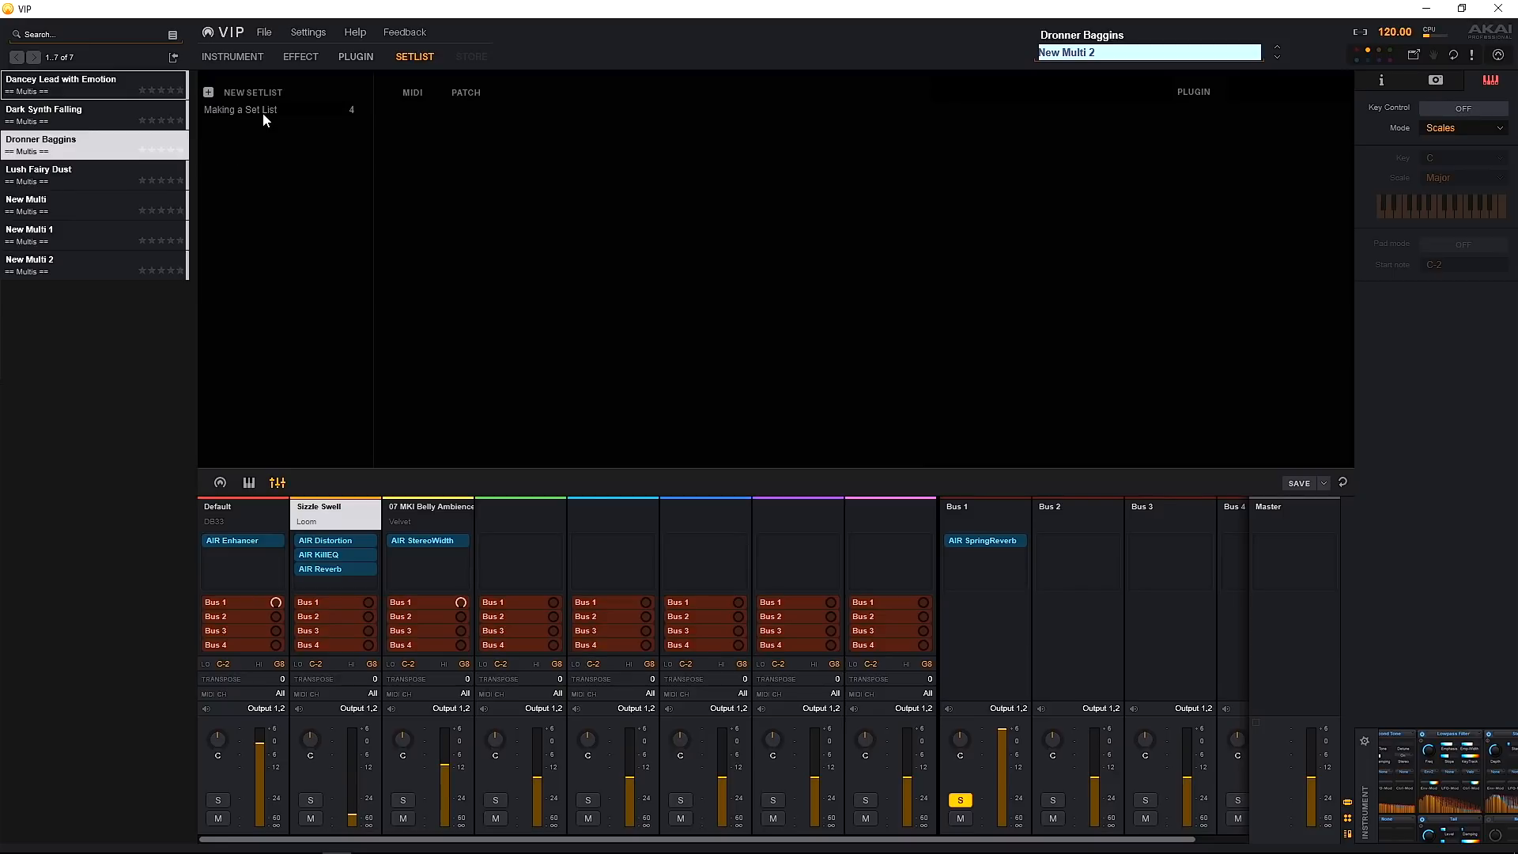
click(240, 110)
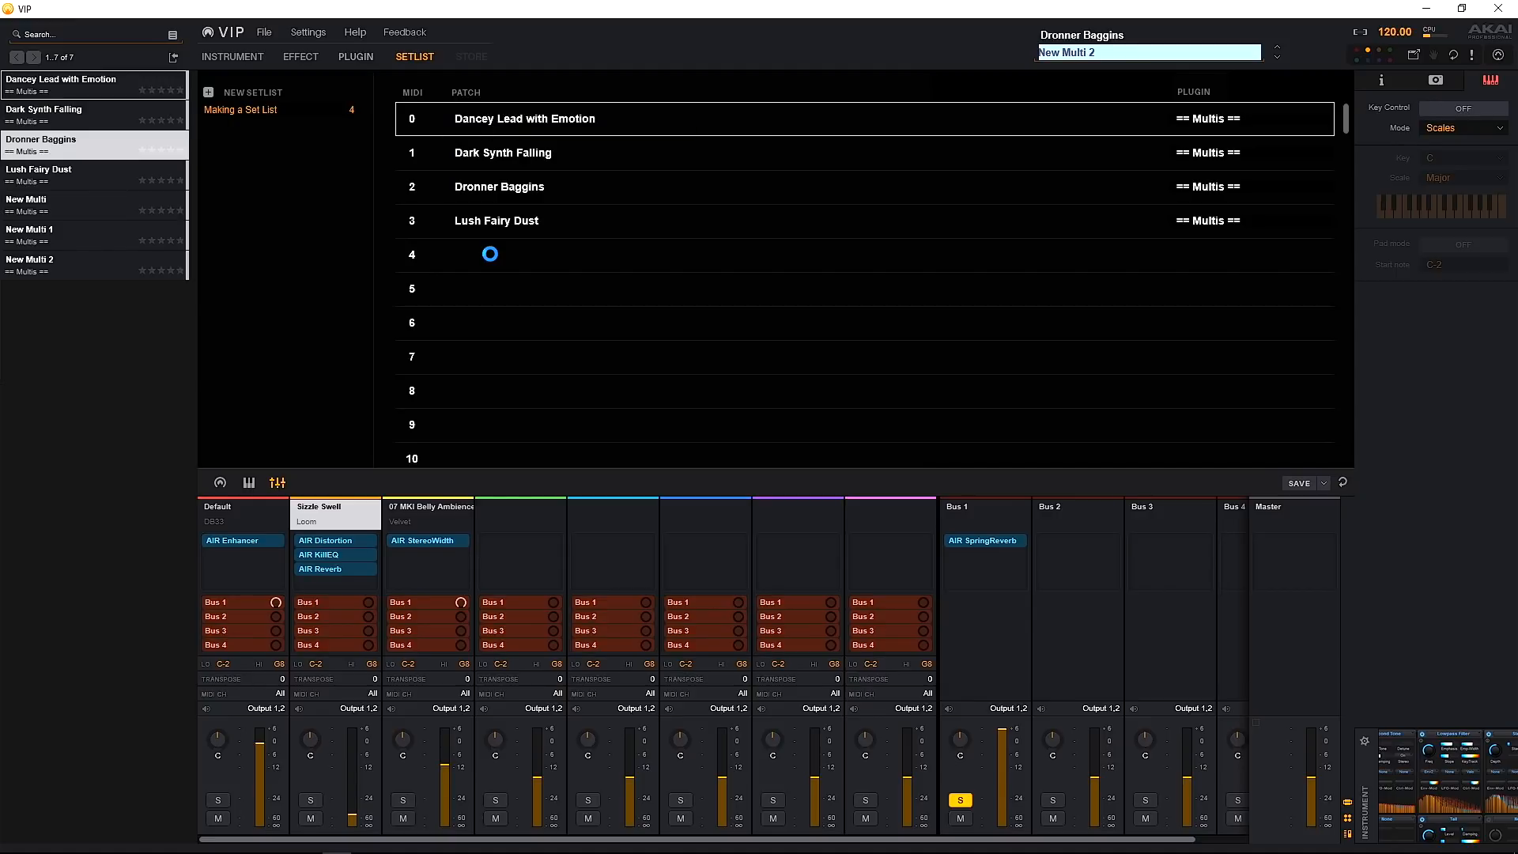
click(525, 119)
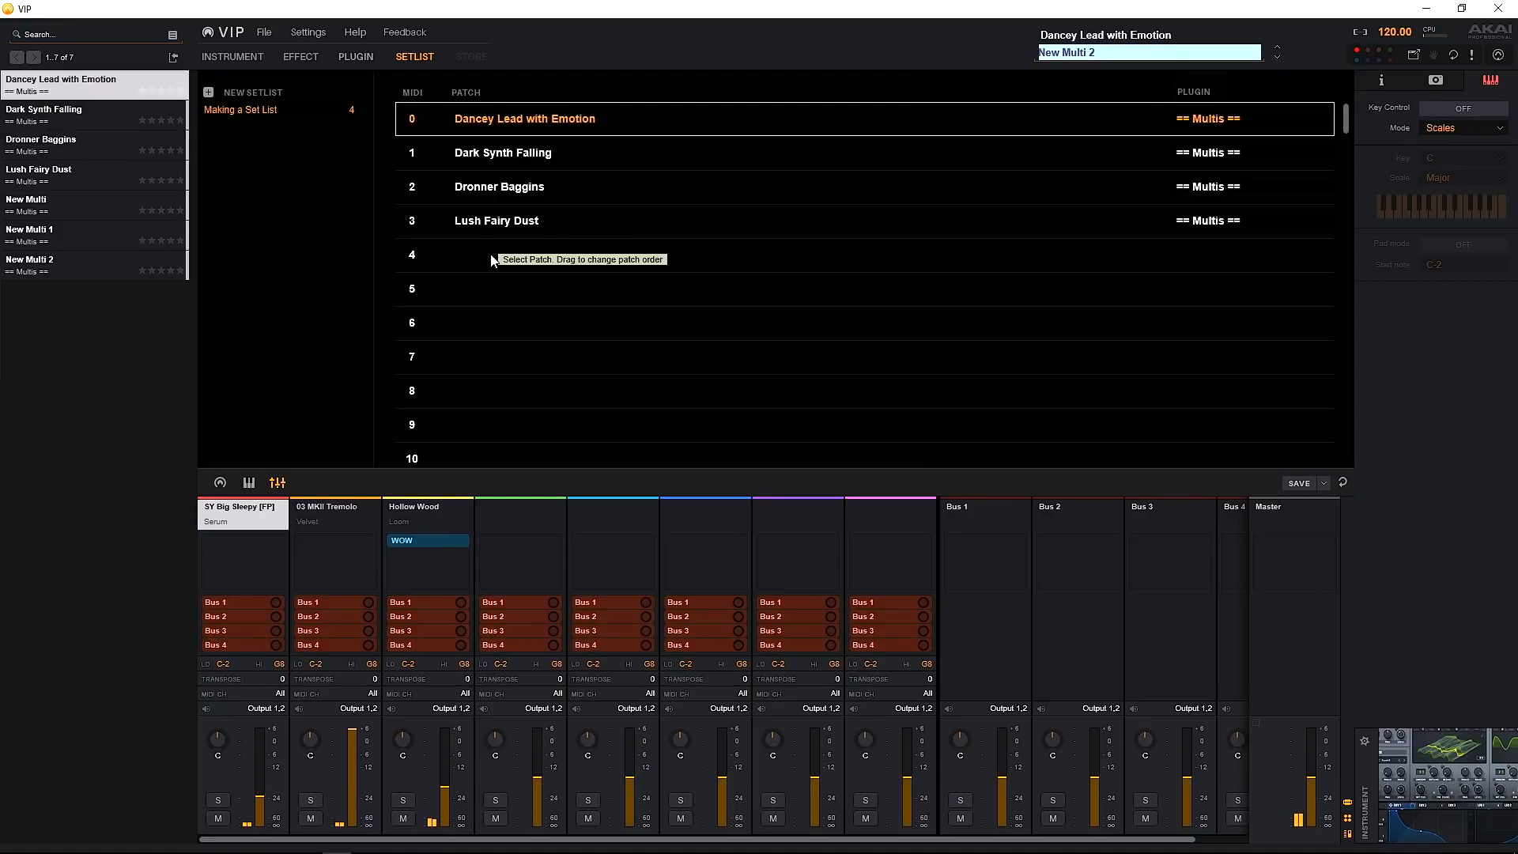
mouse_move(490, 260)
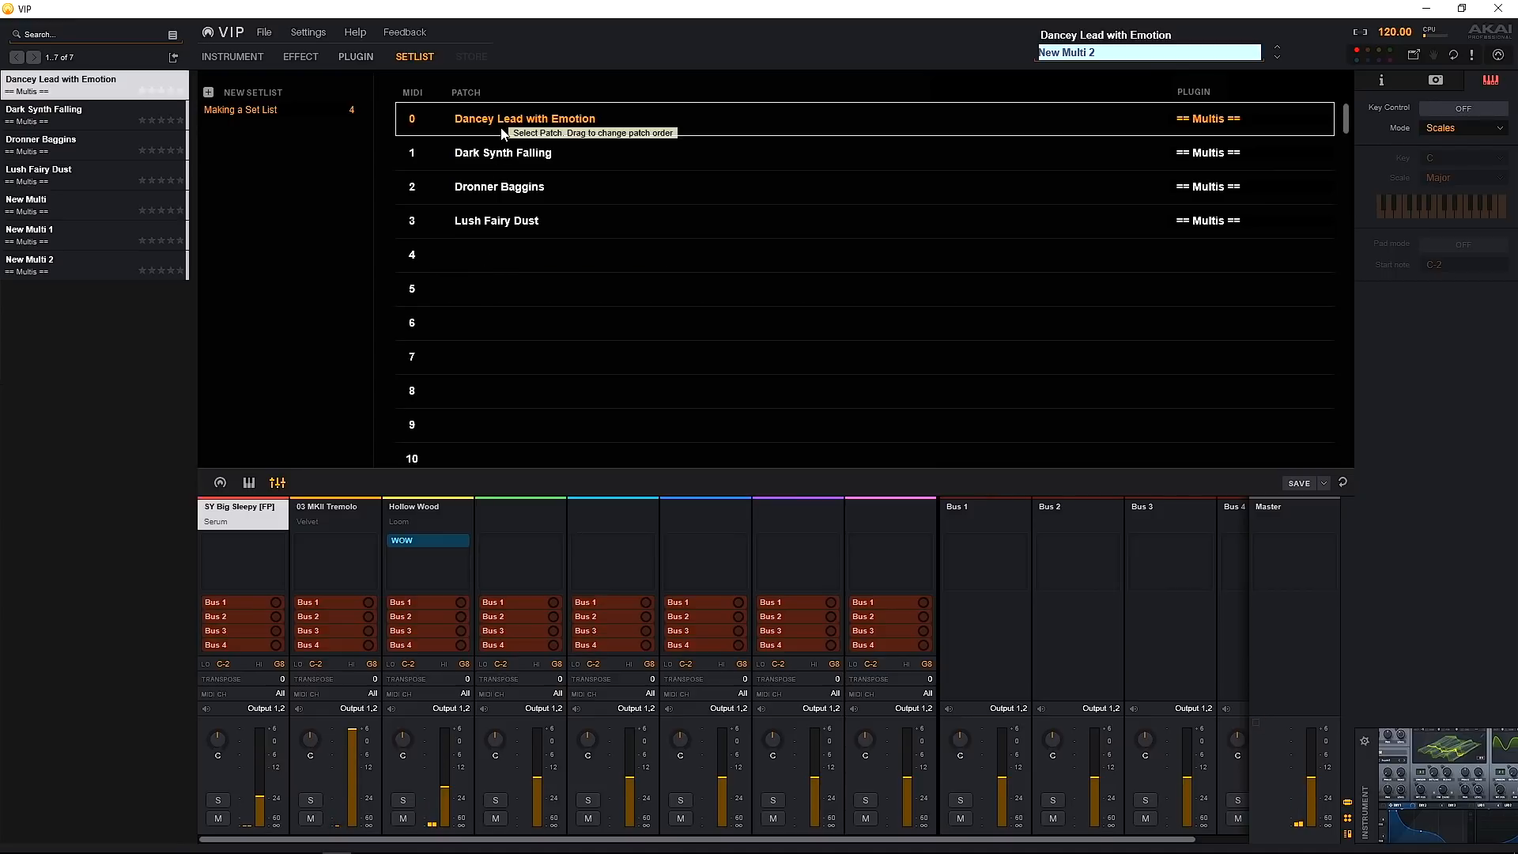
mouse_move(479, 163)
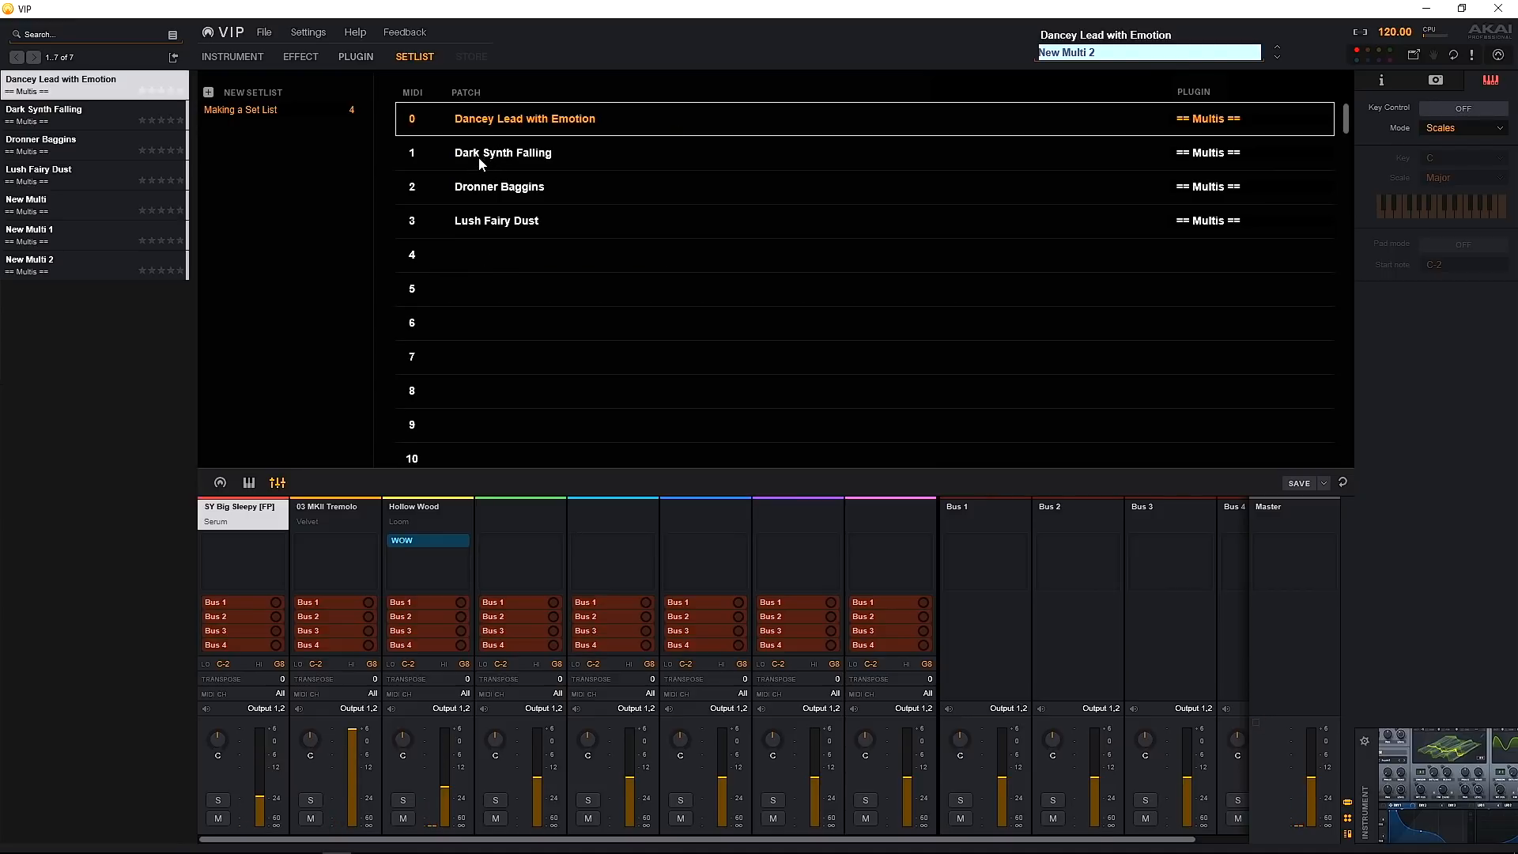
mouse_move(474, 163)
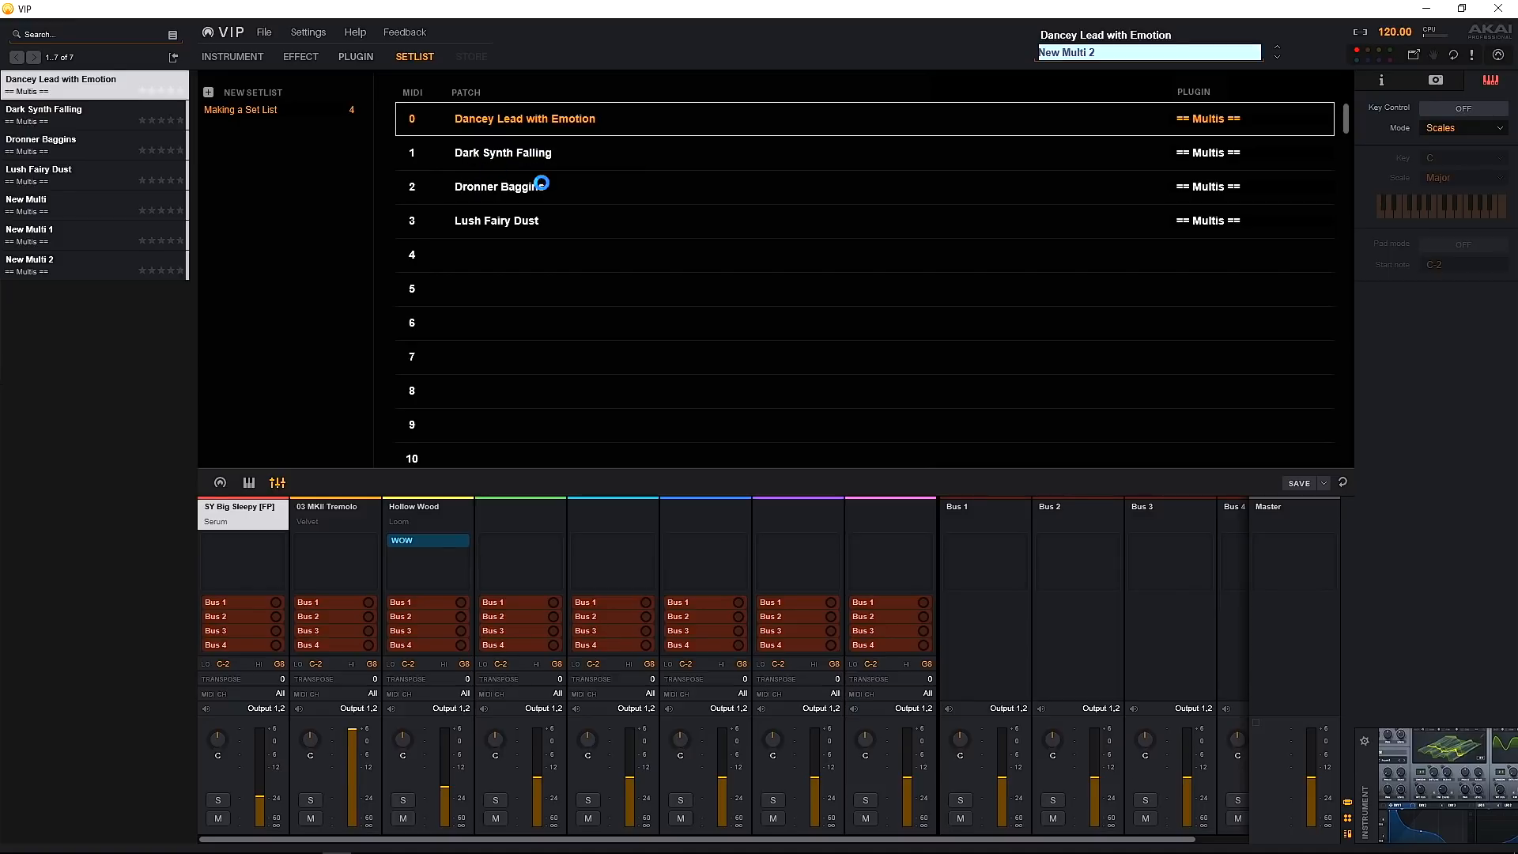
click(503, 152)
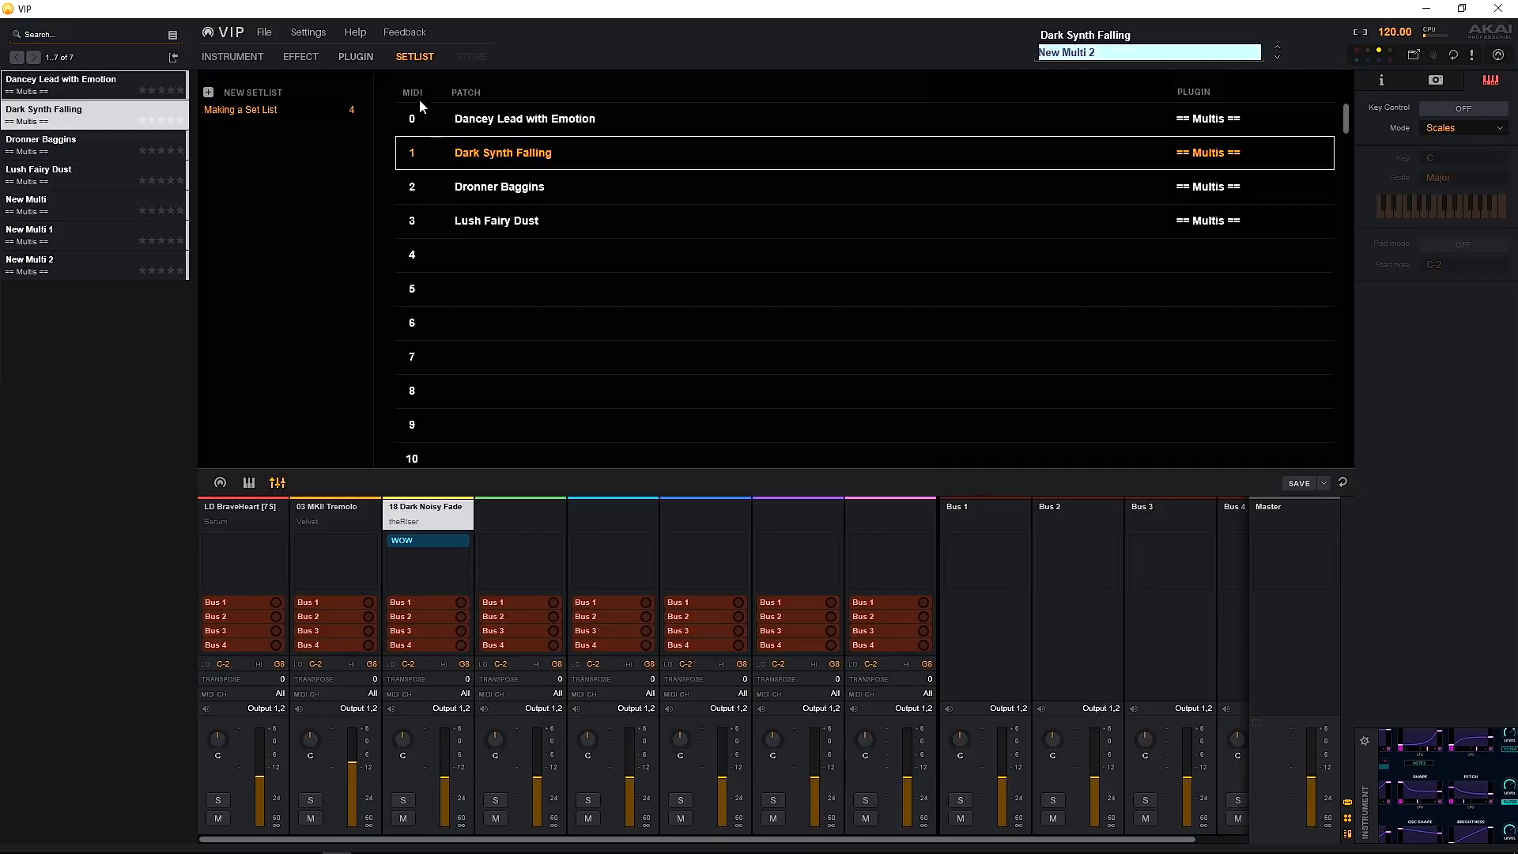
mouse_move(424, 174)
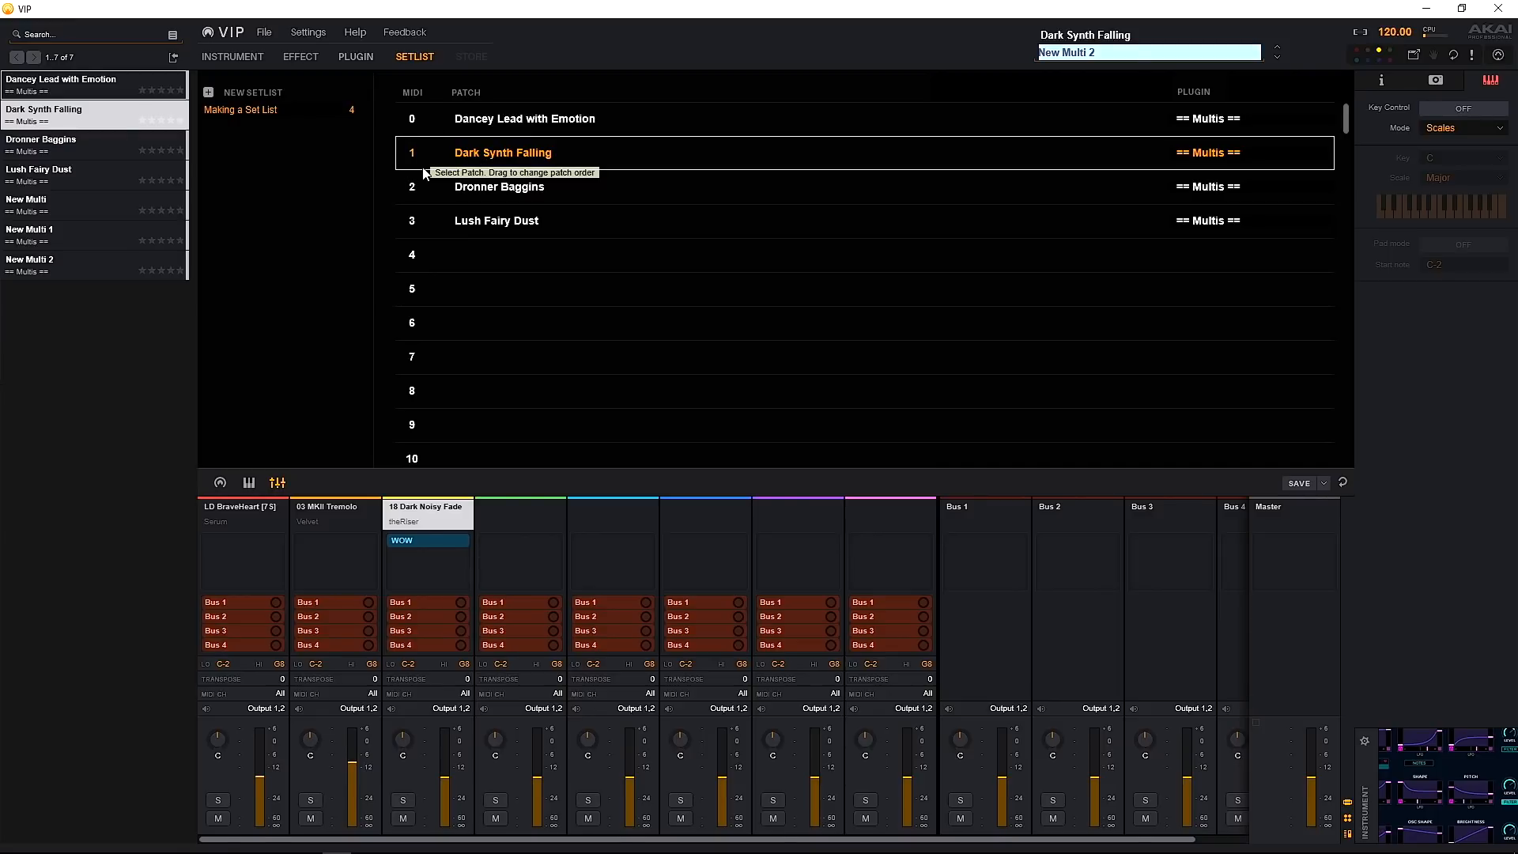
mouse_move(334, 519)
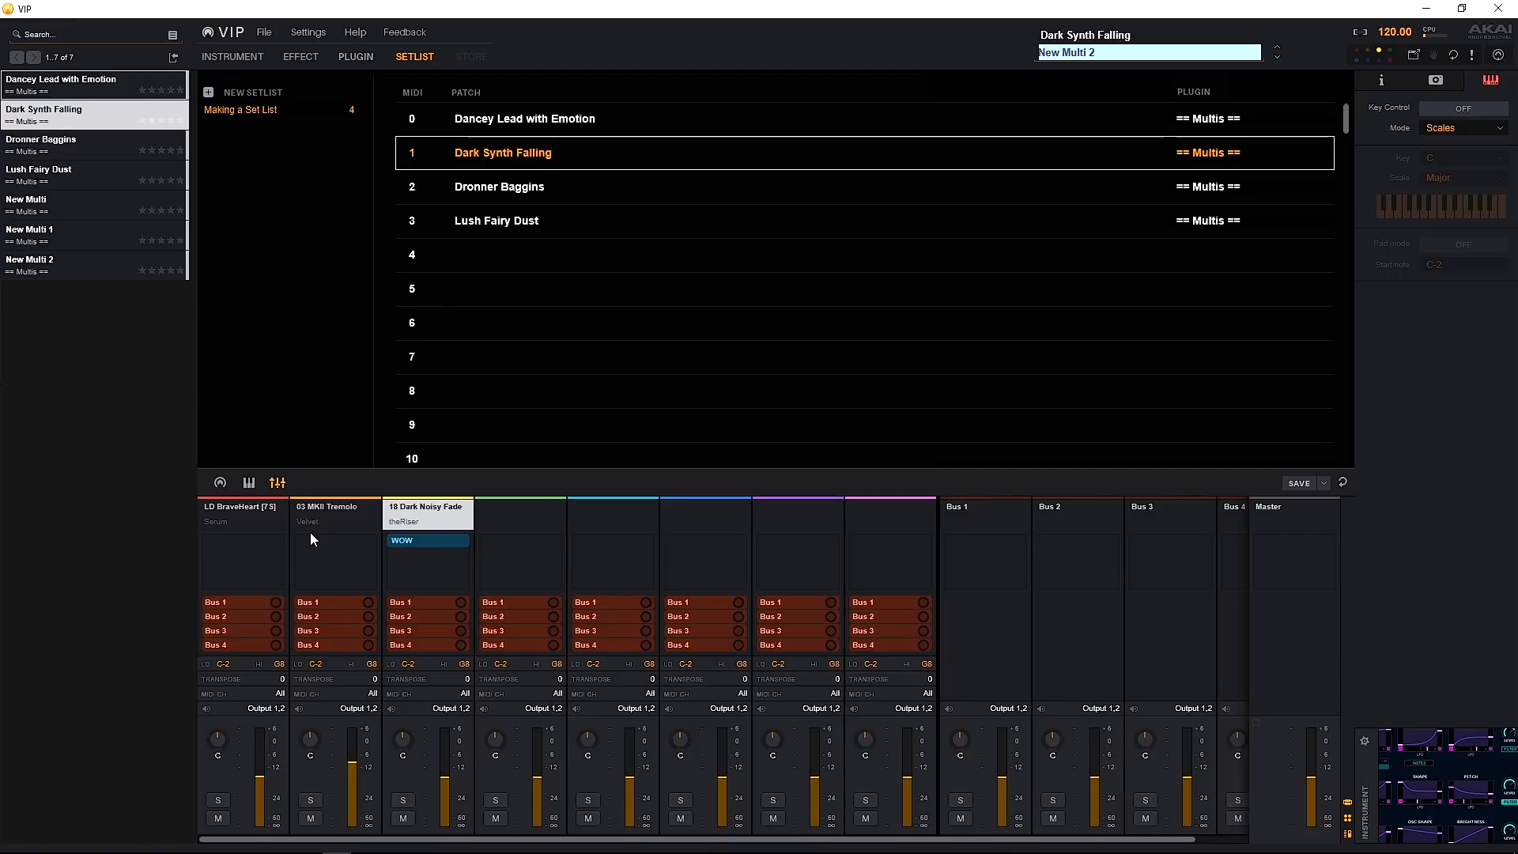
mouse_move(313, 543)
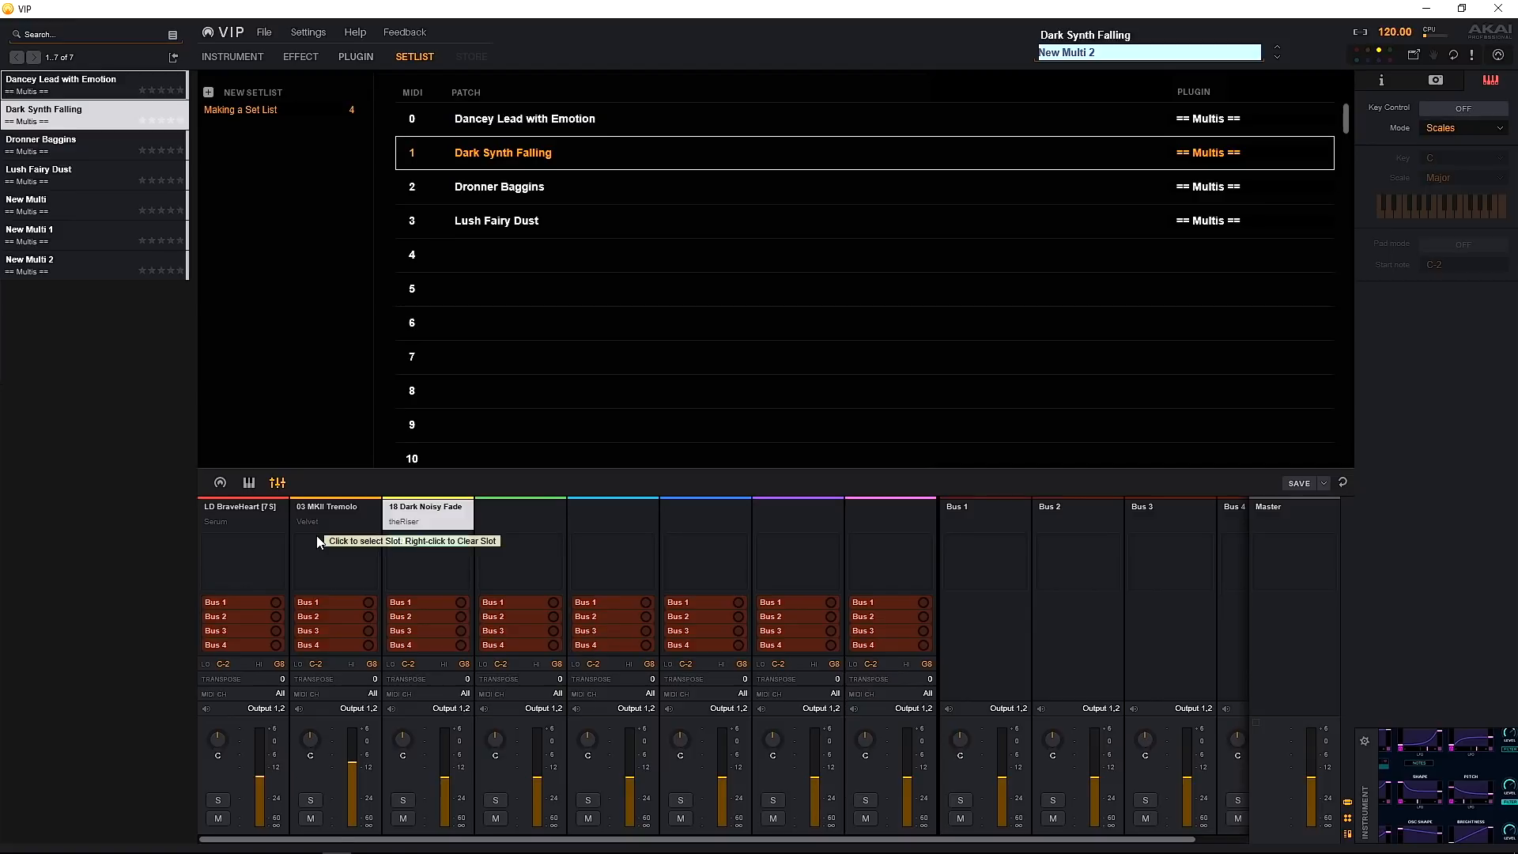
Step: Scroll through the set list slots to reach the empty one for New Multi 2
scroll(down, 3)
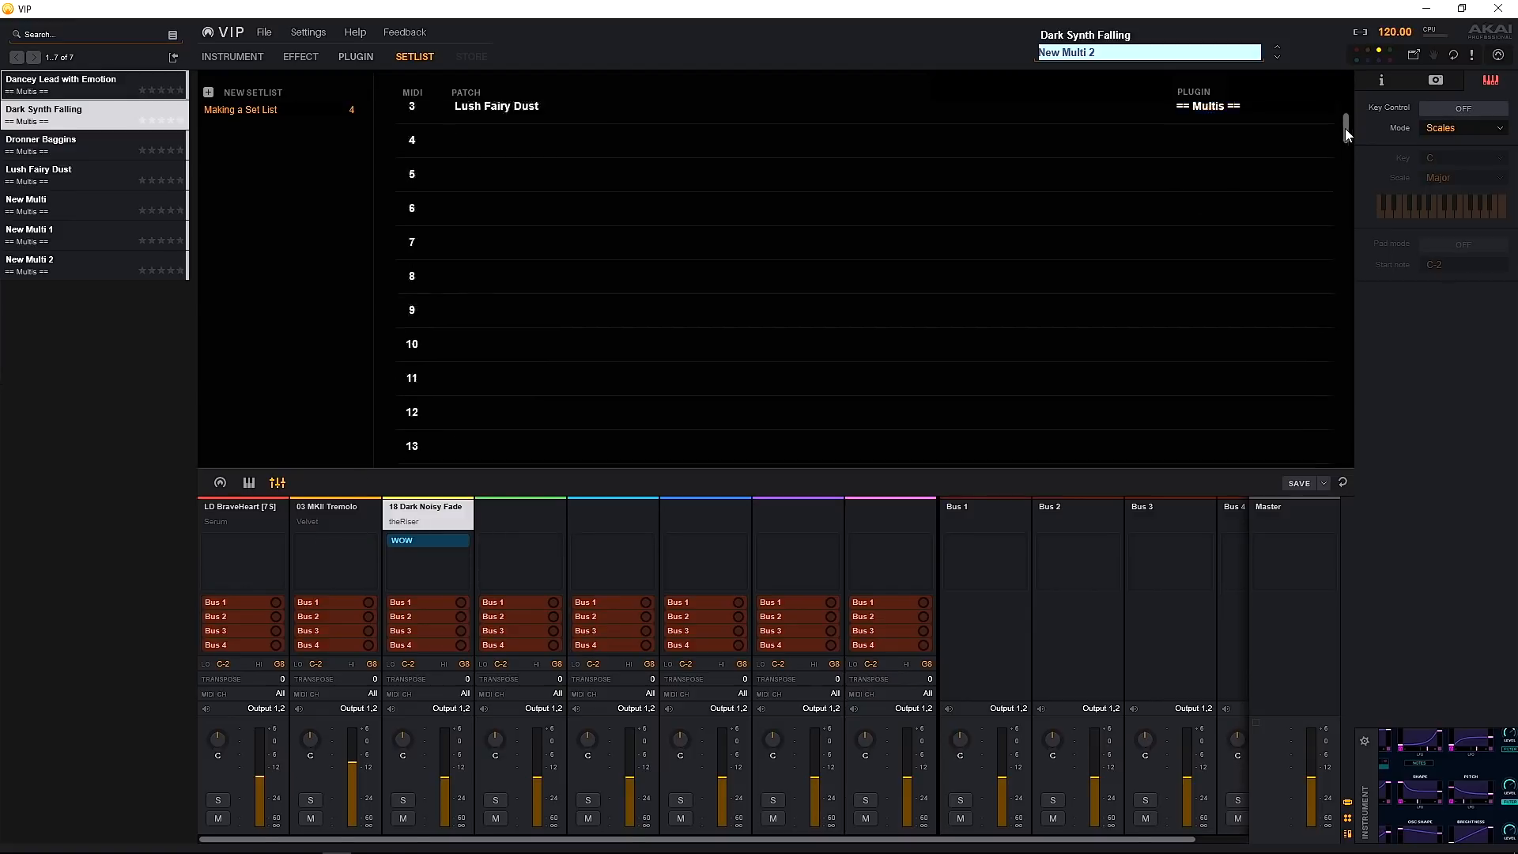
scroll(down, 3)
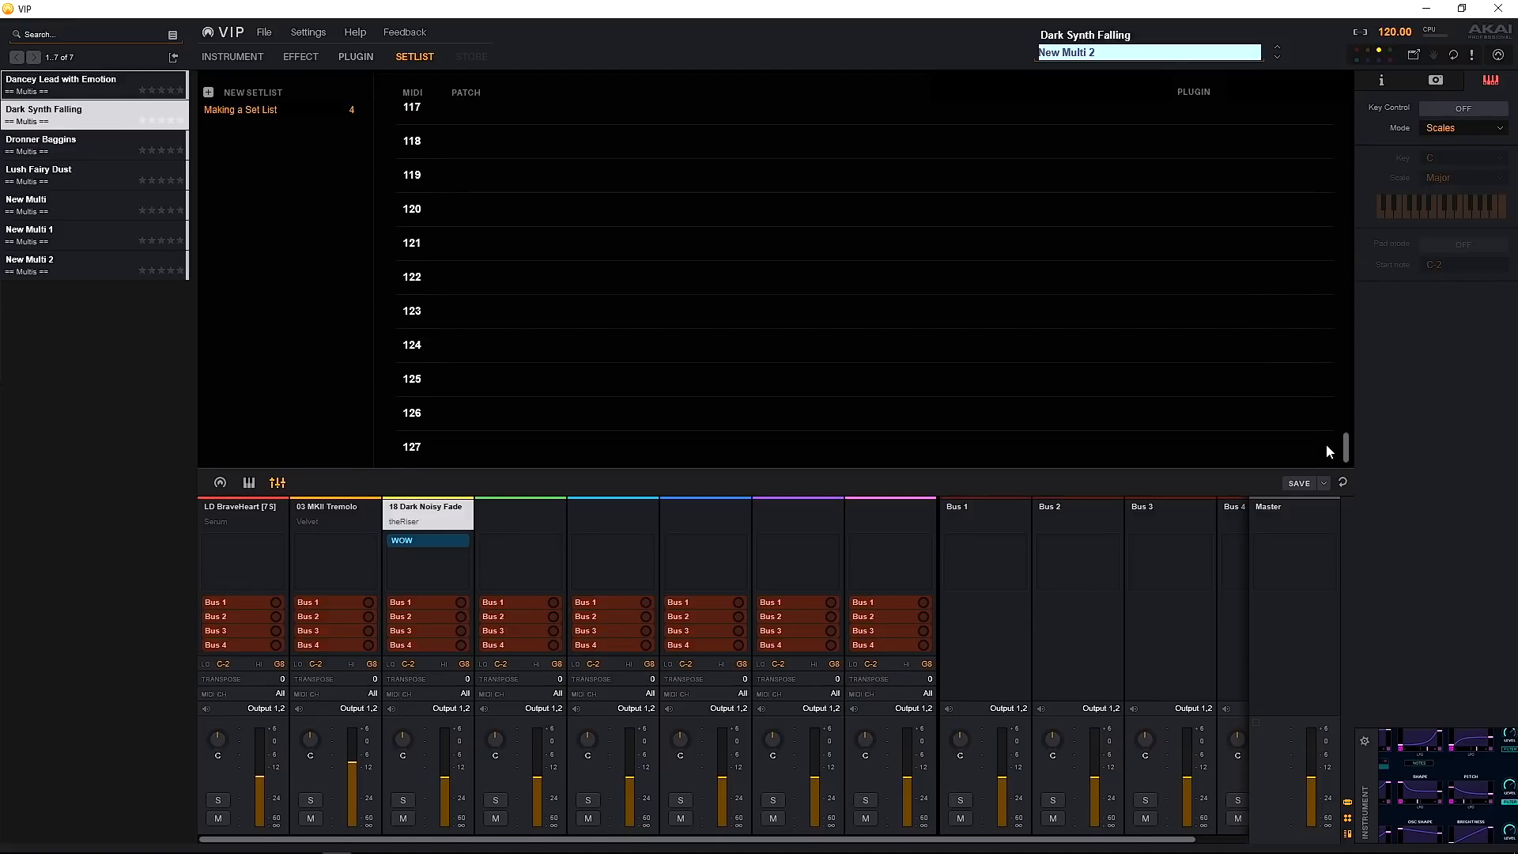
scroll(up, 3)
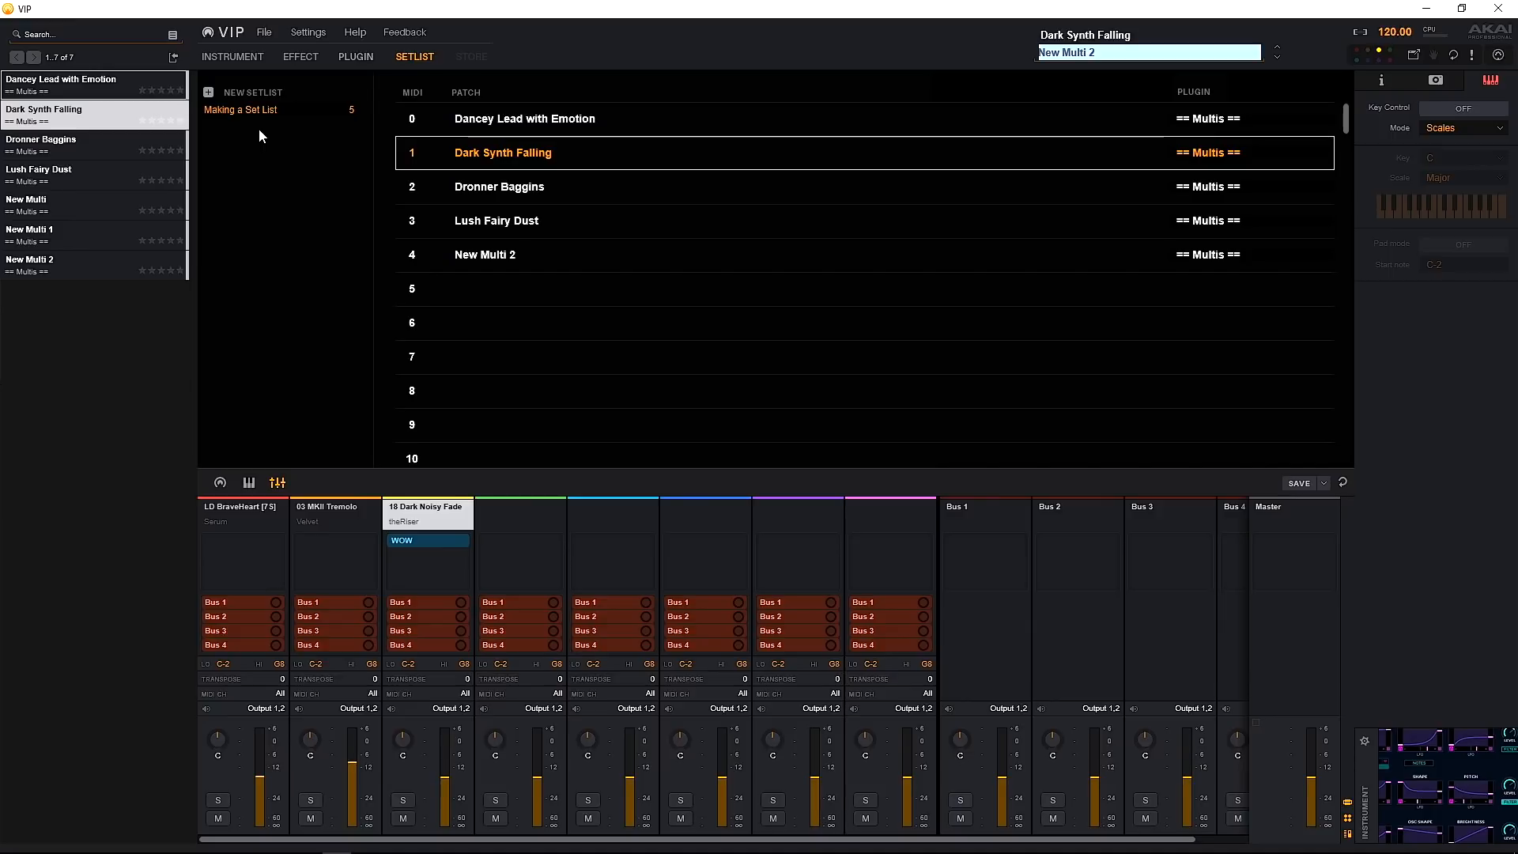
mouse_move(184, 87)
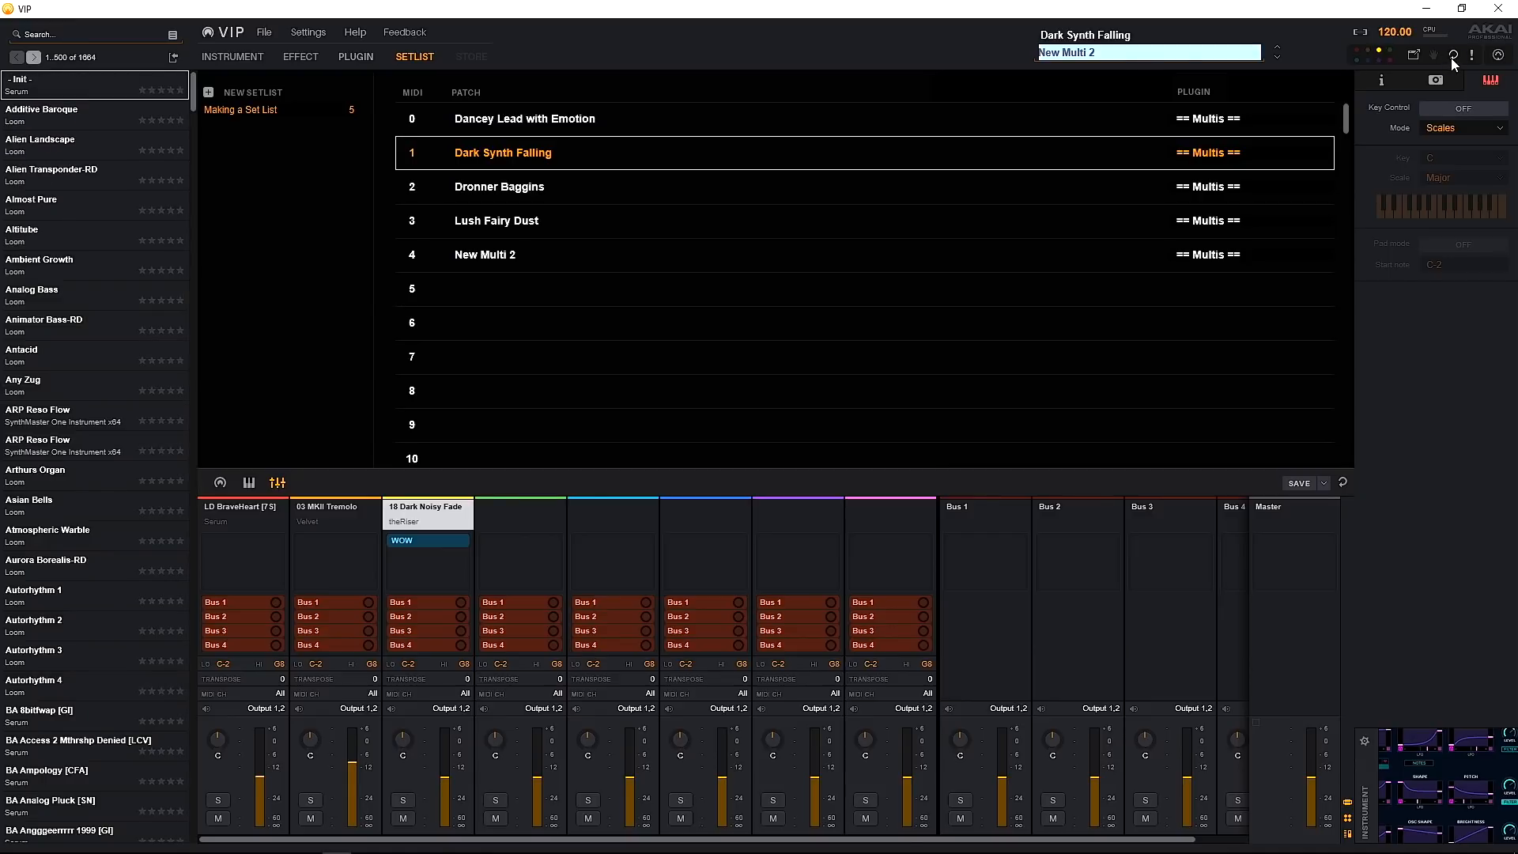
Step: Show the saved browser snapshots list, with FX - Spring Reverb first among the three
click(1382, 80)
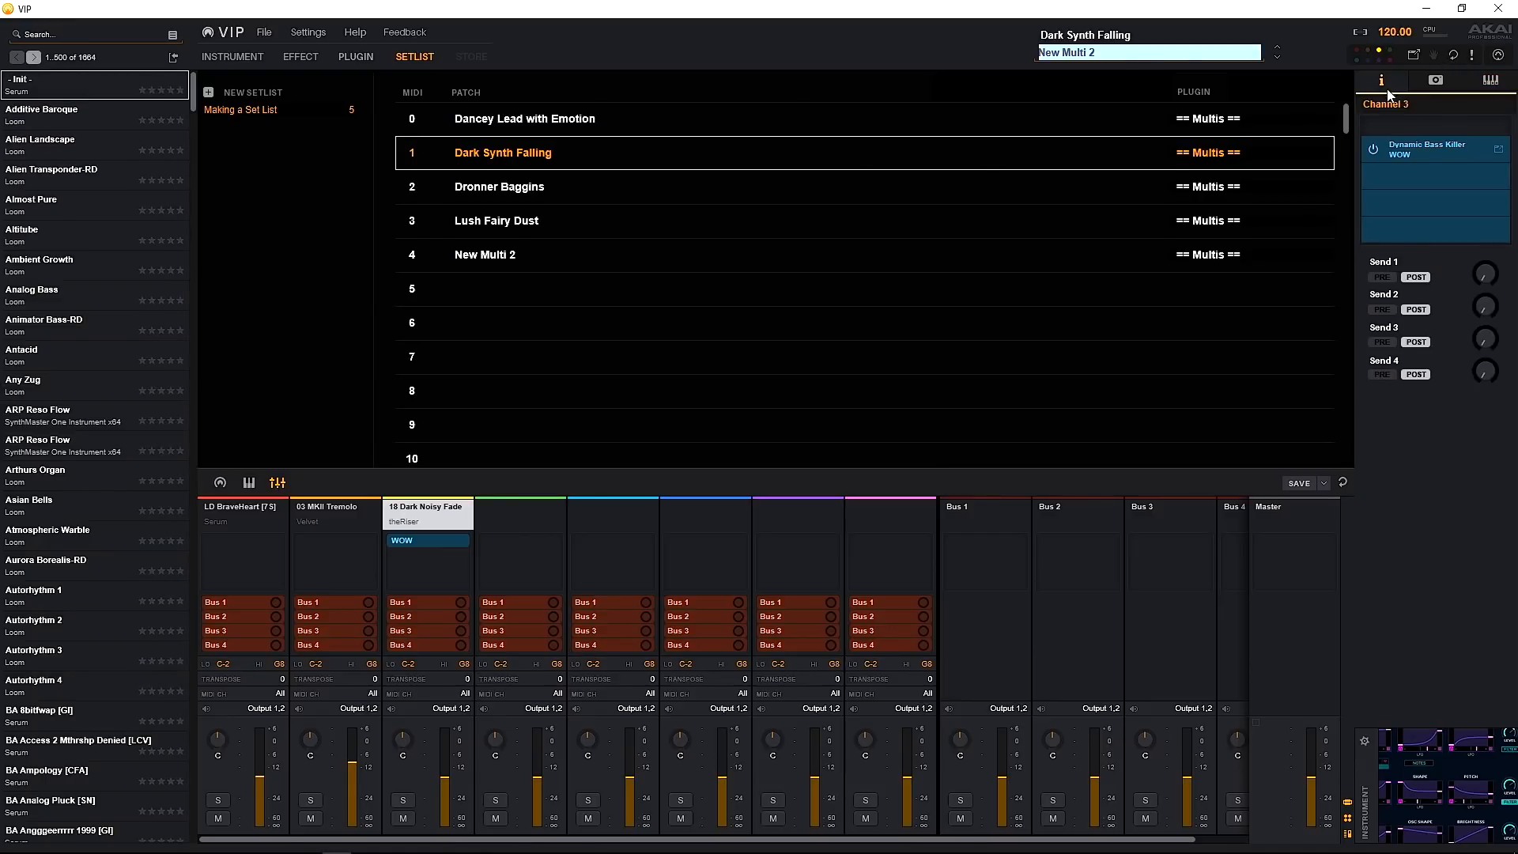
click(232, 57)
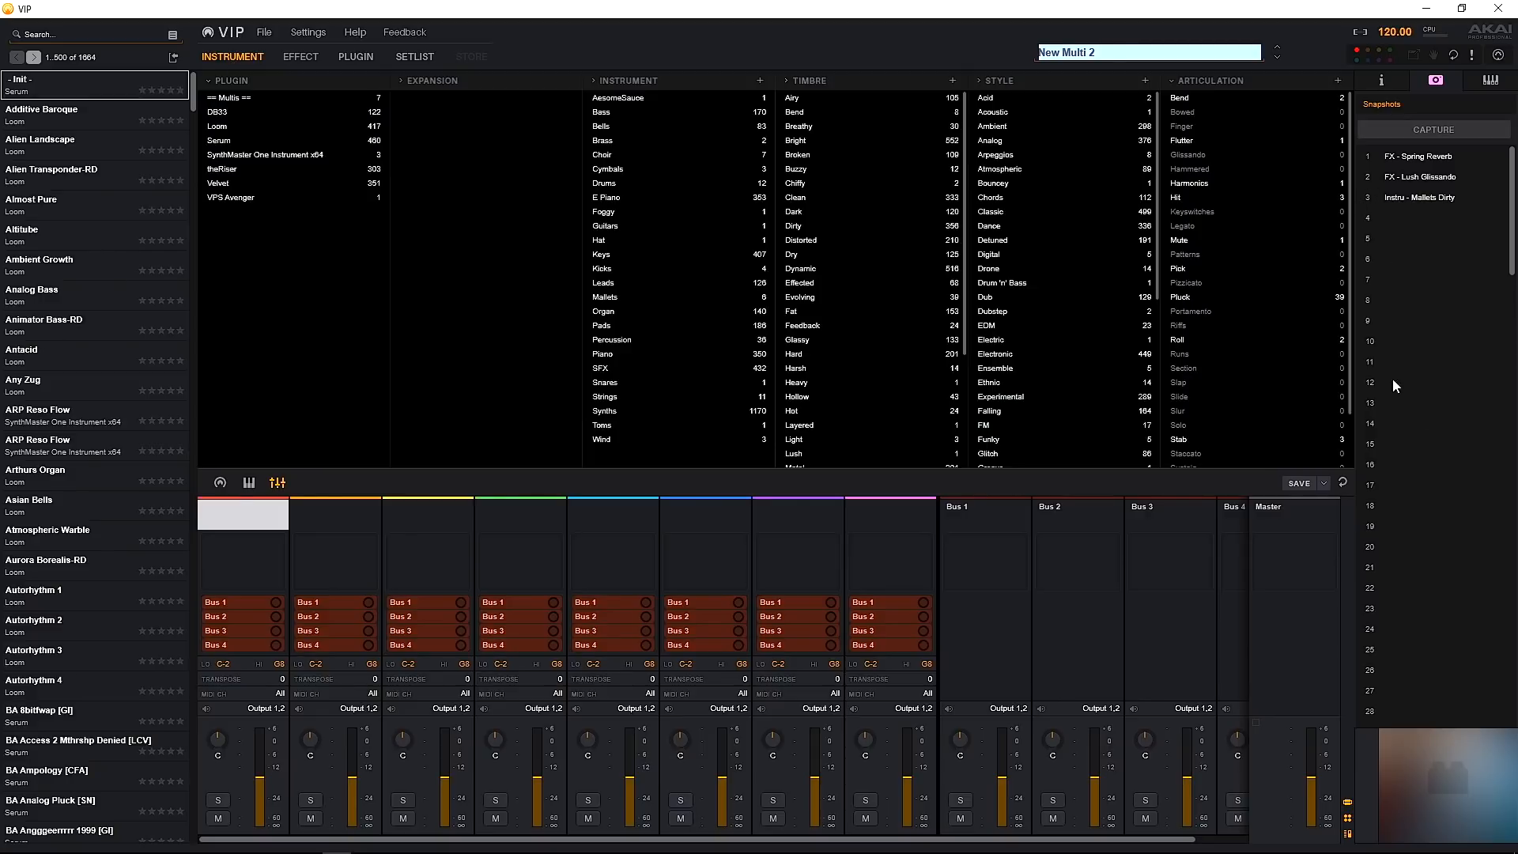
scroll(down, 3)
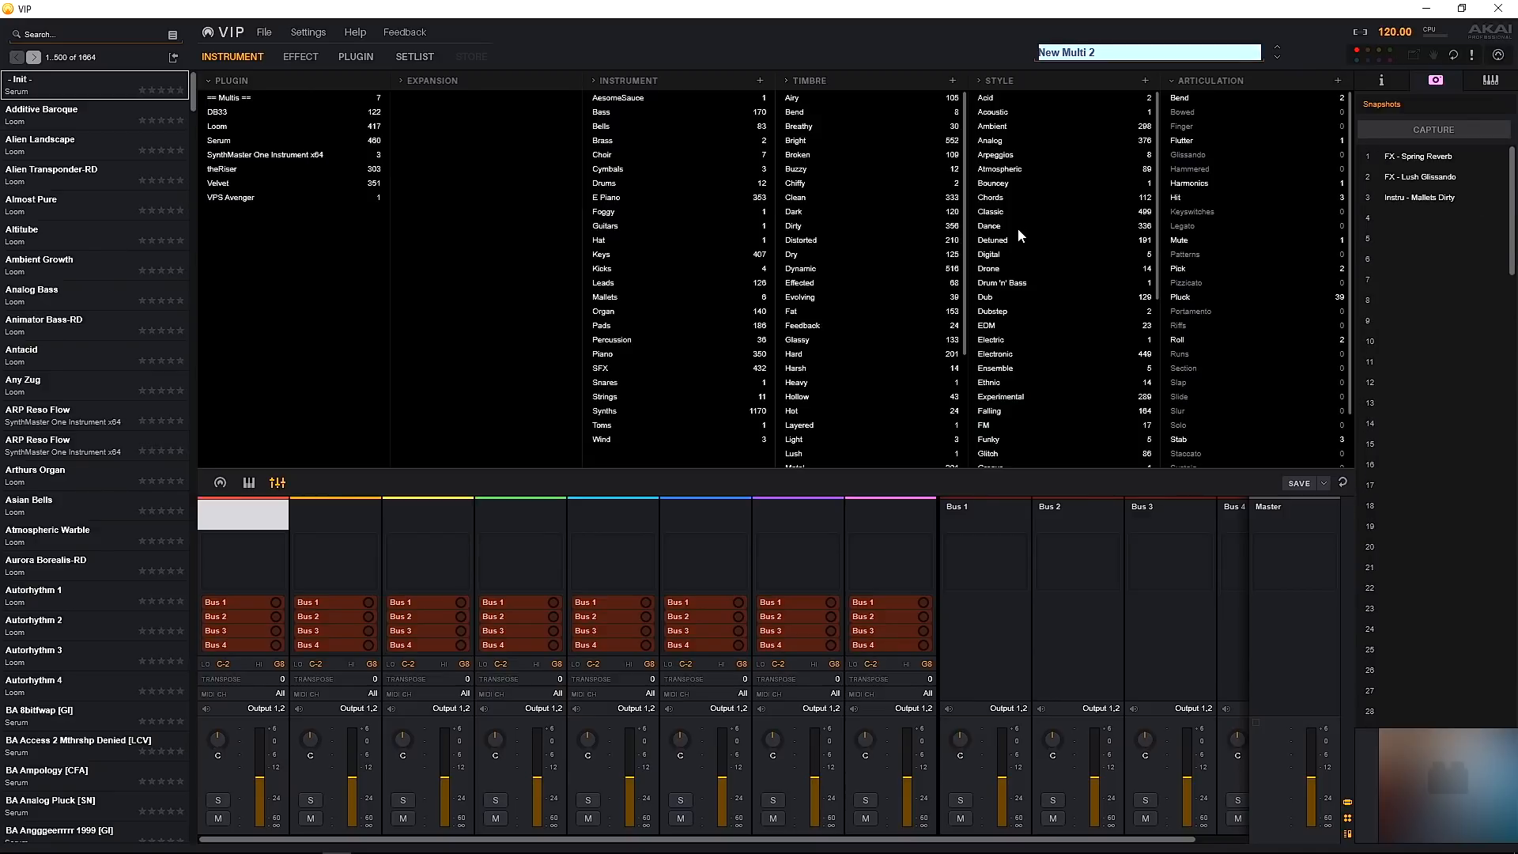
mouse_move(1437, 163)
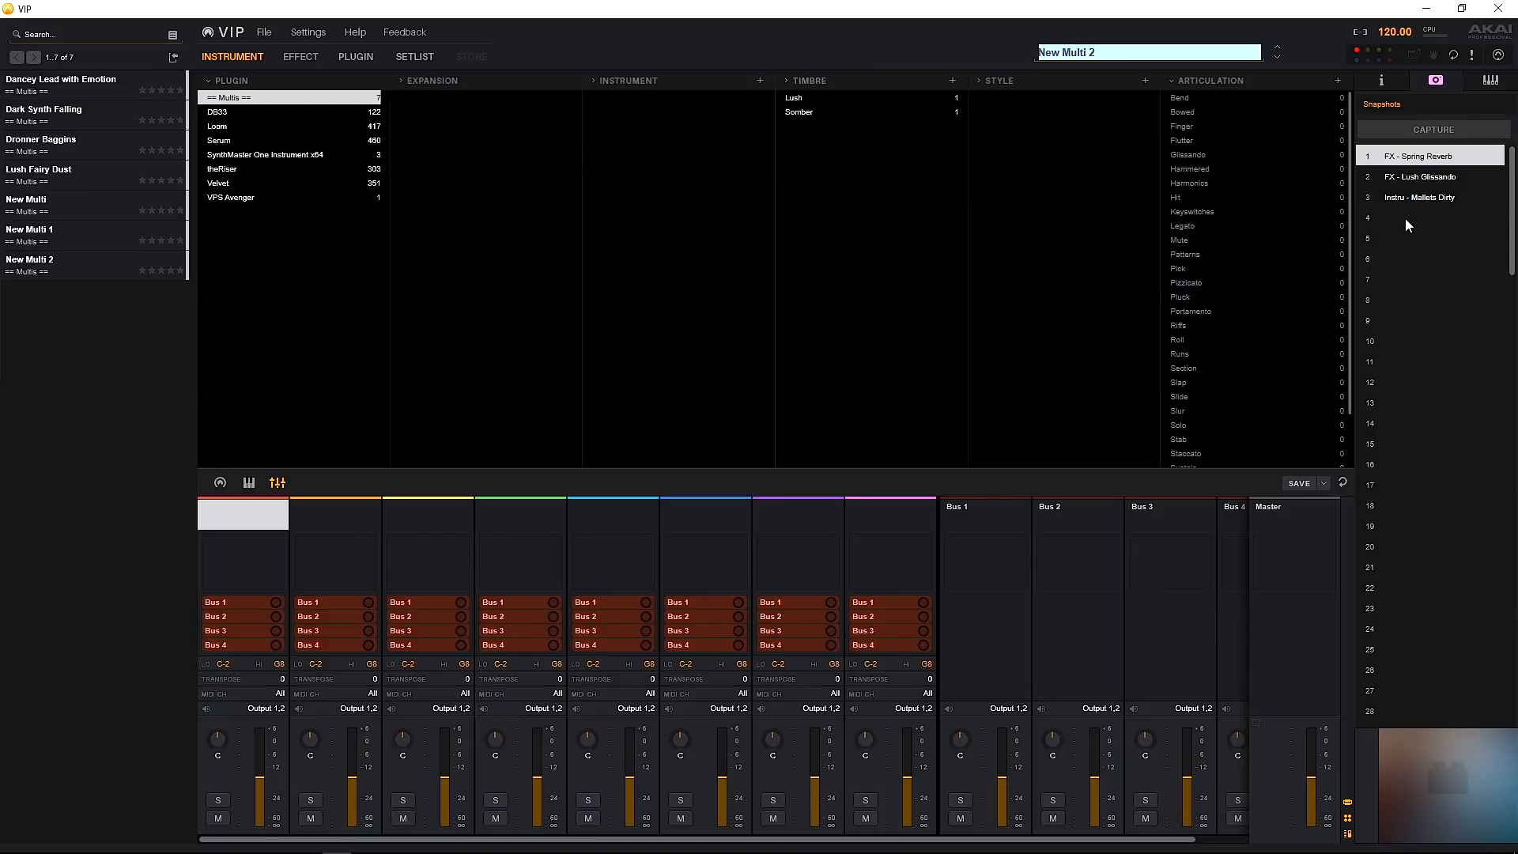
mouse_move(1400, 214)
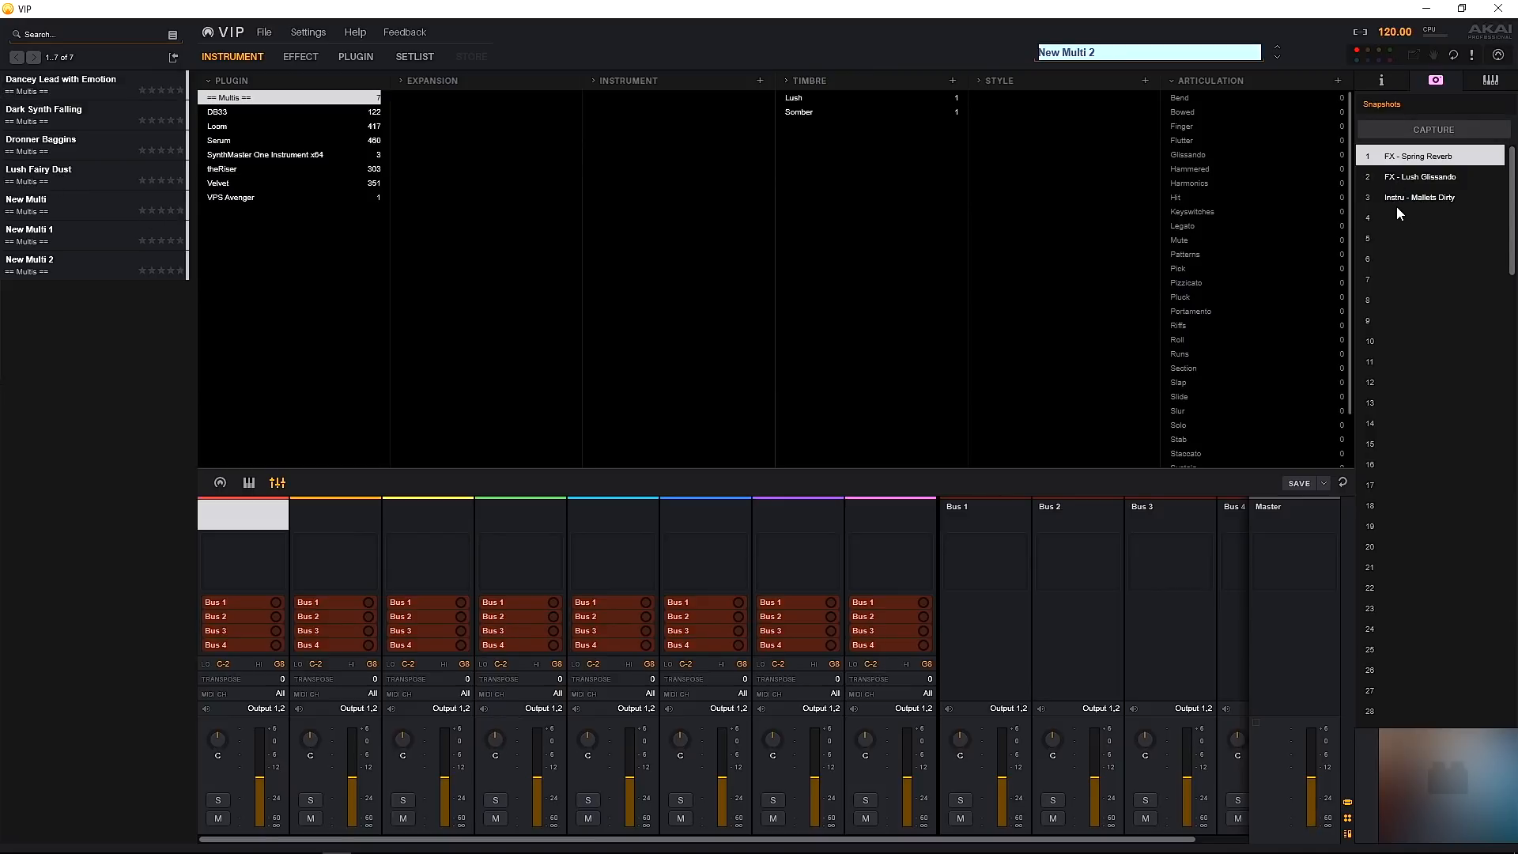